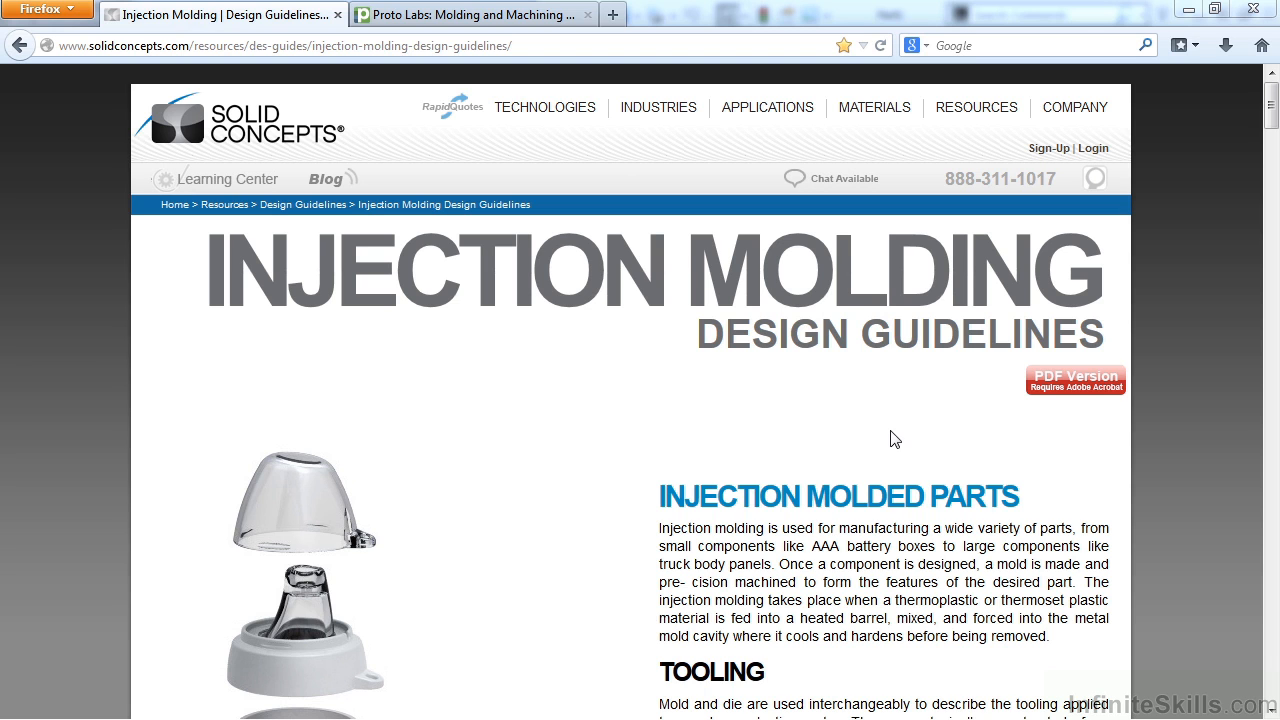
{"action": "mouse_move", "coordinate": [884, 438]}
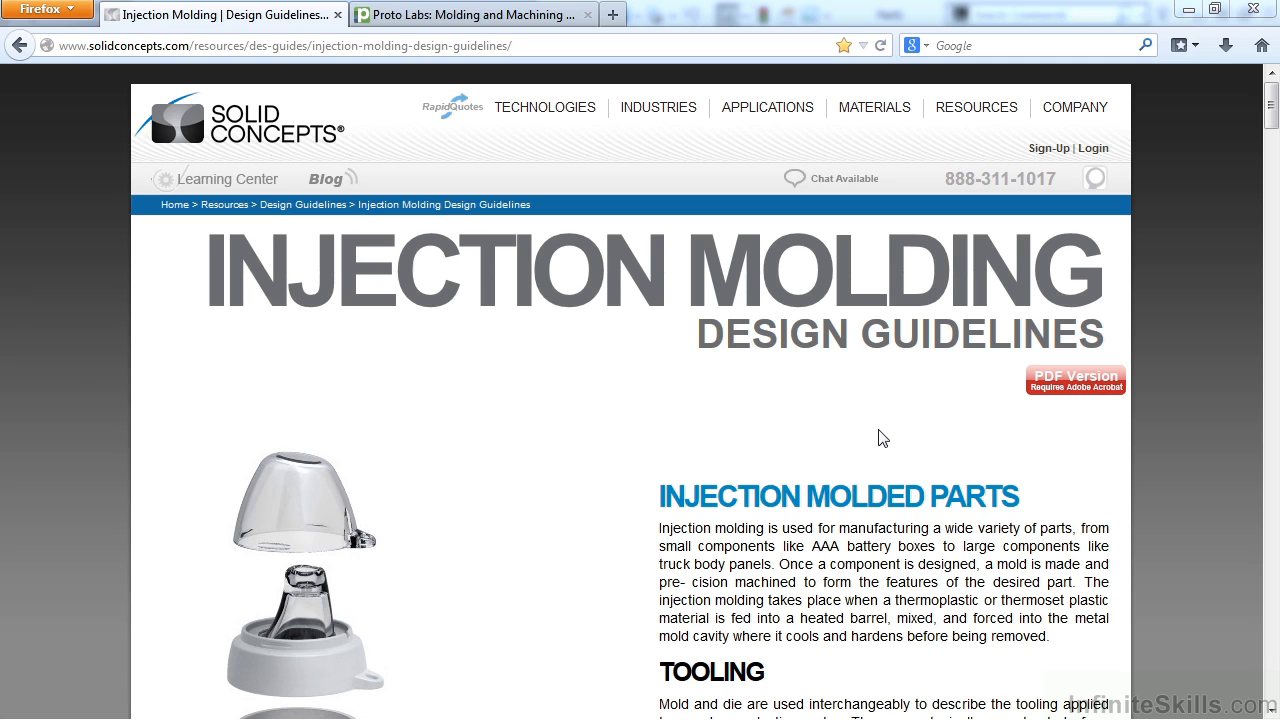
{"action": "mouse_move", "coordinate": [1206, 472]}
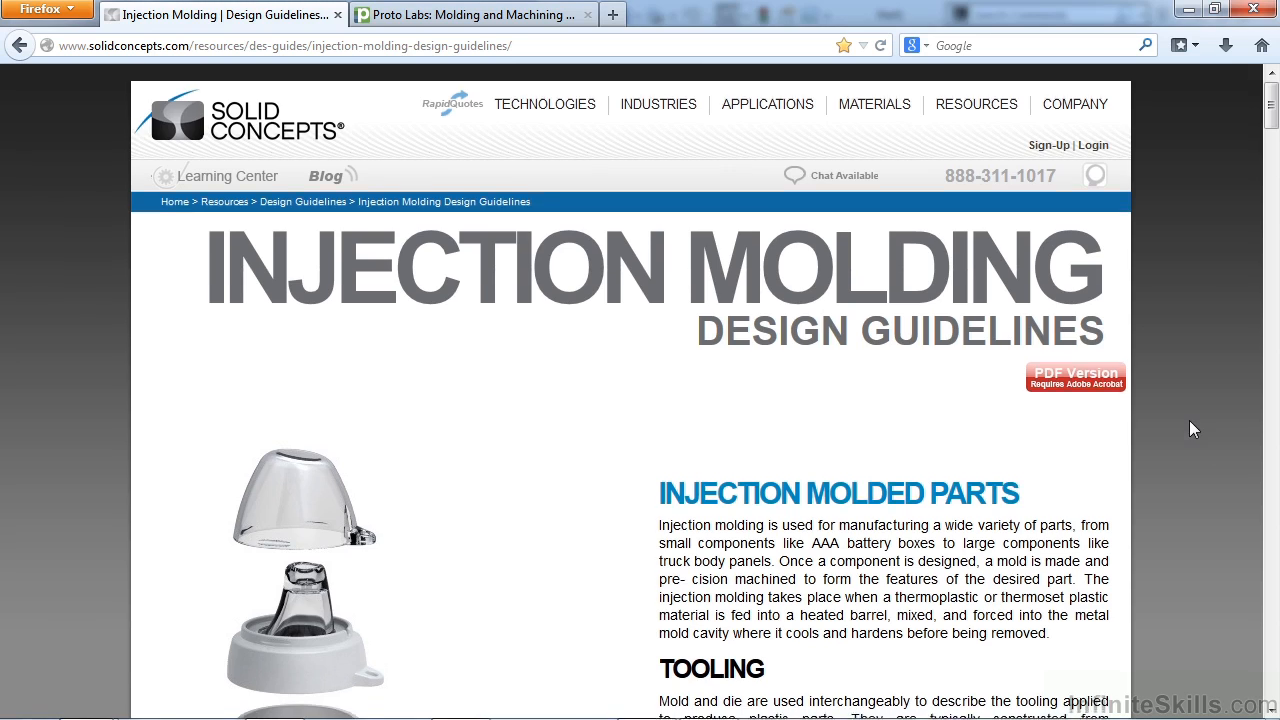
Scroll down to the wall thickness guidance and the thermoplastic materials chart
{"action": "scroll", "scroll_direction": "down", "scroll_amount": 3}
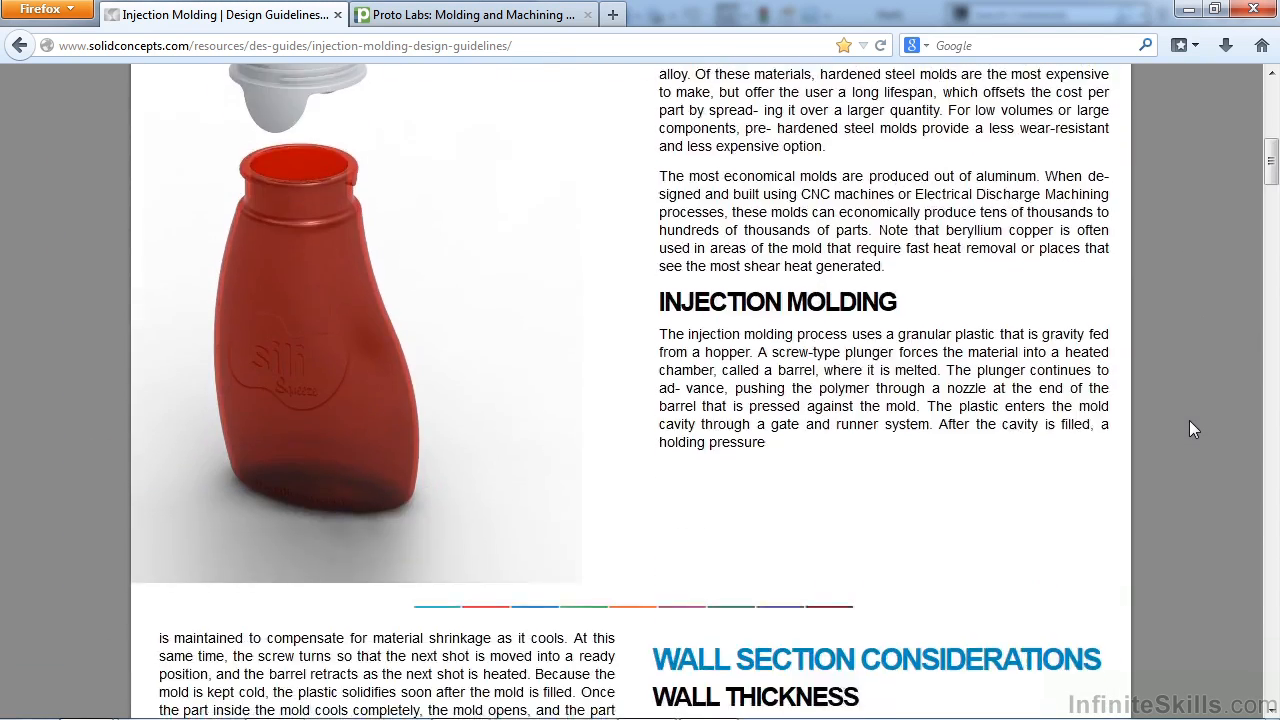
{"action": "scroll", "scroll_direction": "down", "scroll_amount": 3}
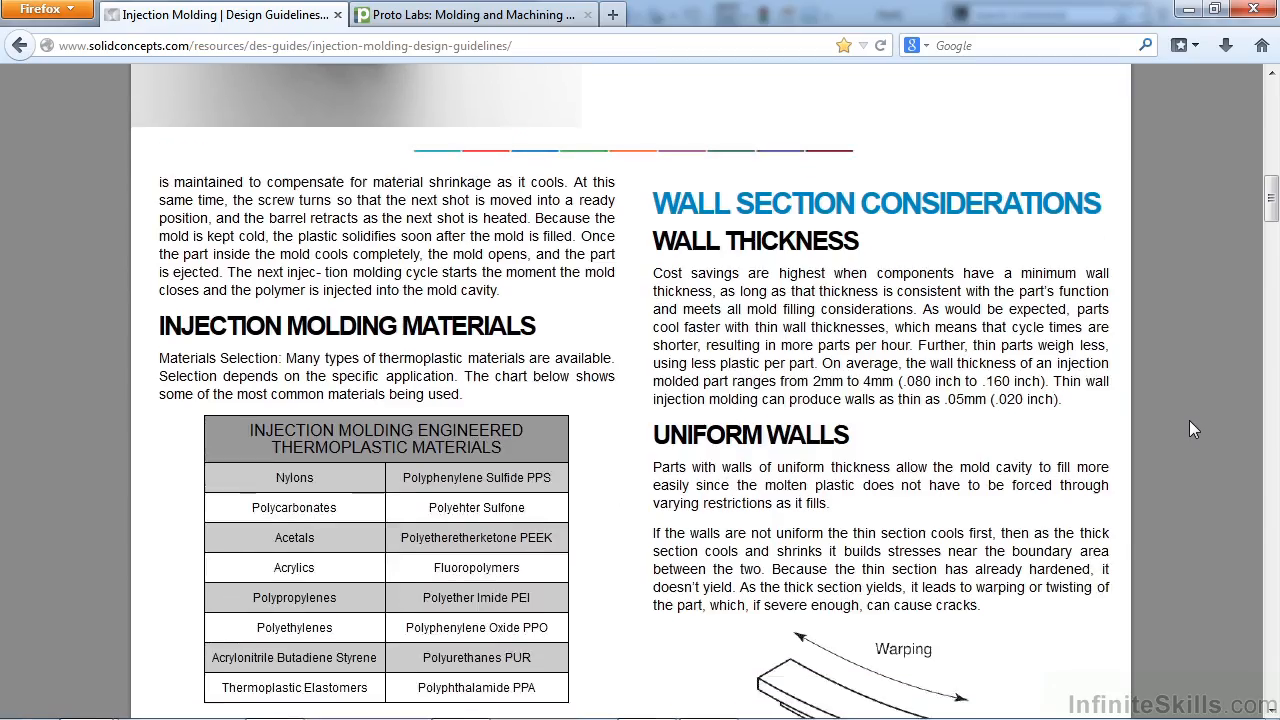
{"action": "scroll", "scroll_direction": "down", "scroll_amount": 3}
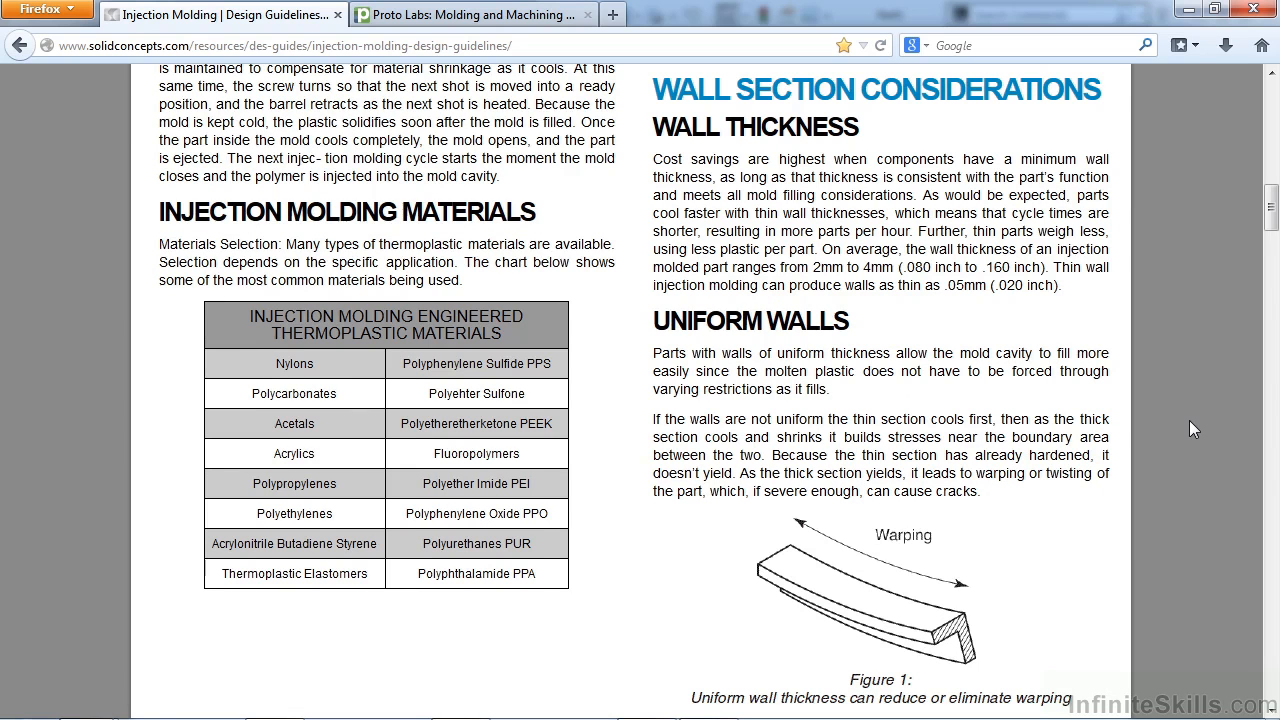
{"action": "mouse_move", "coordinate": [1212, 420]}
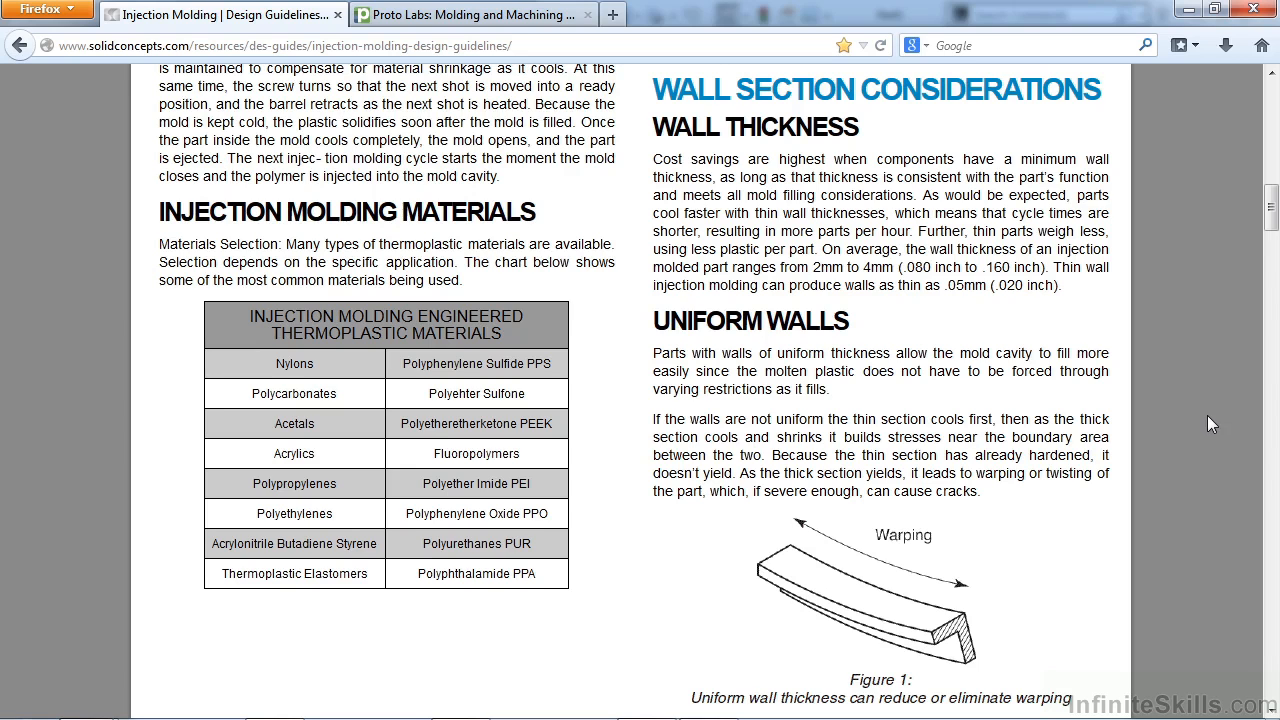
{"action": "mouse_move", "coordinate": [1204, 420]}
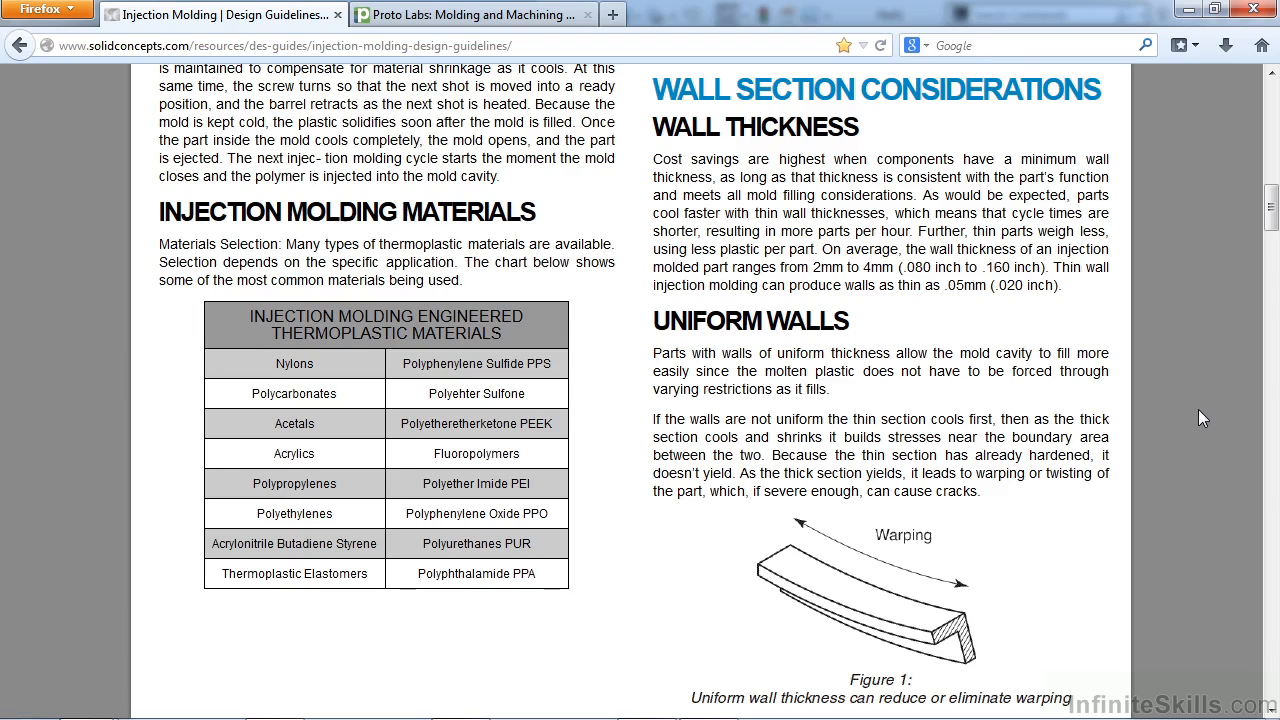
{"action": "mouse_move", "coordinate": [722, 324]}
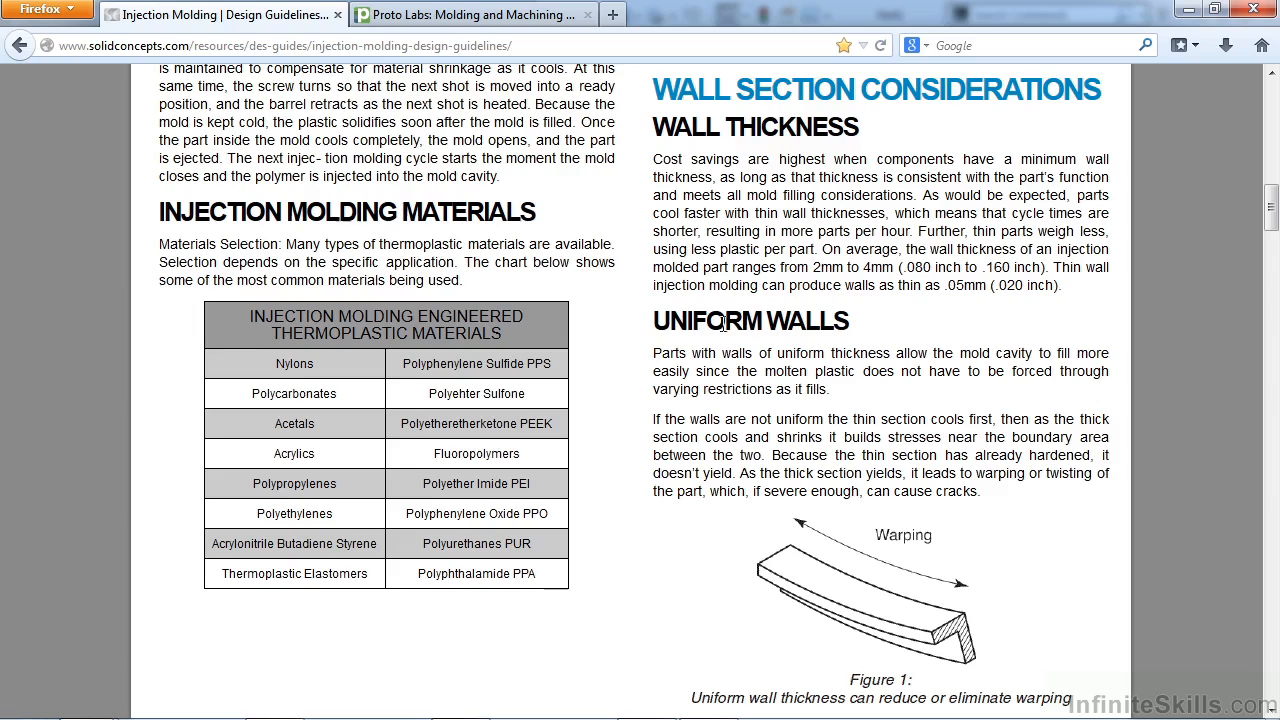
Scroll to the voids, shrinkage and warpage text beside the non-uniform walls transition figures
{"action": "scroll", "scroll_direction": "down", "scroll_amount": 3}
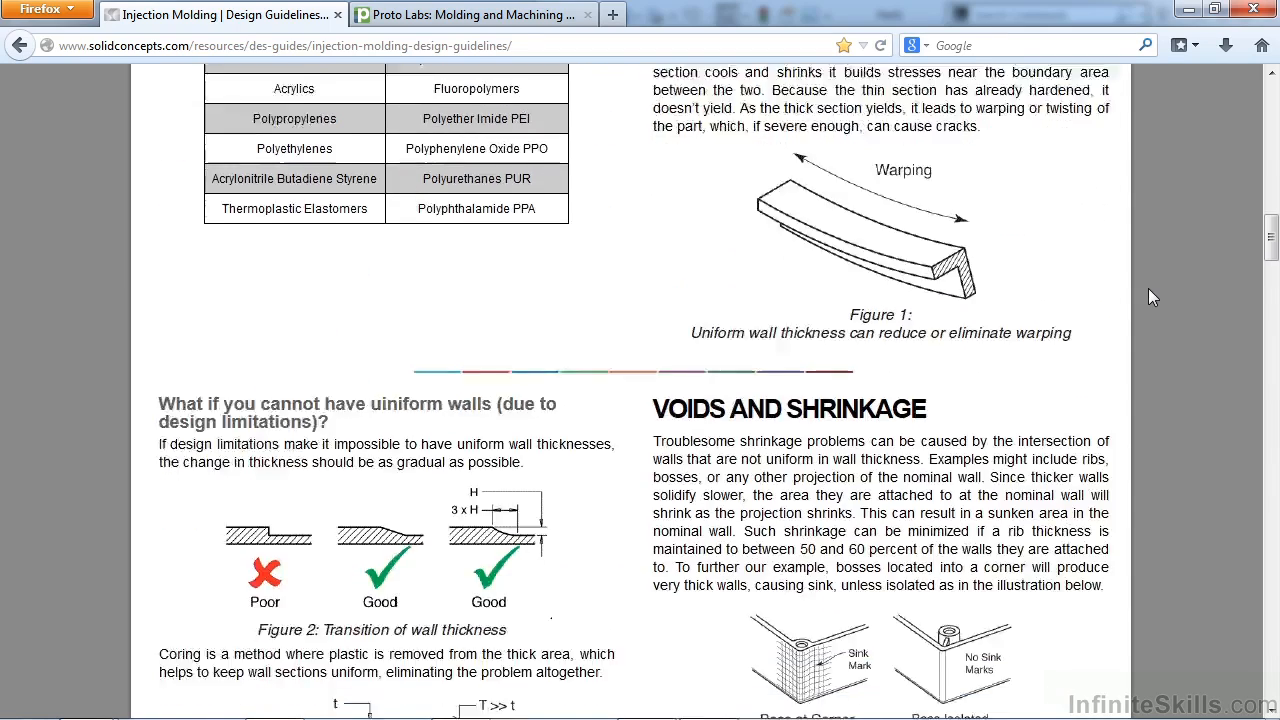
{"action": "scroll", "scroll_direction": "down", "scroll_amount": 3}
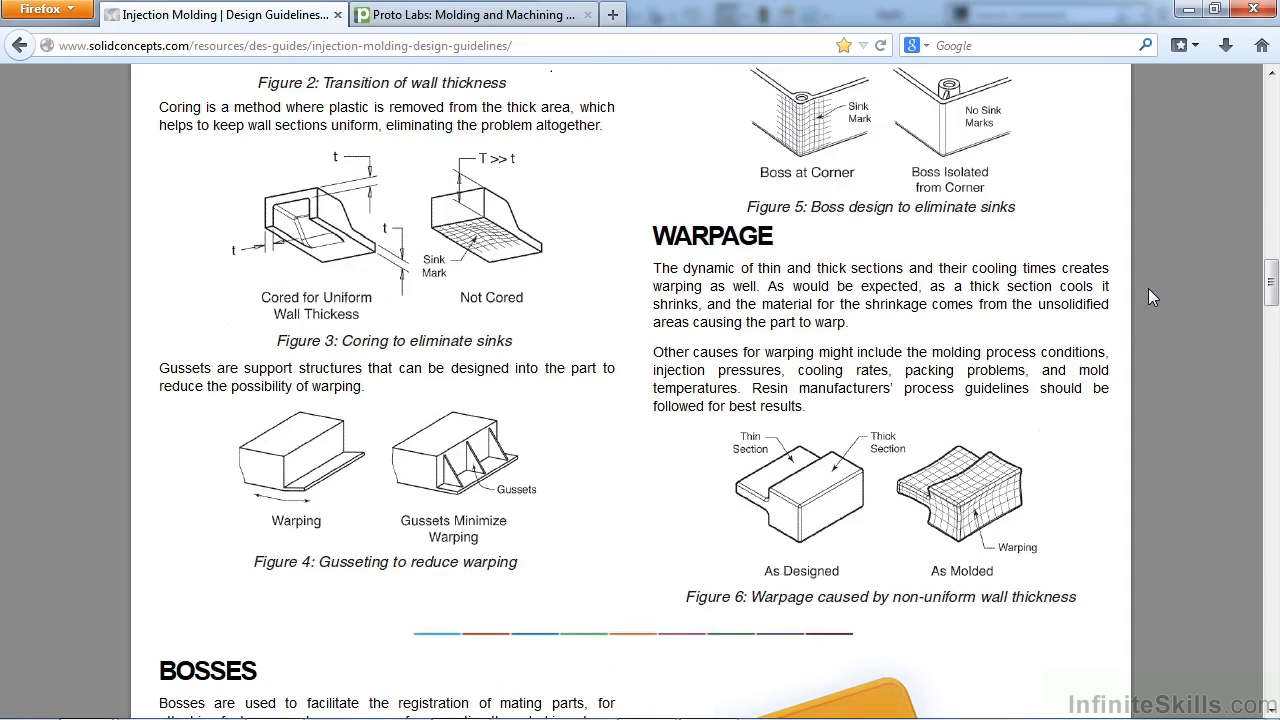
{"action": "scroll", "scroll_direction": "up", "scroll_amount": 3}
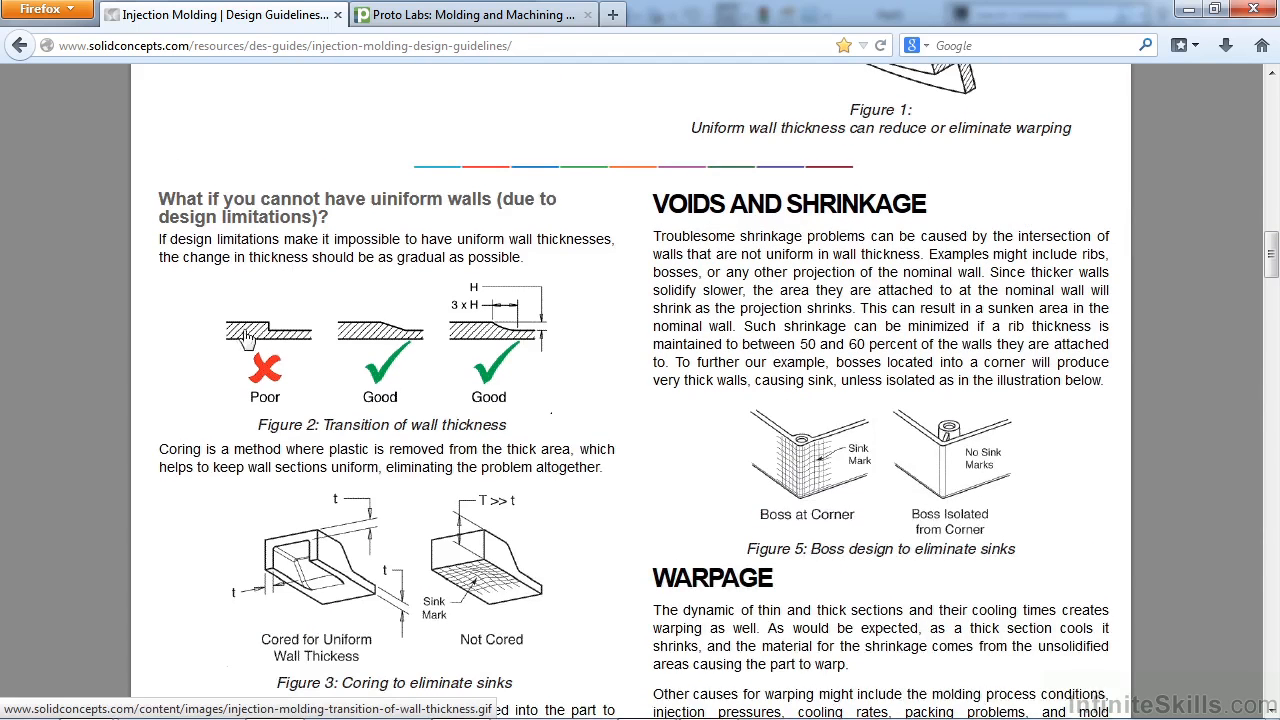
{"action": "mouse_move", "coordinate": [436, 344]}
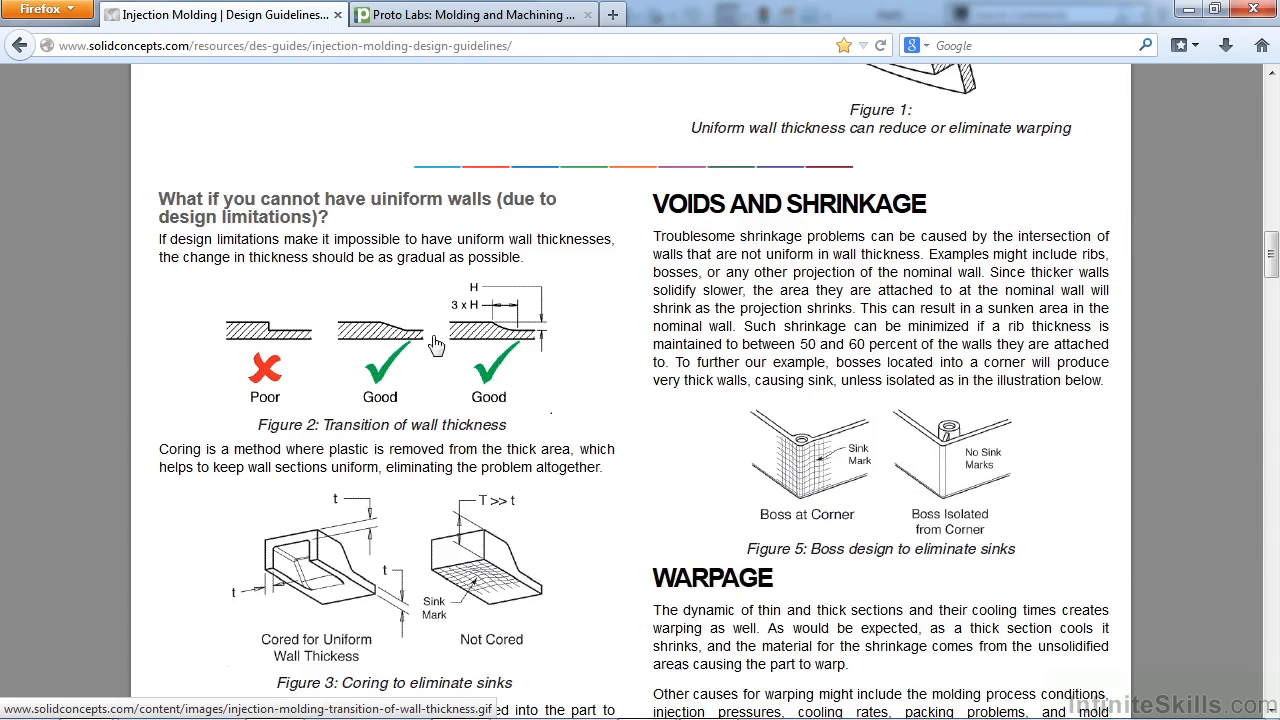
{"action": "mouse_move", "coordinate": [258, 324]}
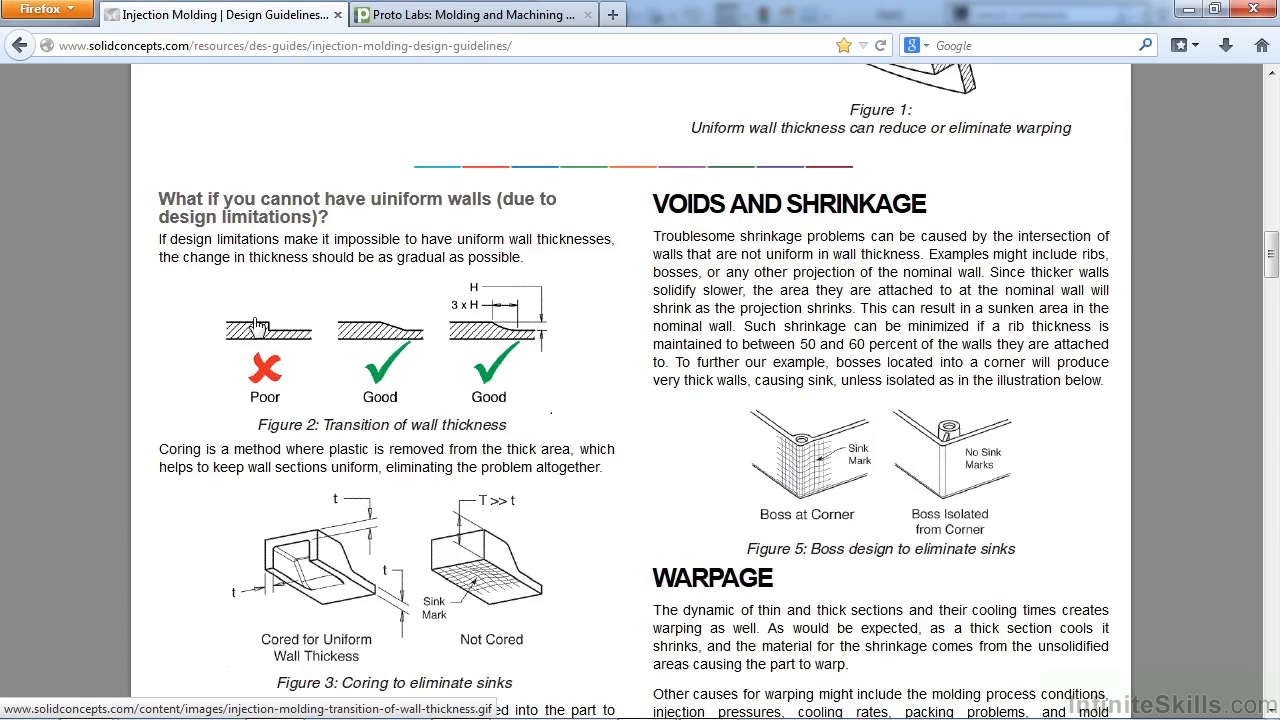
{"action": "mouse_move", "coordinate": [402, 336]}
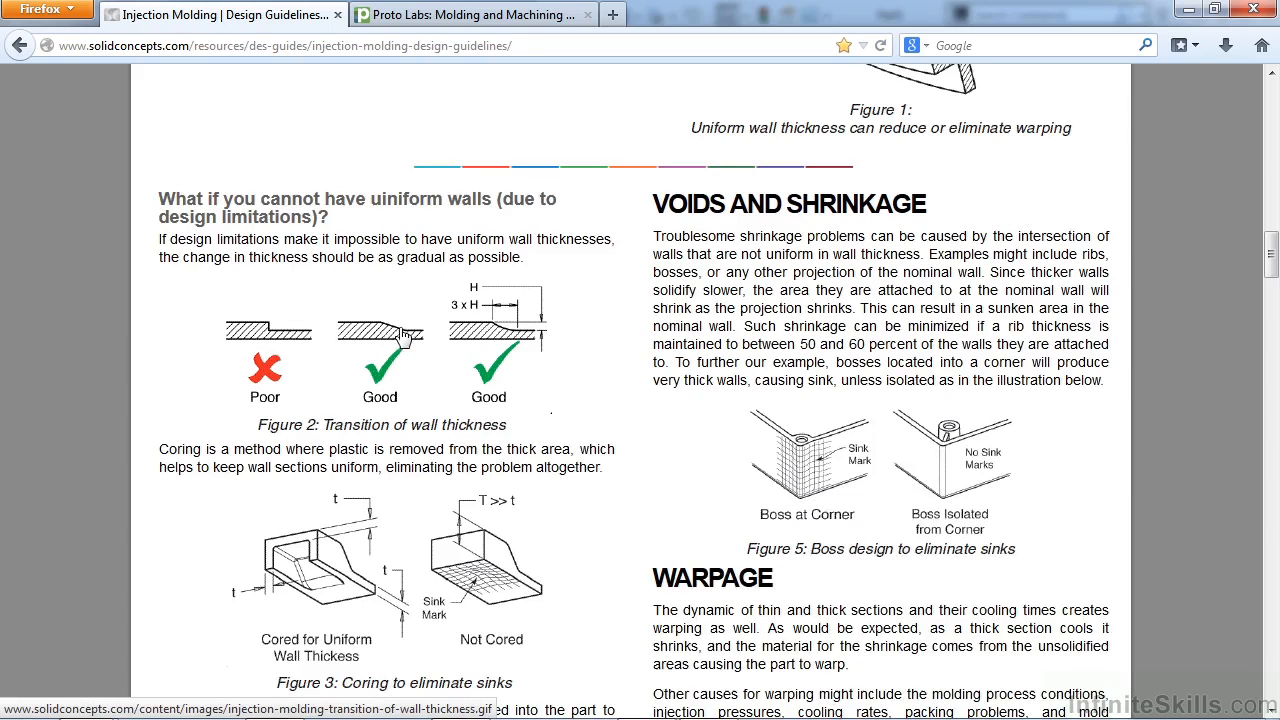
{"action": "mouse_move", "coordinate": [798, 432]}
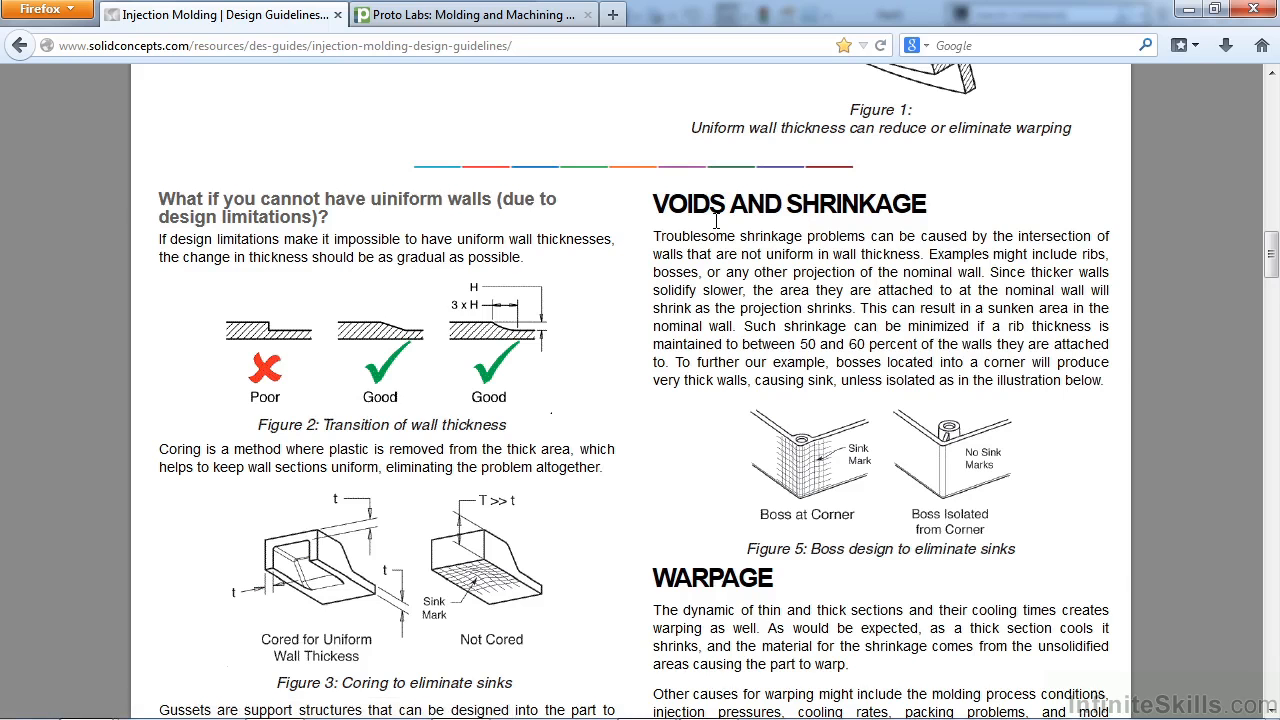
{"action": "mouse_move", "coordinate": [848, 490]}
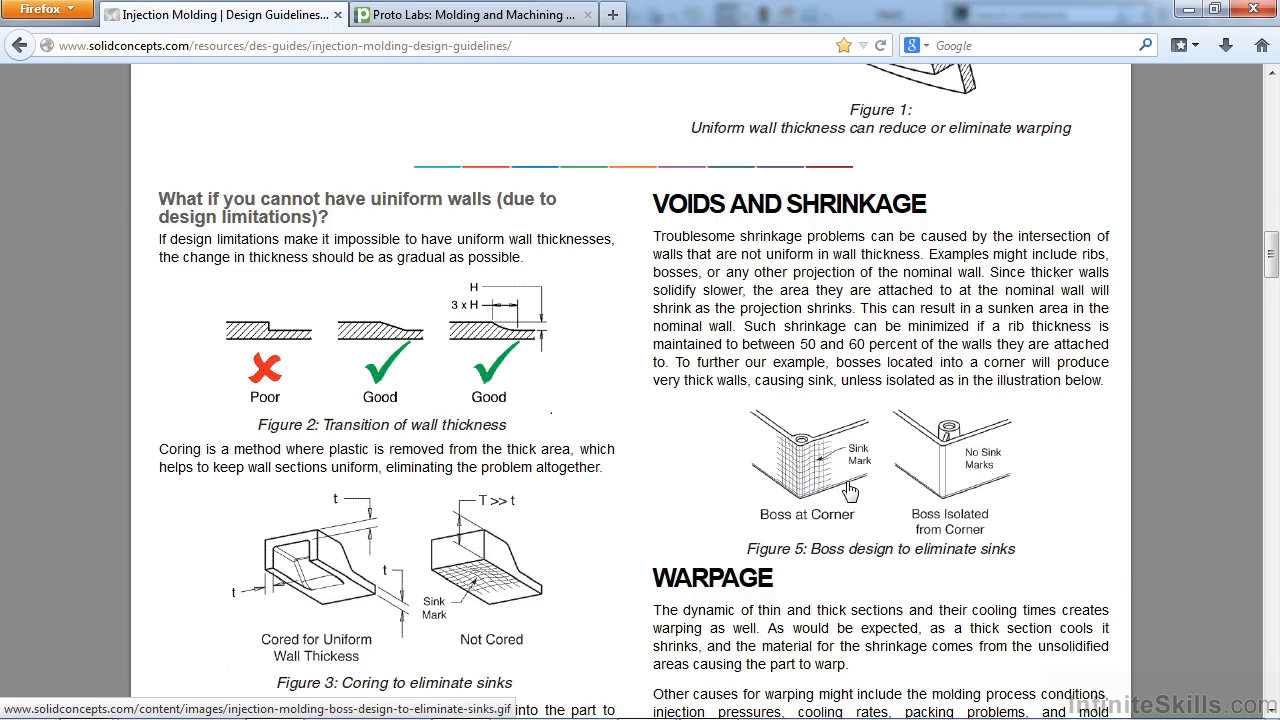
{"action": "mouse_move", "coordinate": [880, 480]}
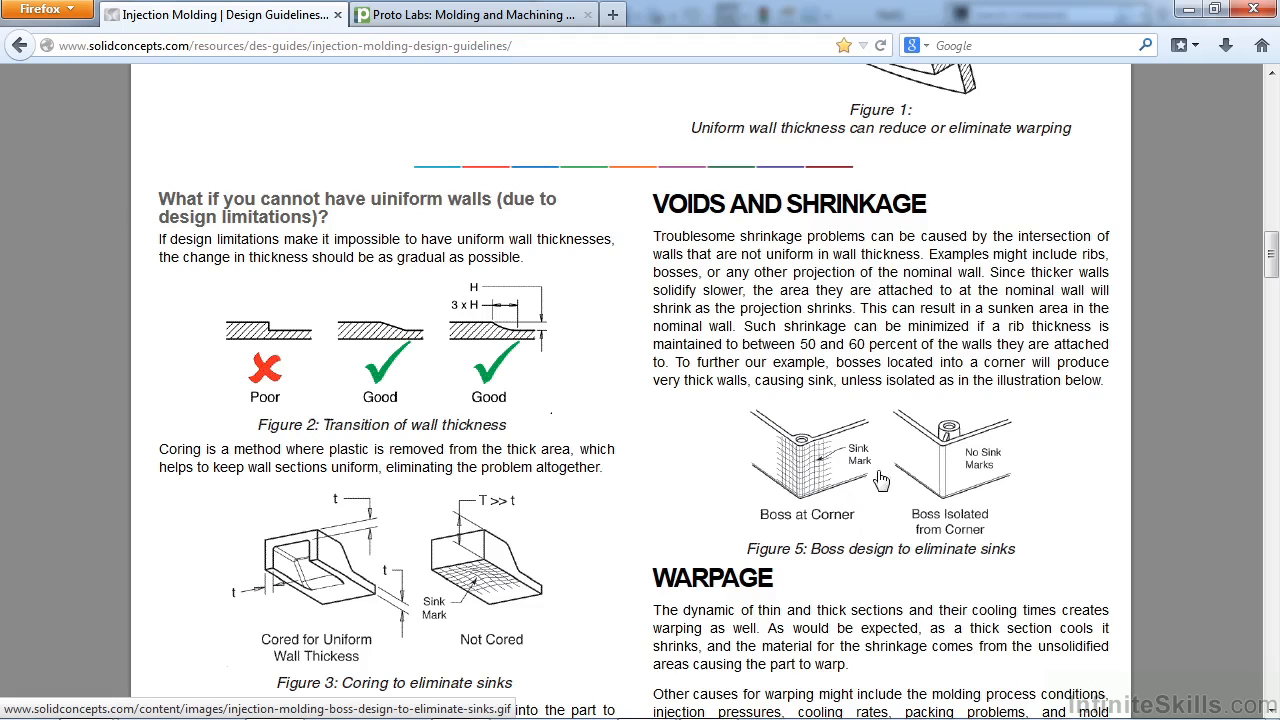
Scroll down to the Bosses section with Figure 7, boss design guidelines
{"action": "scroll", "scroll_direction": "down", "scroll_amount": 3}
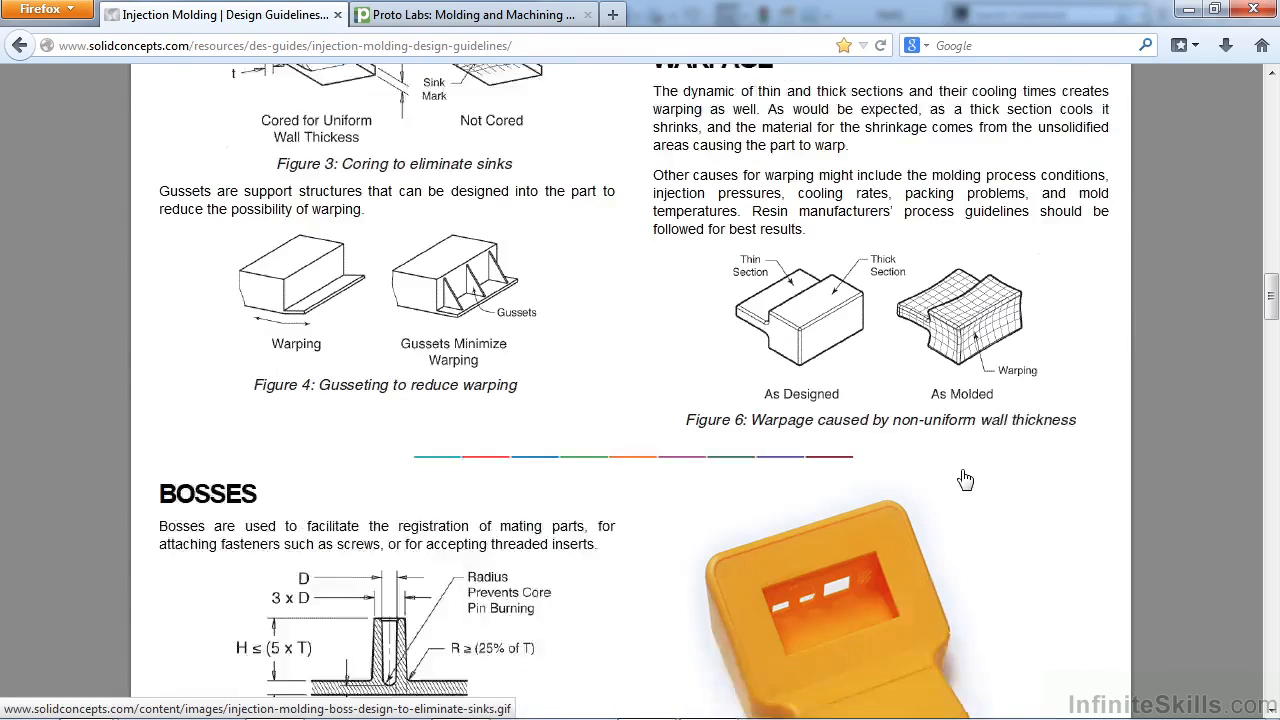
{"action": "scroll", "scroll_direction": "down", "scroll_amount": 3}
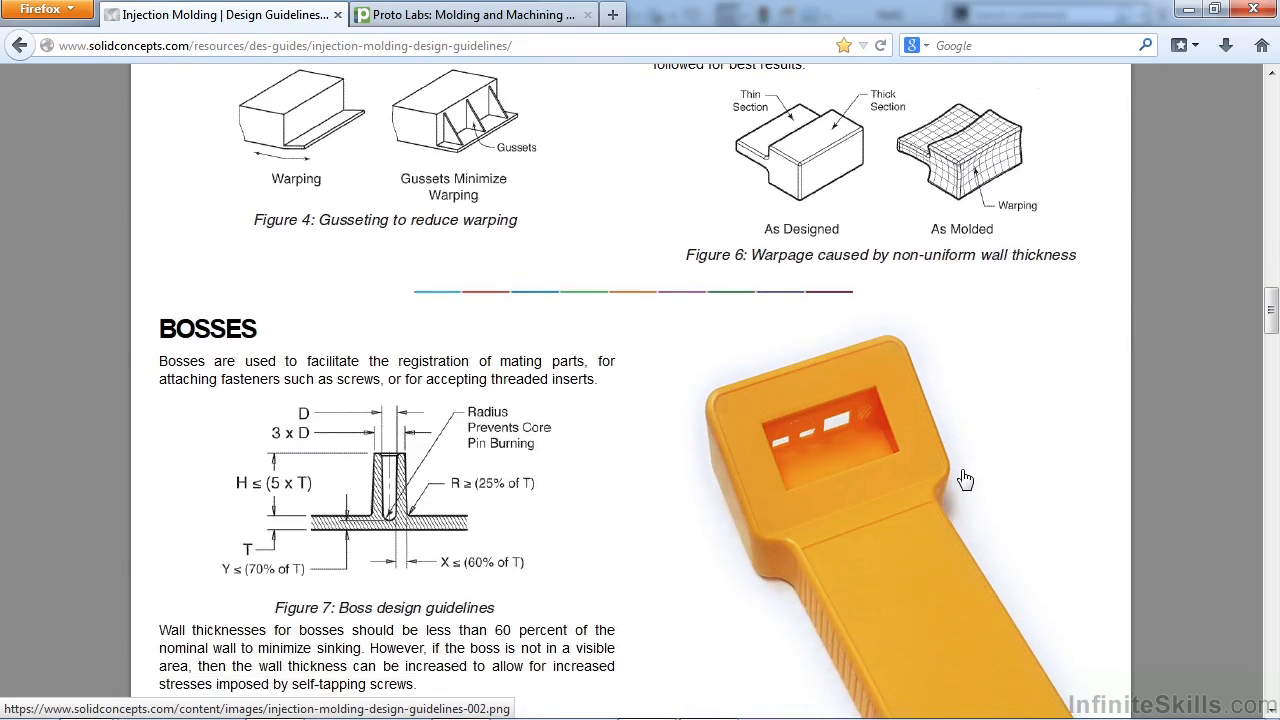
{"action": "scroll", "scroll_direction": "down", "scroll_amount": 3}
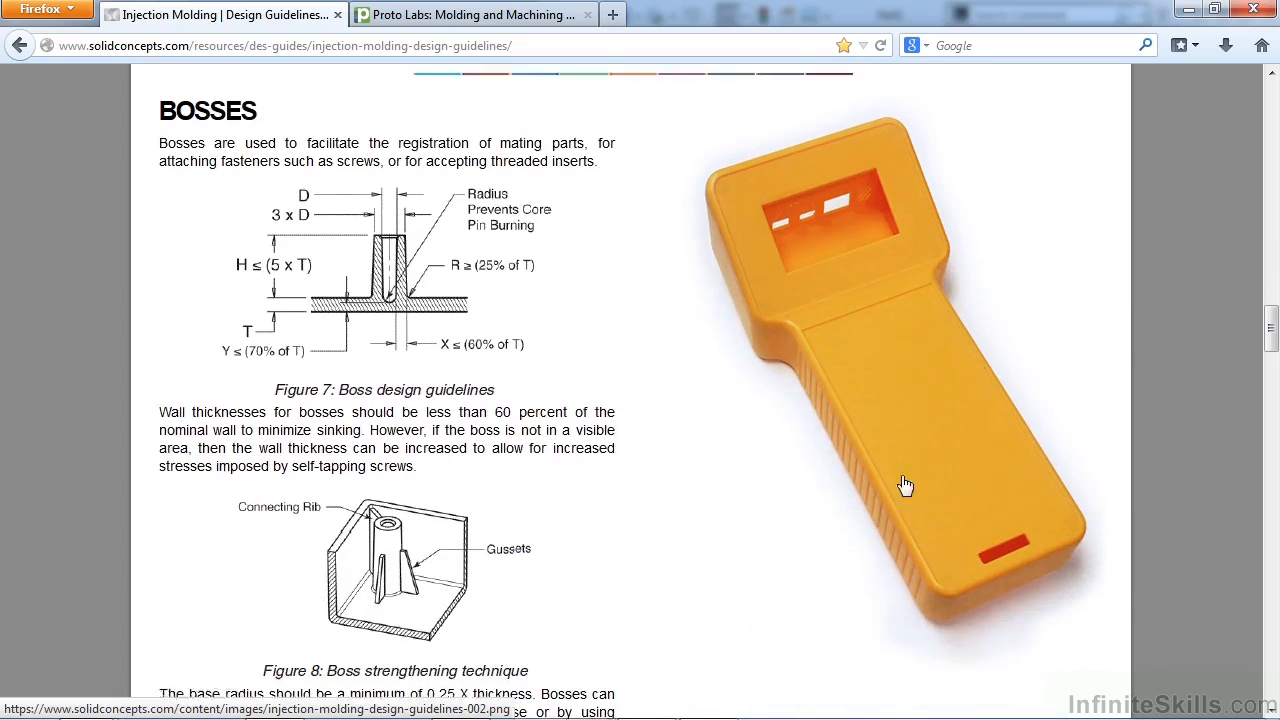
{"action": "scroll", "scroll_direction": "down", "scroll_amount": 3}
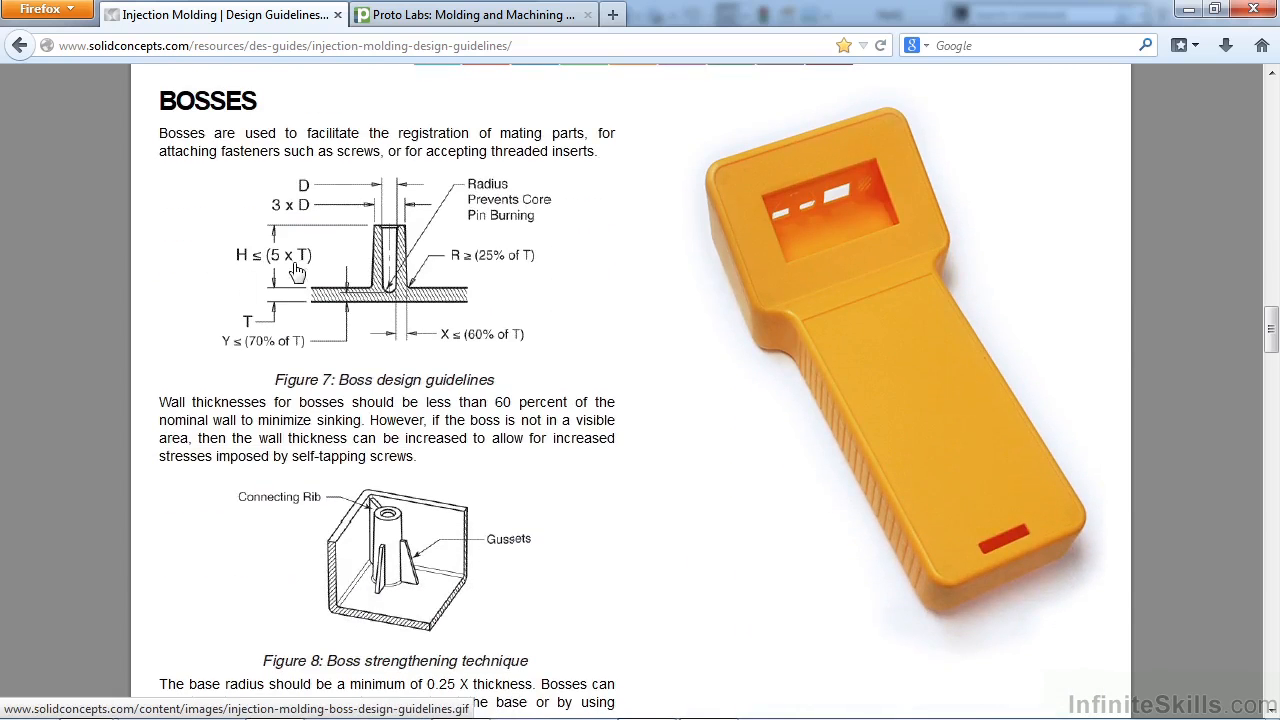
{"action": "mouse_move", "coordinate": [304, 270]}
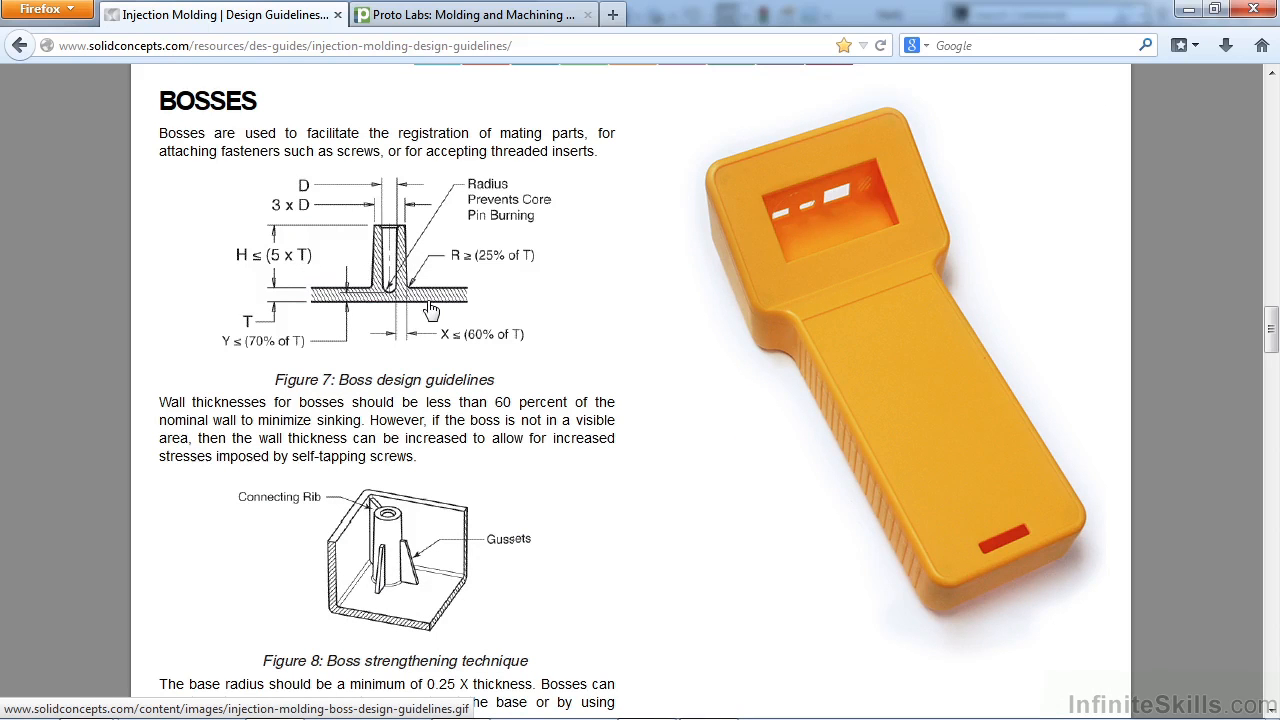
{"action": "mouse_move", "coordinate": [500, 348]}
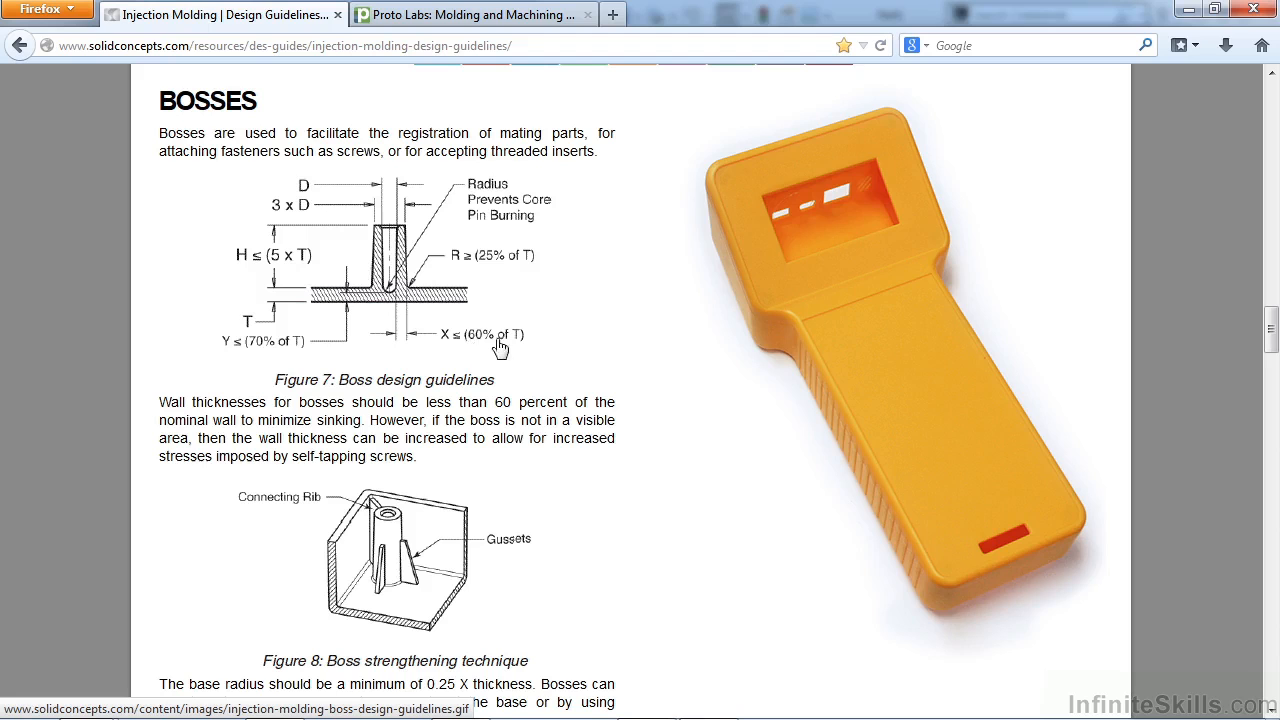
{"action": "mouse_move", "coordinate": [404, 288]}
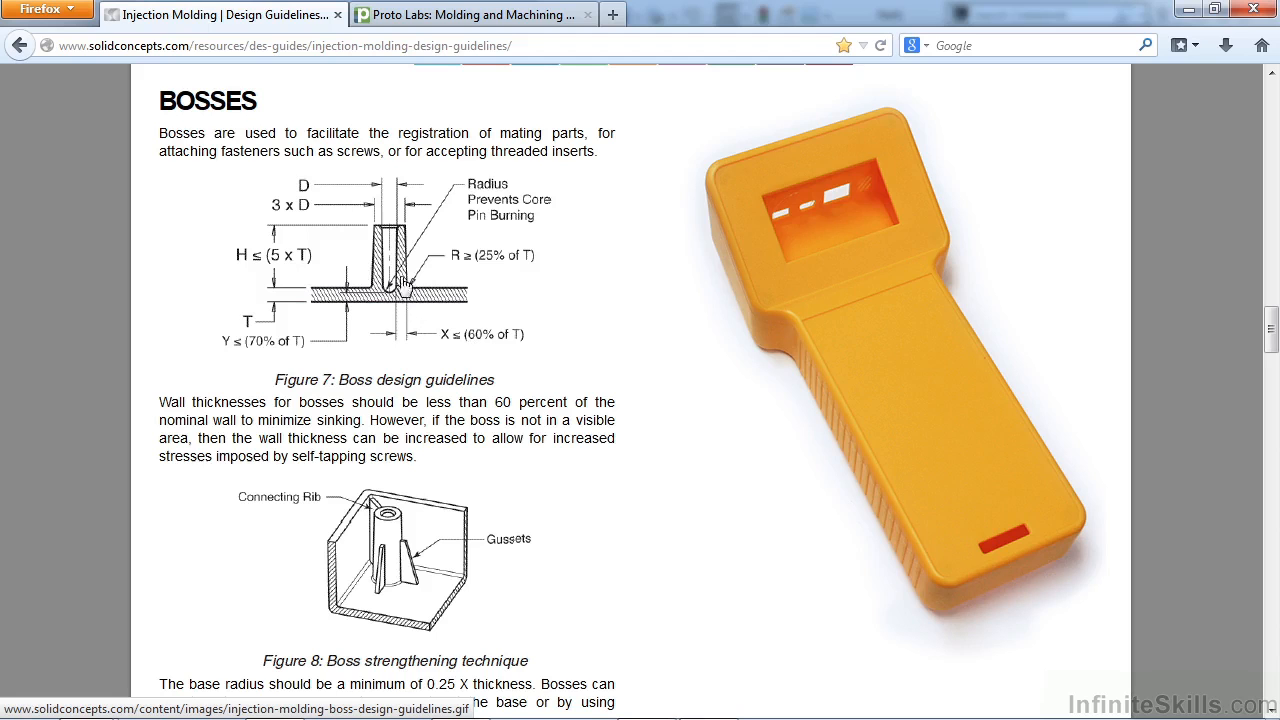
{"action": "mouse_move", "coordinate": [440, 302]}
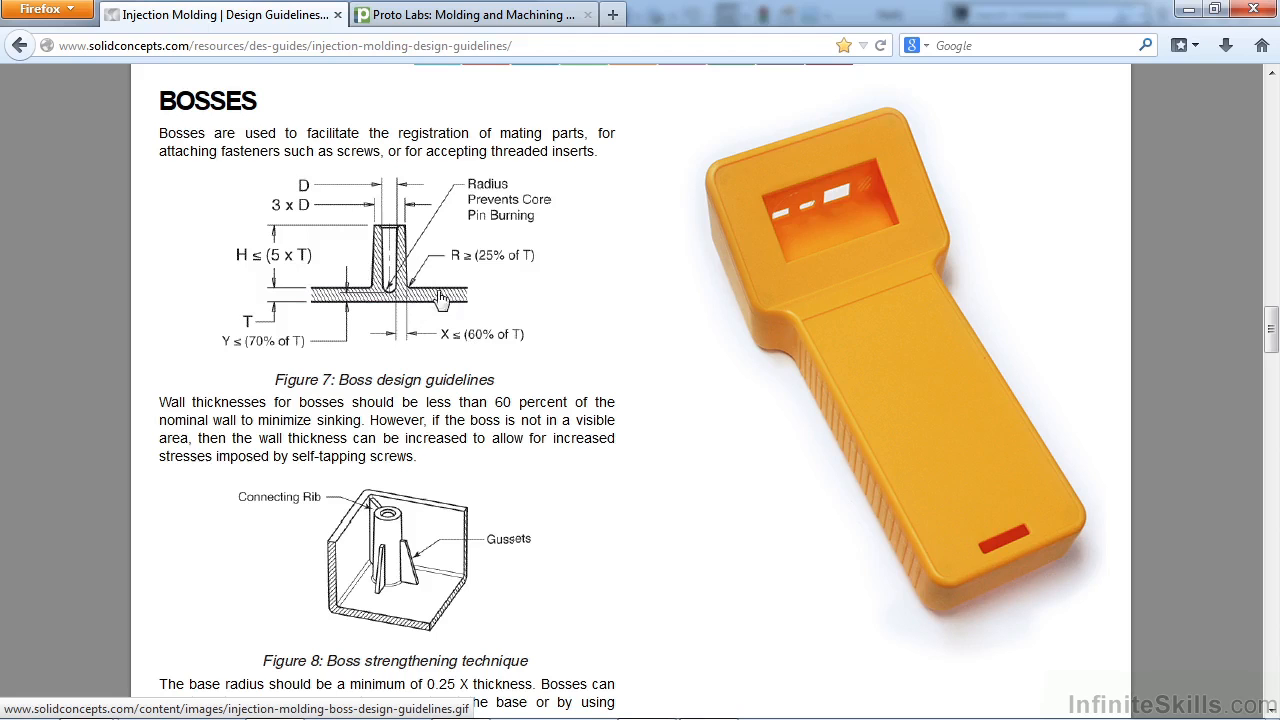
{"action": "mouse_move", "coordinate": [452, 300]}
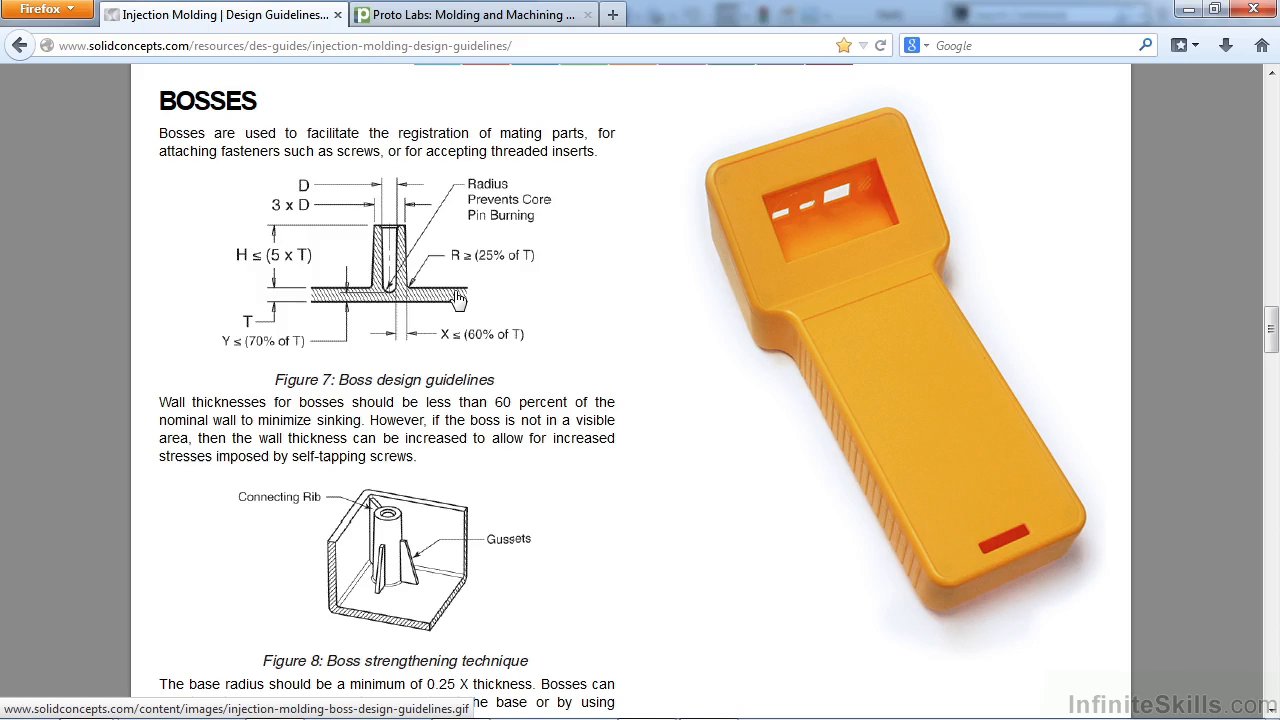
{"action": "mouse_move", "coordinate": [456, 308]}
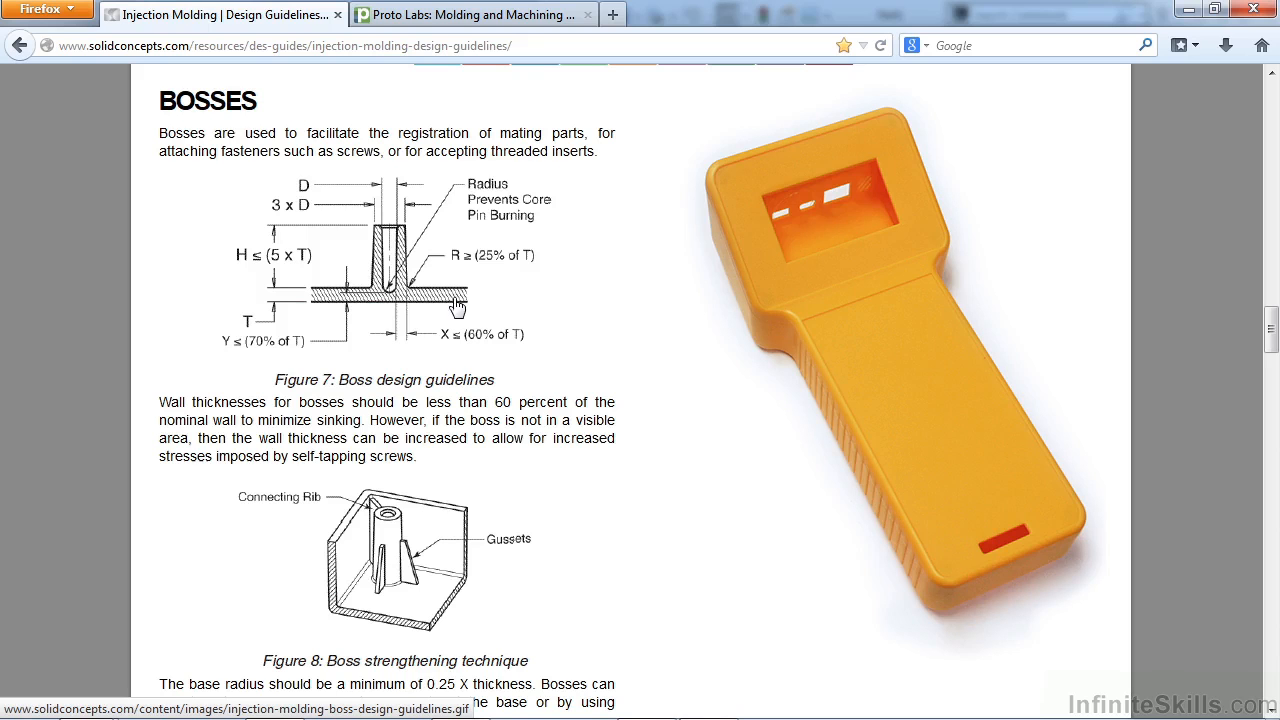
{"action": "mouse_move", "coordinate": [430, 220]}
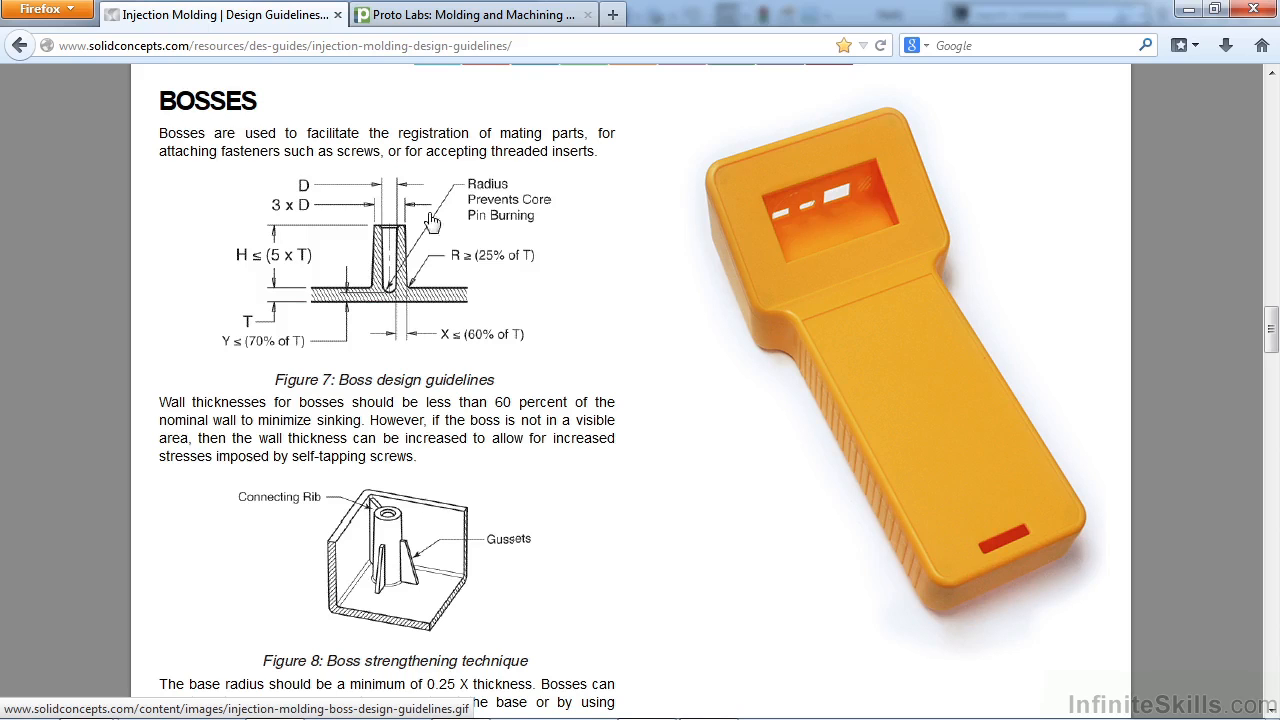
{"action": "mouse_move", "coordinate": [338, 248]}
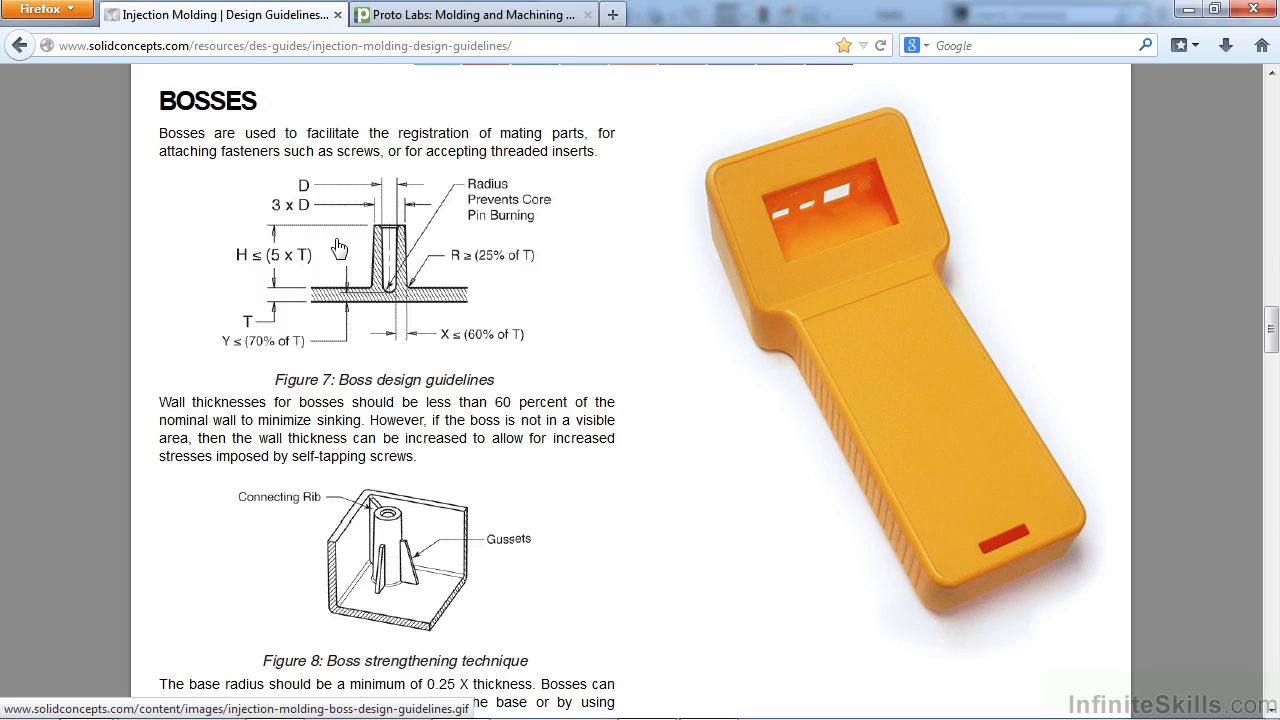
Scroll down to the rib guidelines, rib stiffness, draft angle and textures sections
{"action": "scroll", "scroll_direction": "down", "scroll_amount": 3}
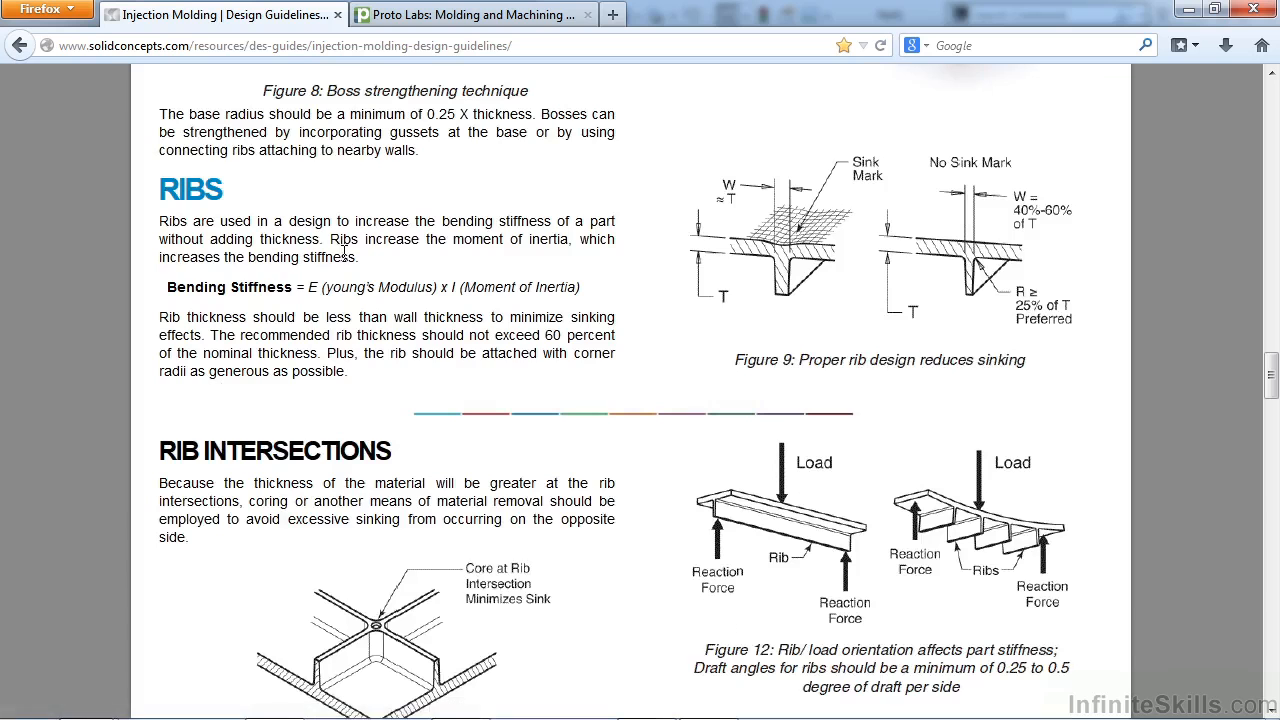
{"action": "scroll", "scroll_direction": "down", "scroll_amount": 3}
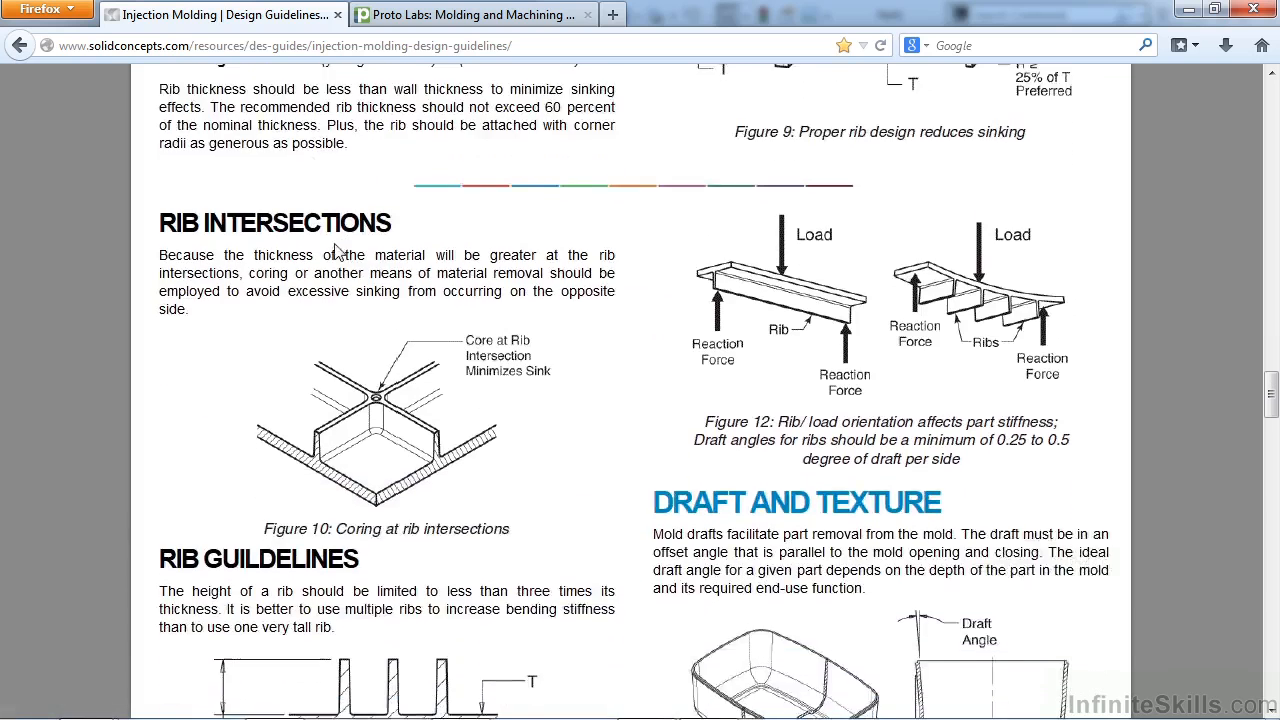
{"action": "scroll", "scroll_direction": "down", "scroll_amount": 3}
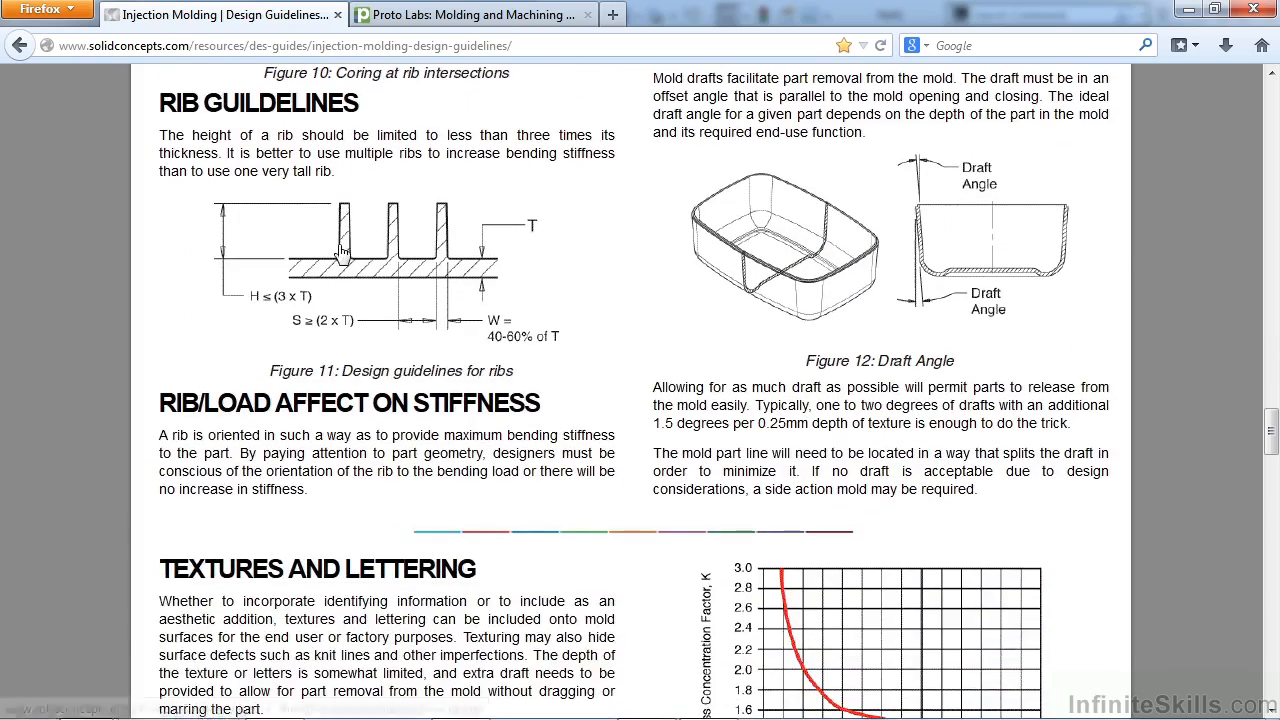
{"action": "mouse_move", "coordinate": [932, 210]}
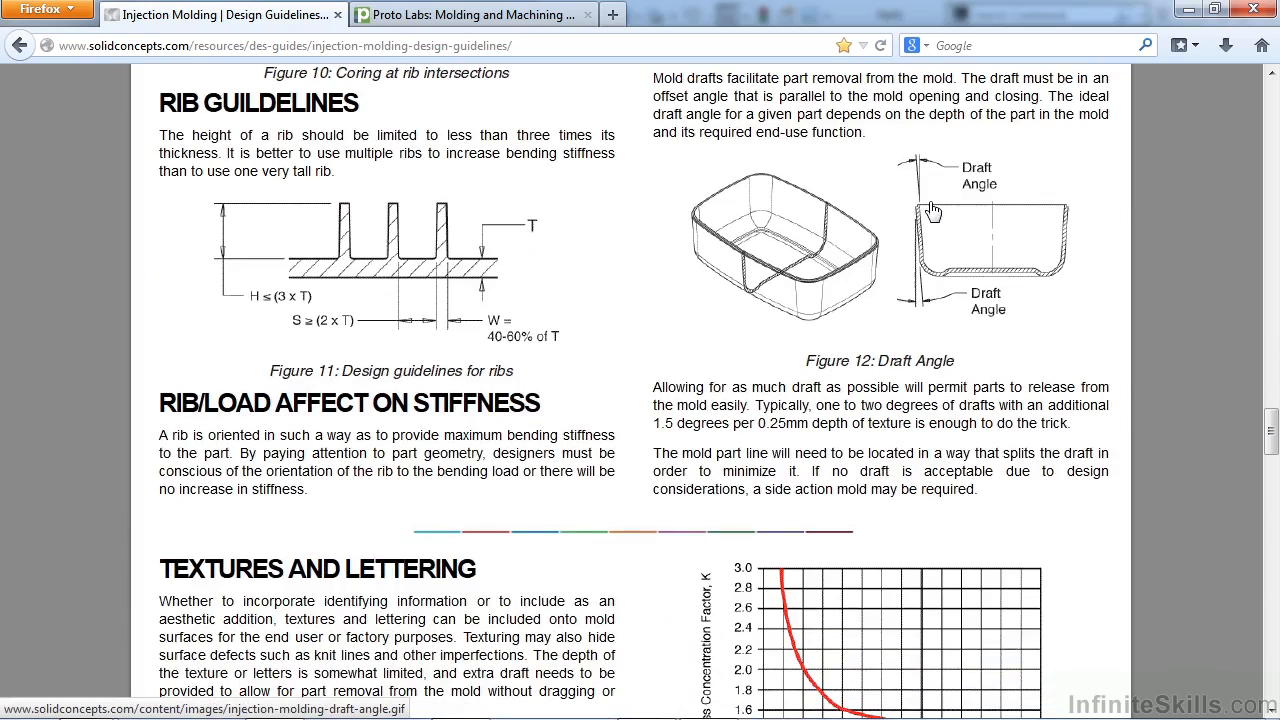
{"action": "mouse_move", "coordinate": [1174, 256]}
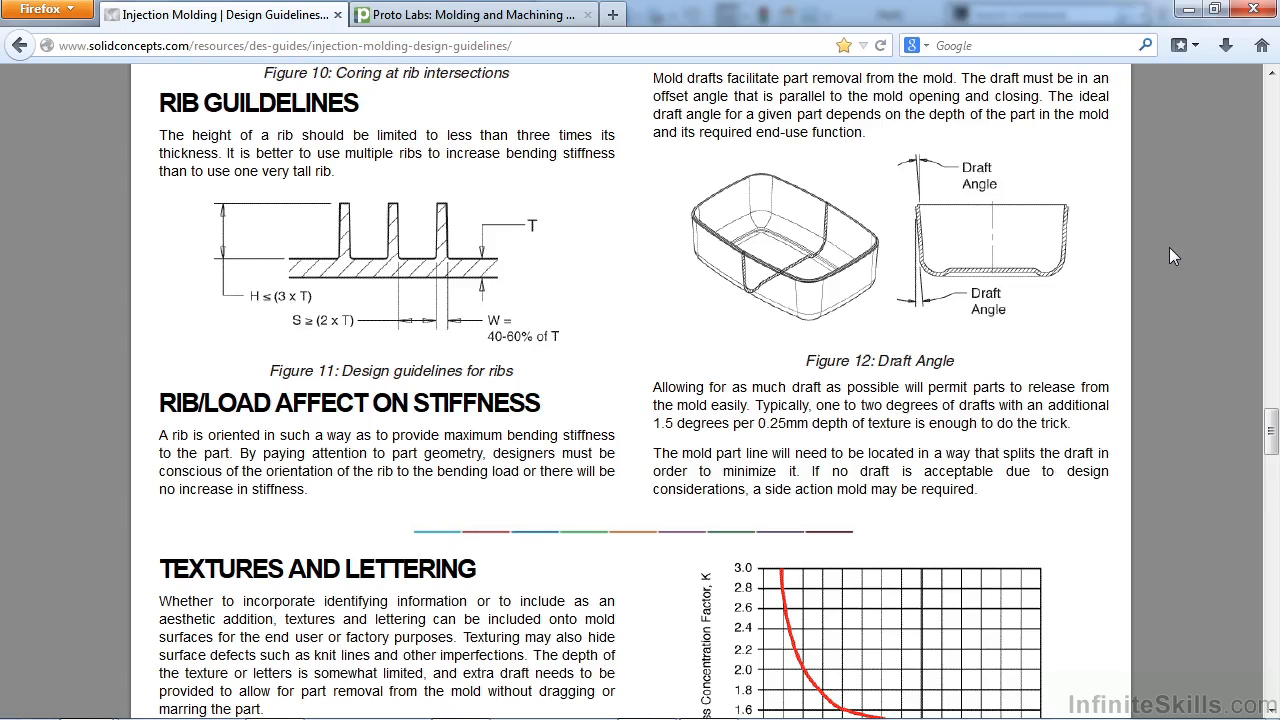
{"action": "mouse_move", "coordinate": [1152, 256]}
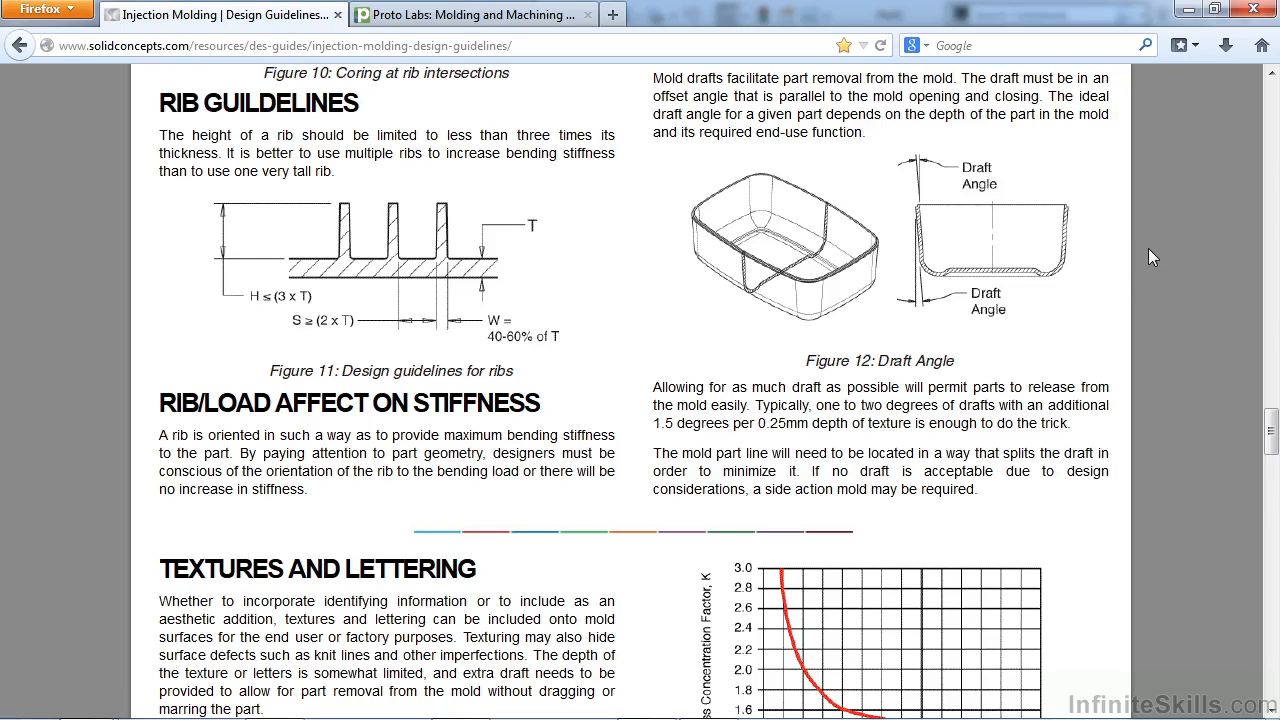
{"action": "mouse_move", "coordinate": [1060, 290]}
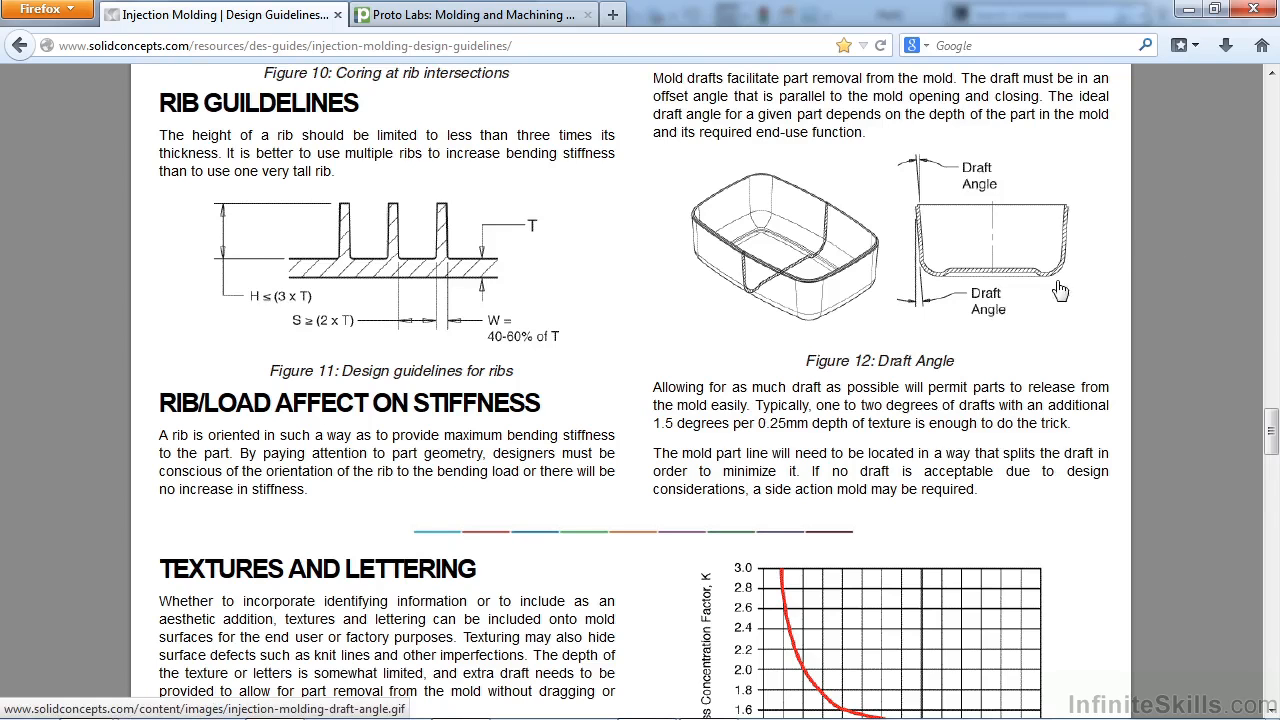
{"action": "mouse_move", "coordinate": [1070, 216]}
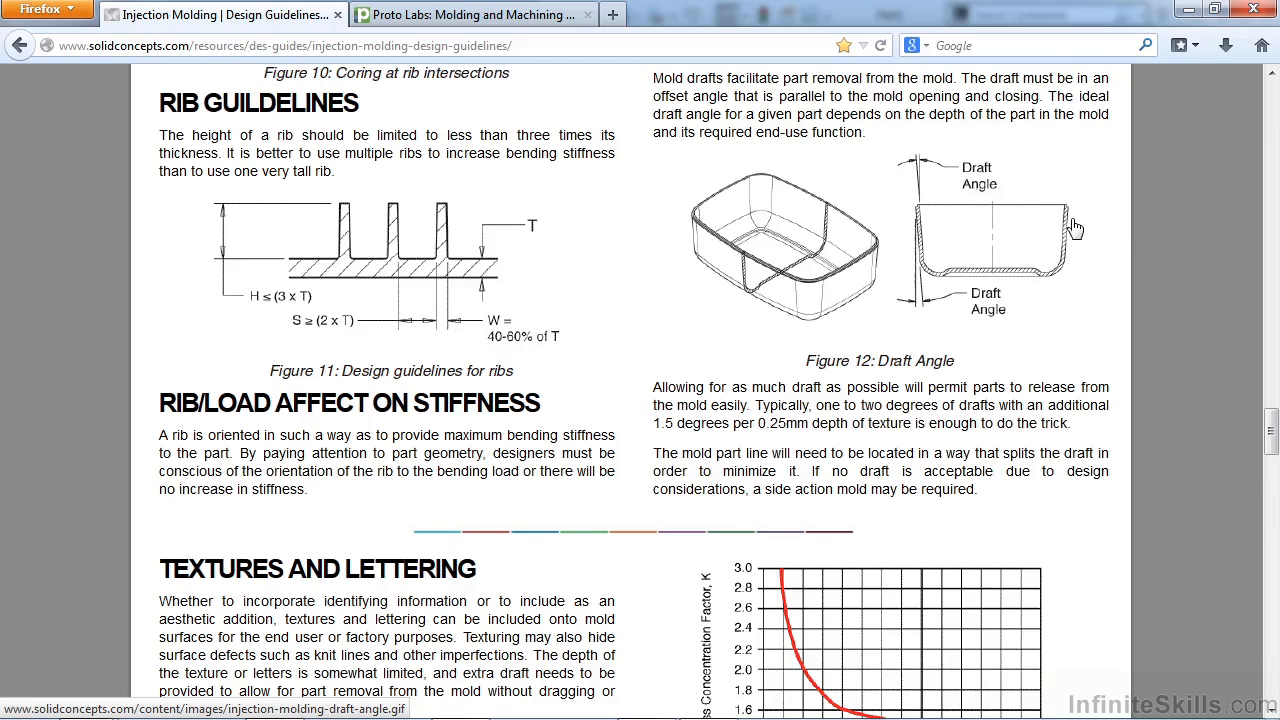
{"action": "mouse_move", "coordinate": [1072, 256]}
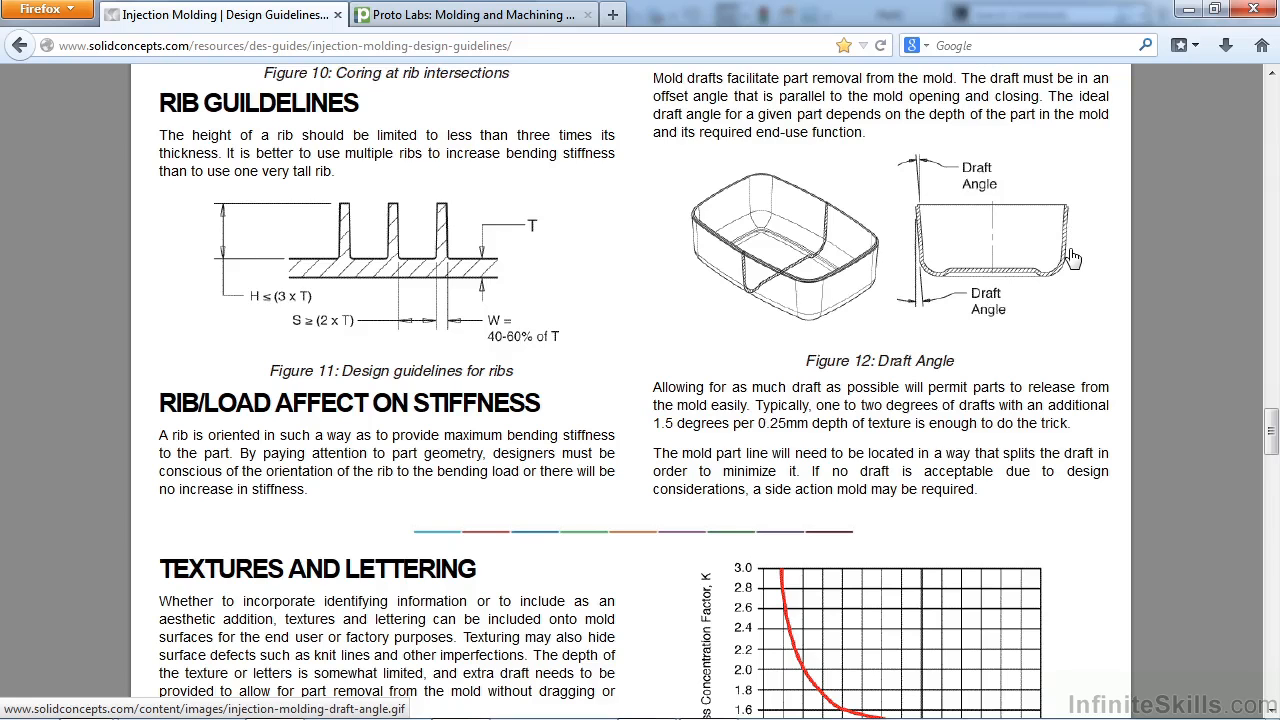
Scroll down to the Sharp Corners section with Figure 14, radius recommendation, and the start of Inserts
{"action": "scroll", "scroll_direction": "down", "scroll_amount": 3}
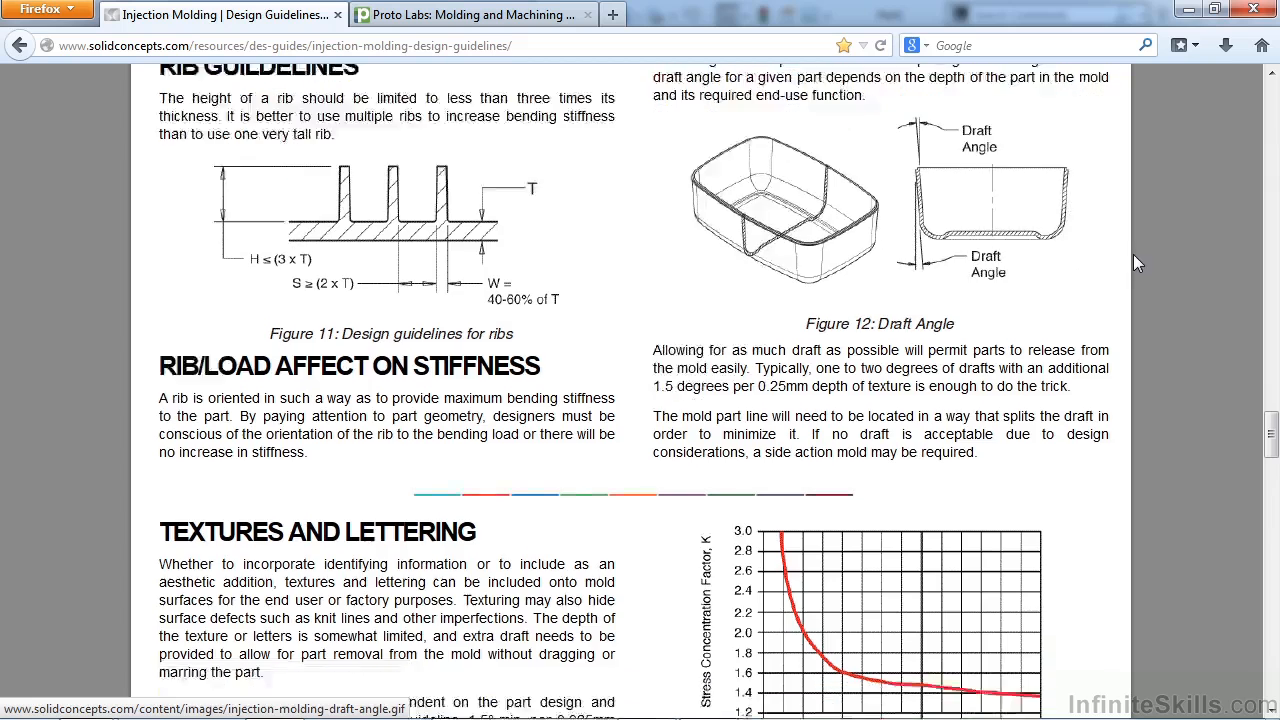
{"action": "scroll", "scroll_direction": "down", "scroll_amount": 3}
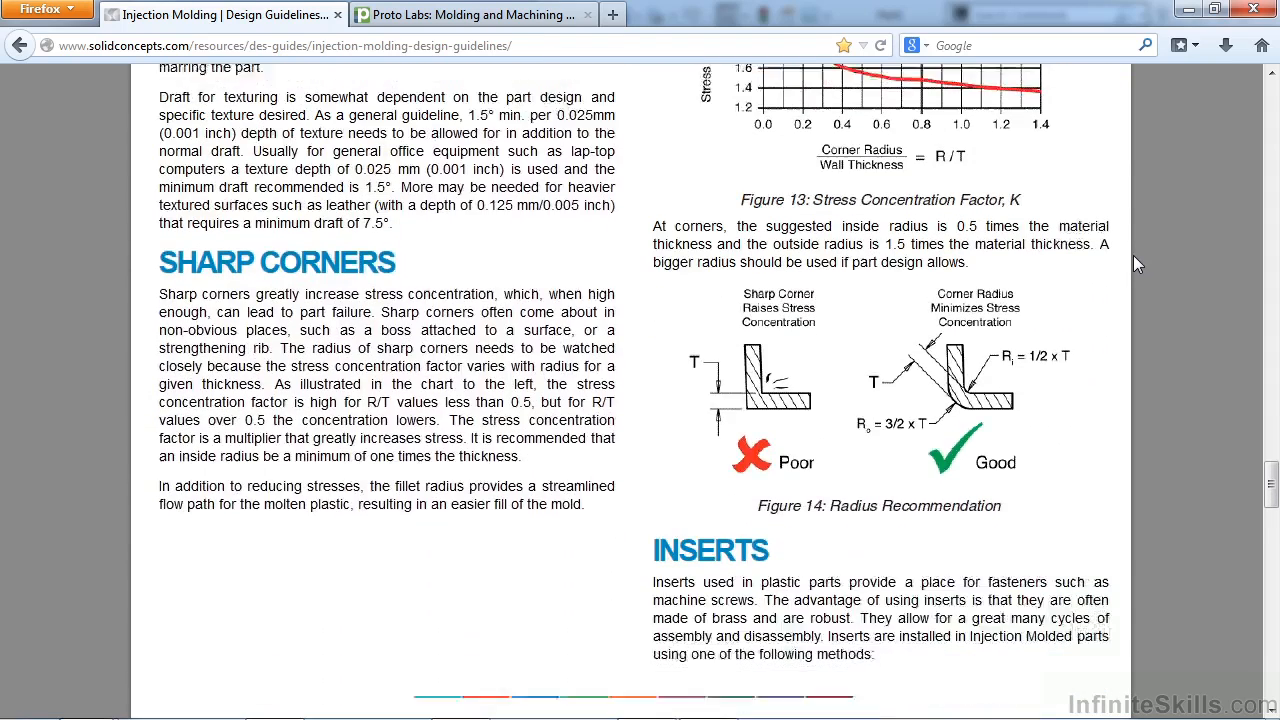
{"action": "scroll", "scroll_direction": "down", "scroll_amount": 3}
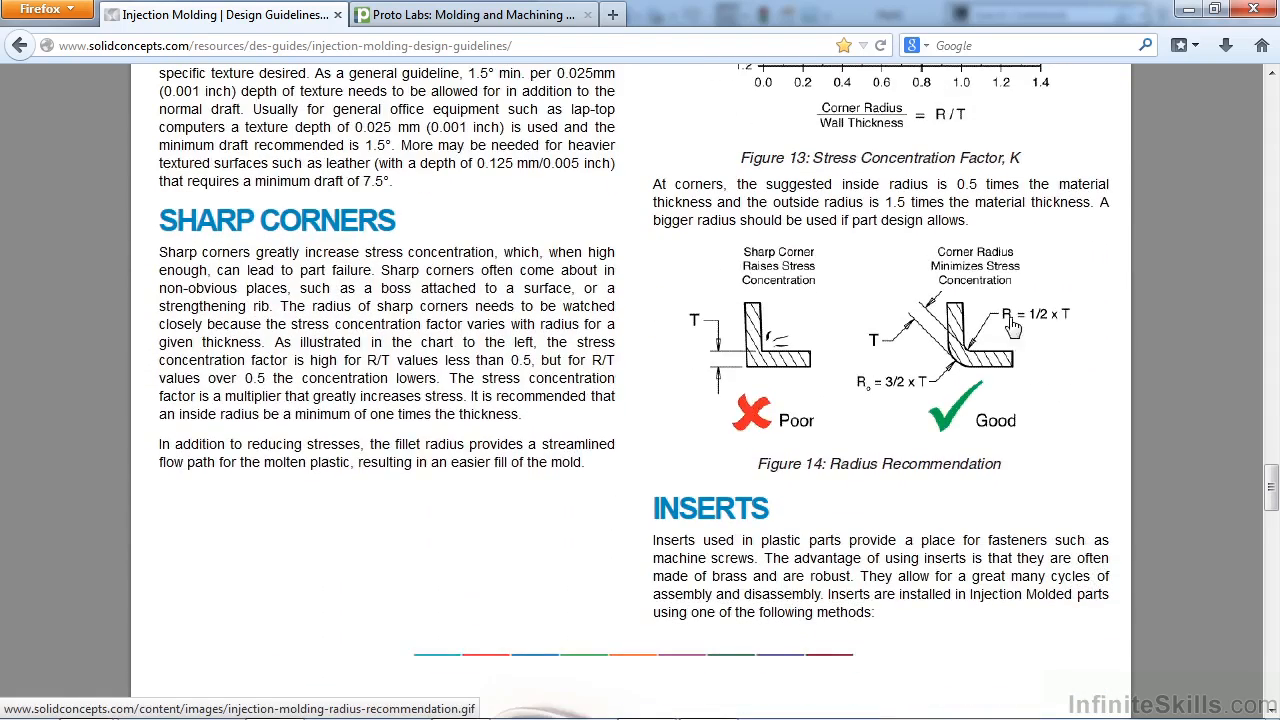
{"action": "mouse_move", "coordinate": [1008, 370]}
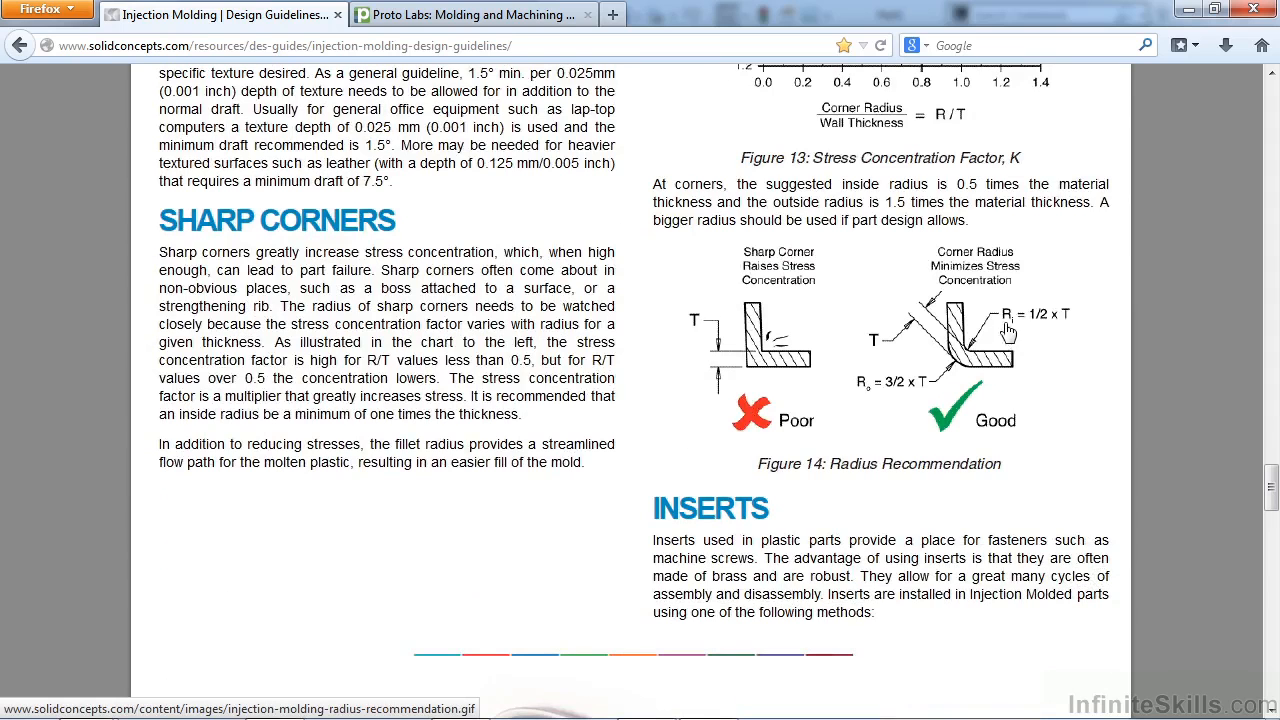
{"action": "mouse_move", "coordinate": [1004, 340]}
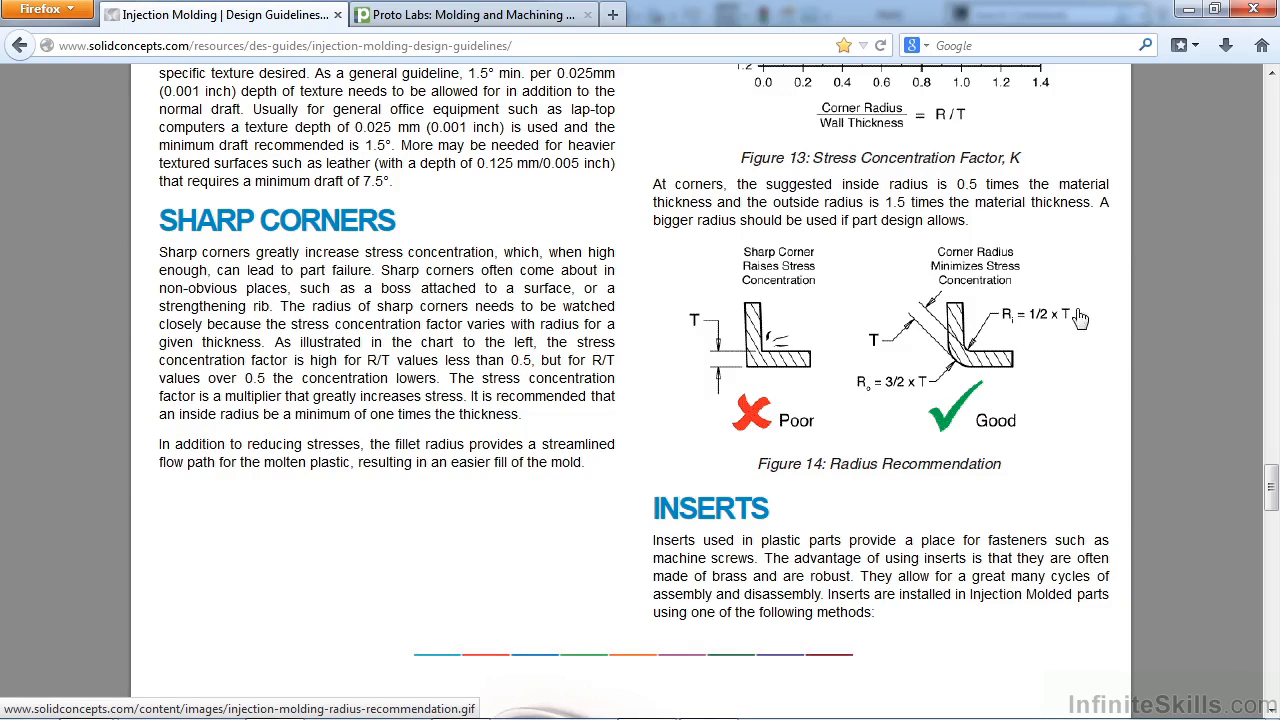
{"action": "mouse_move", "coordinate": [1136, 388]}
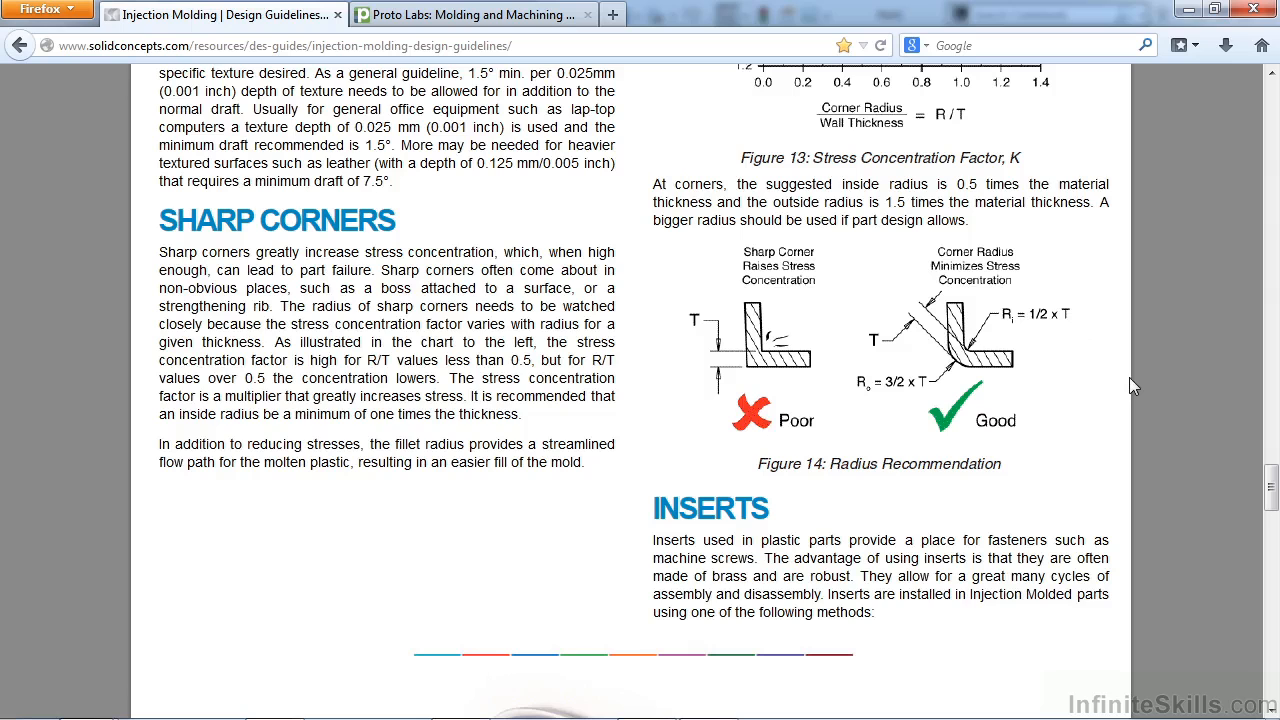
{"action": "mouse_move", "coordinate": [958, 308]}
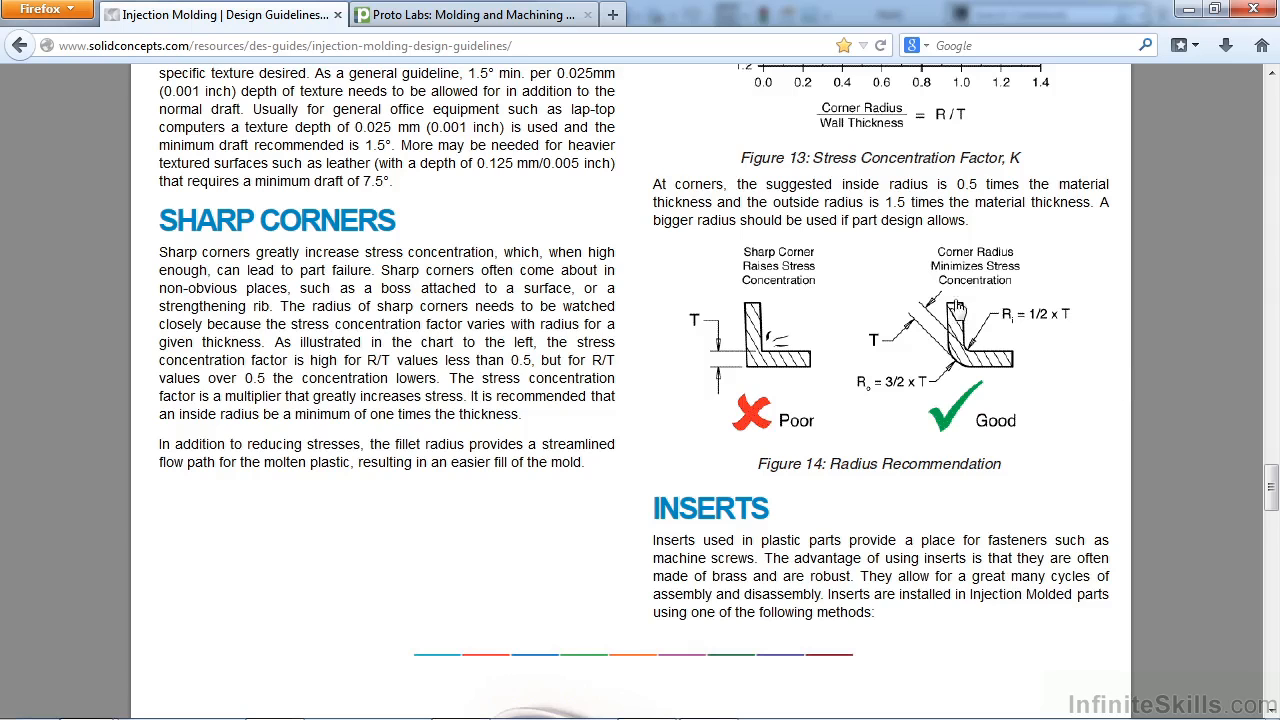
{"action": "mouse_move", "coordinate": [1048, 374]}
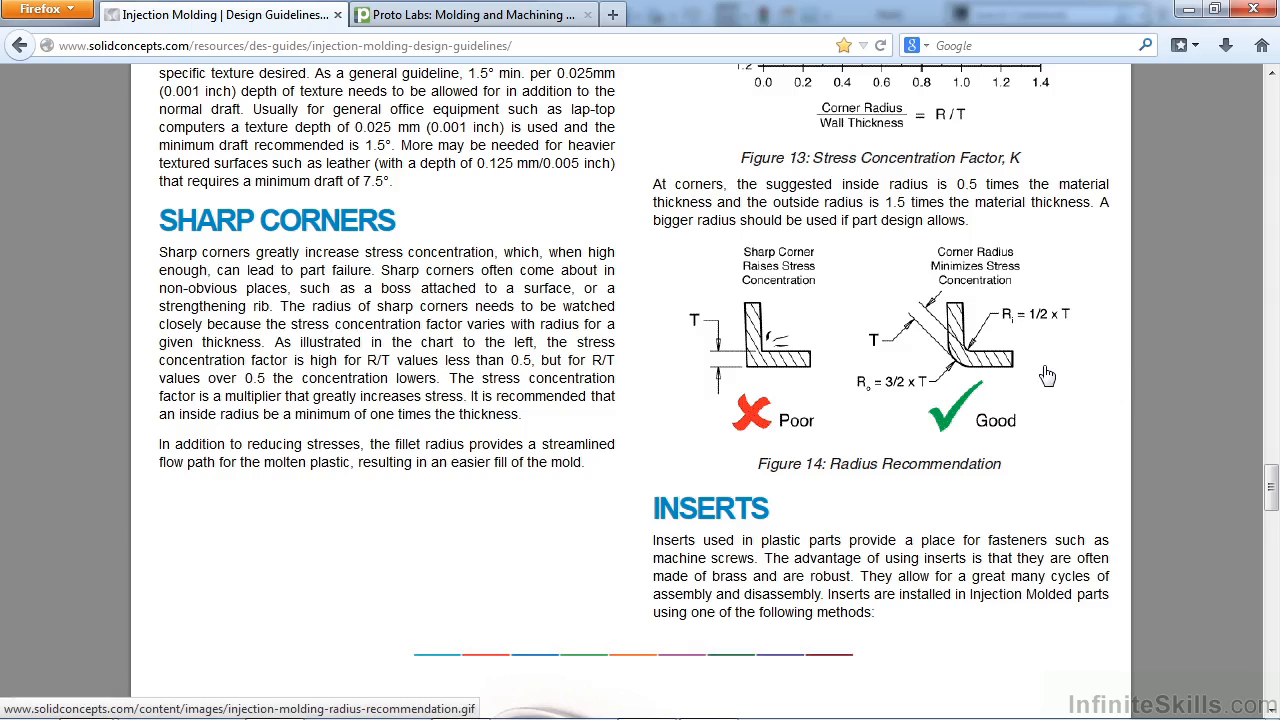
{"action": "mouse_move", "coordinate": [1072, 370]}
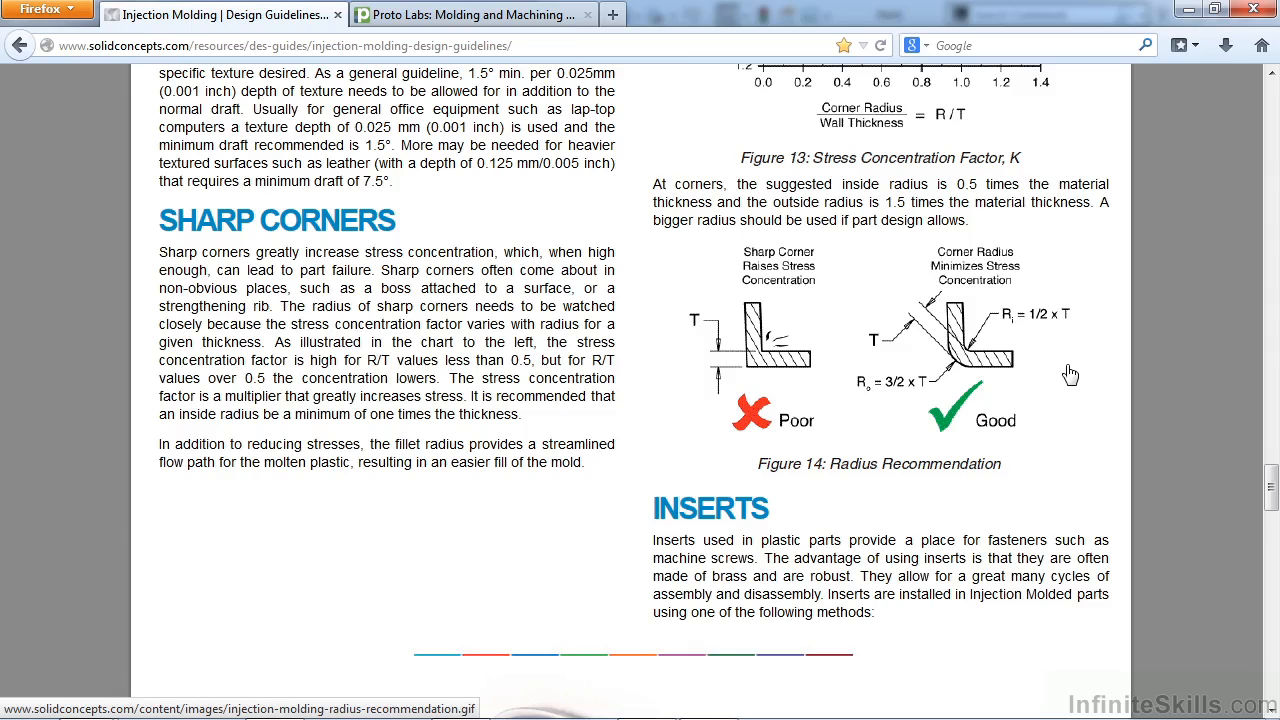
{"action": "mouse_move", "coordinate": [1252, 376]}
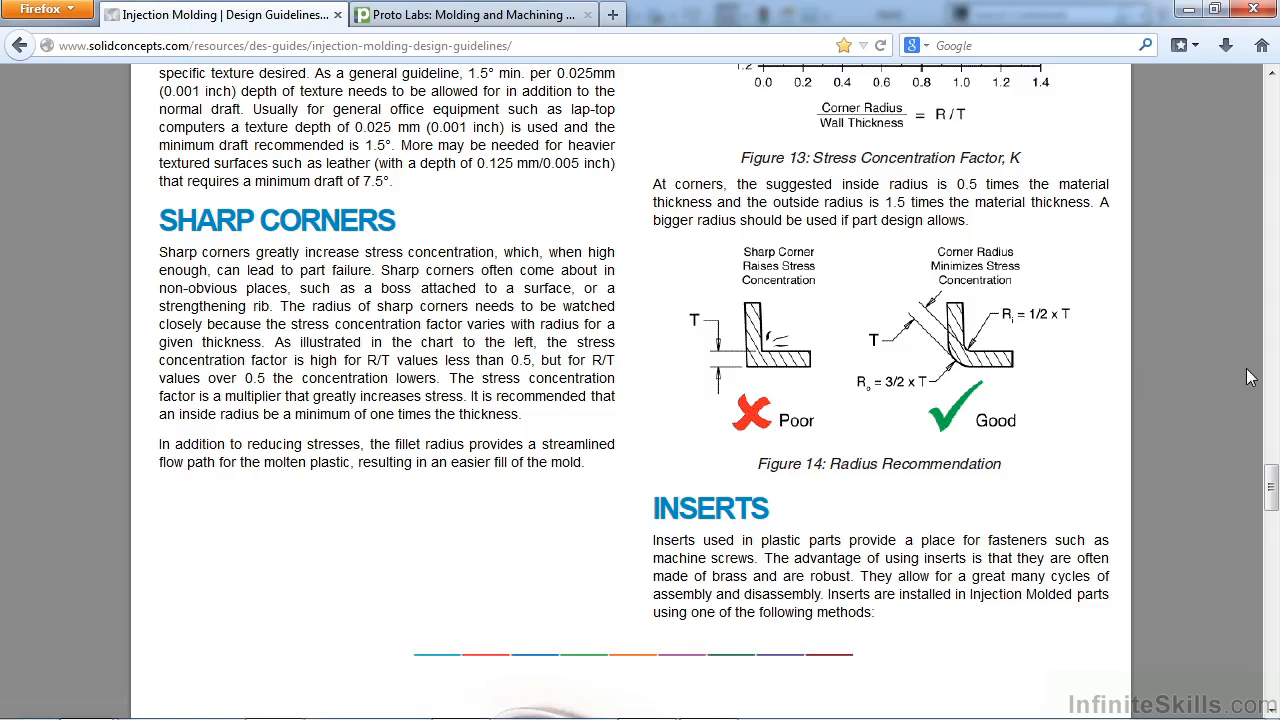
Scroll past ultrasonic and thermal insertion and molded-in inserts to Living Hinges and Figure 17
{"action": "scroll", "scroll_direction": "down", "scroll_amount": 3}
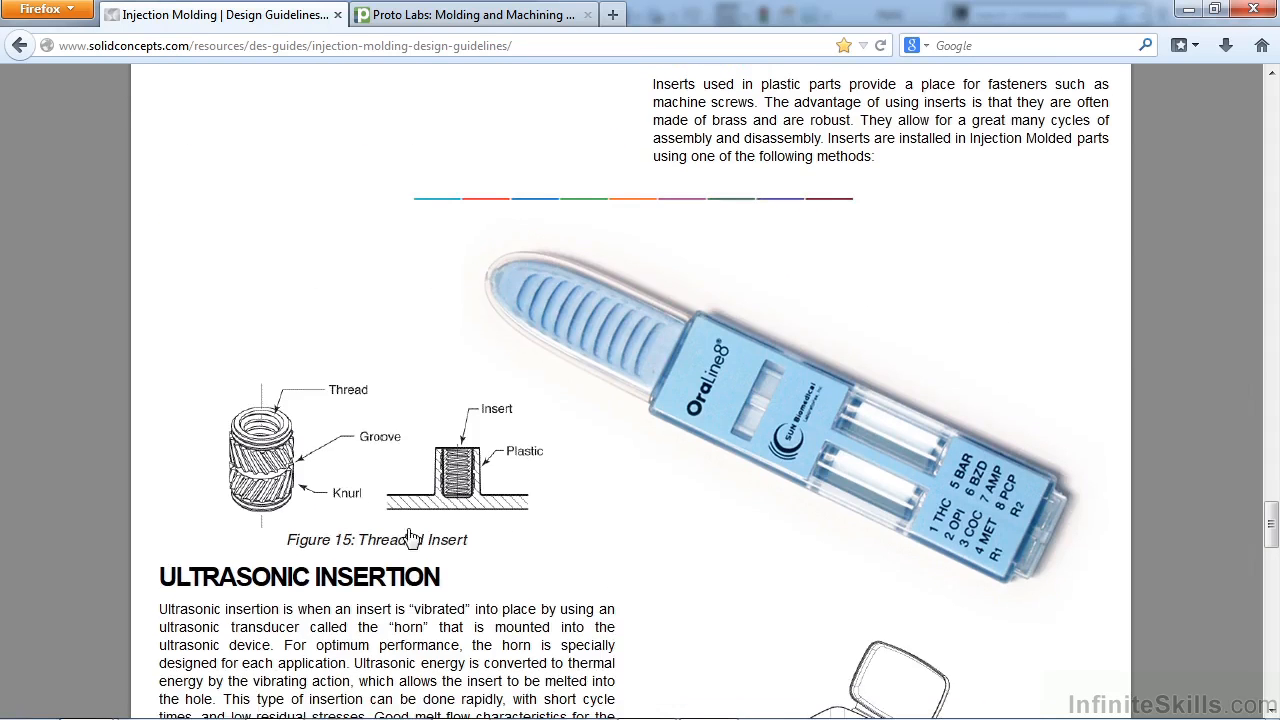
{"action": "scroll", "scroll_direction": "down", "scroll_amount": 3}
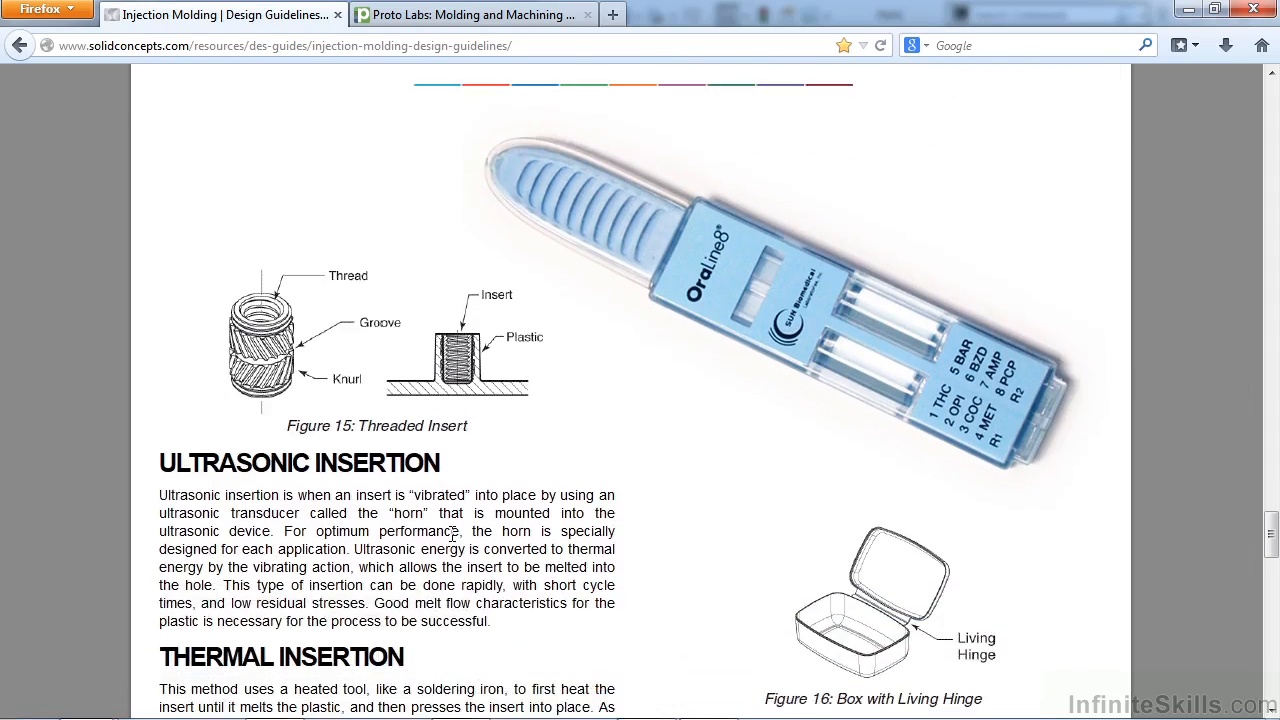
{"action": "scroll", "scroll_direction": "down", "scroll_amount": 3}
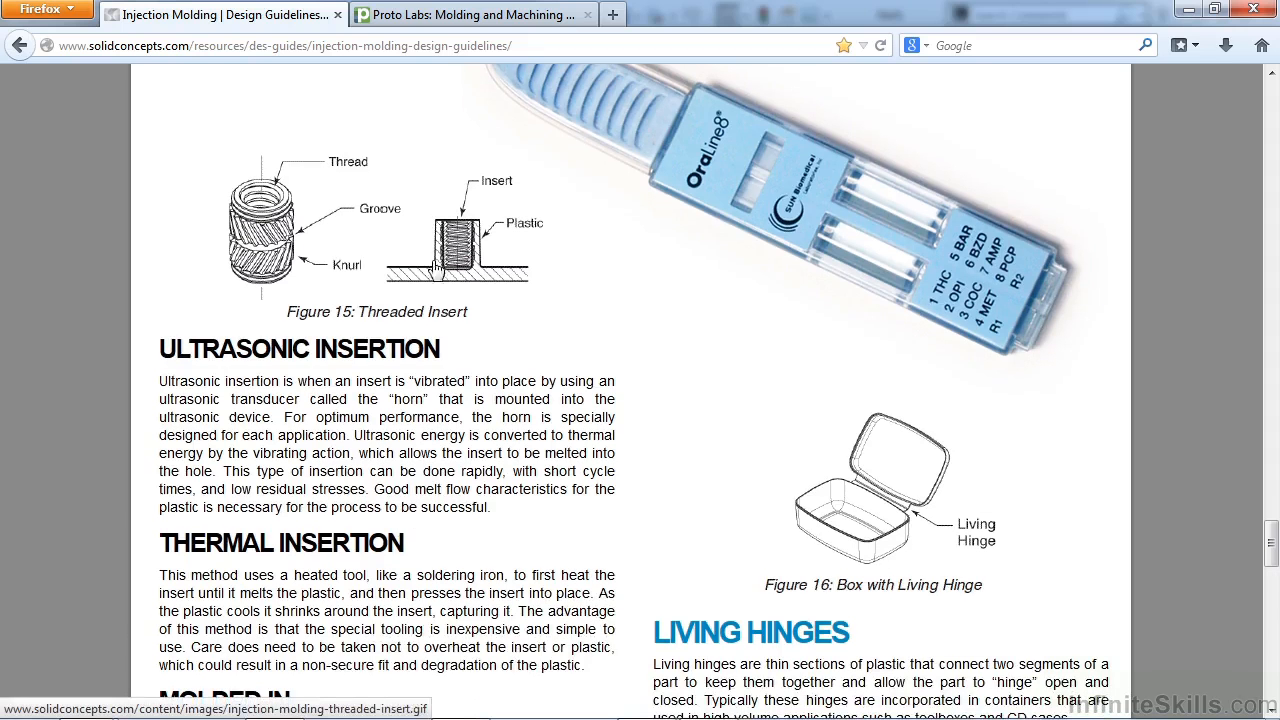
{"action": "scroll", "scroll_direction": "down", "scroll_amount": 3}
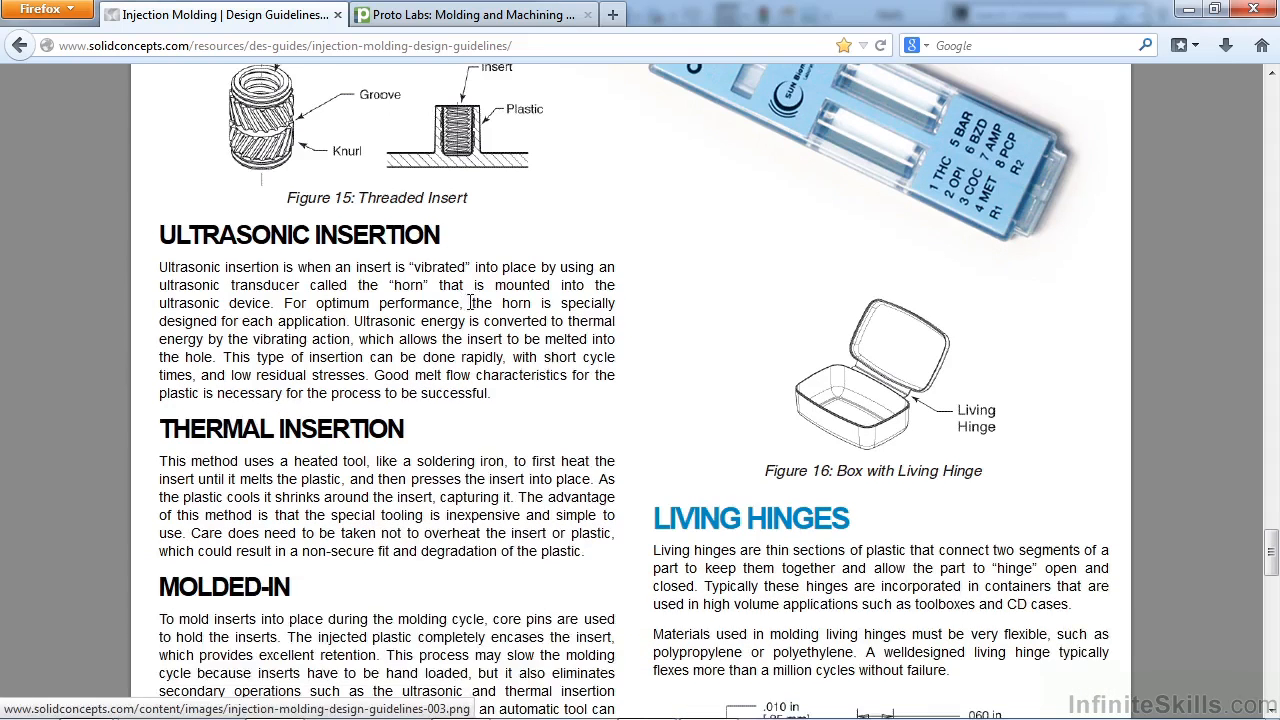
{"action": "scroll", "scroll_direction": "down", "scroll_amount": 3}
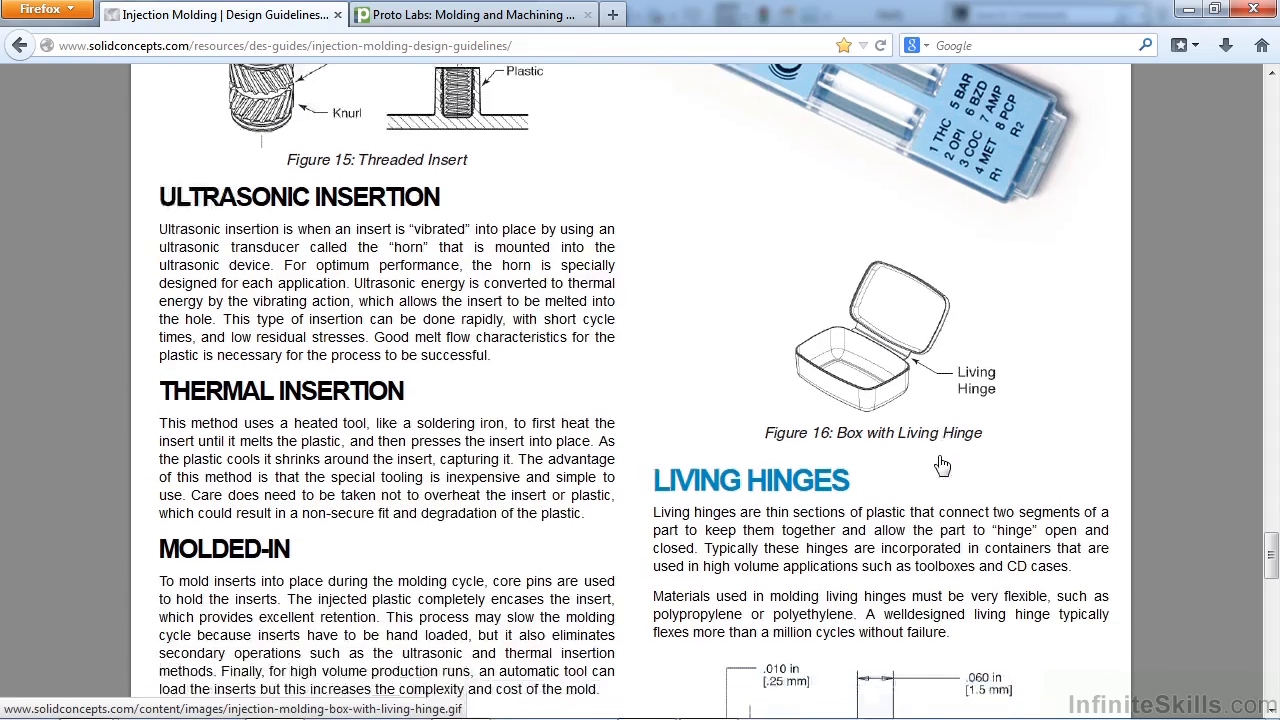
{"action": "scroll", "scroll_direction": "down", "scroll_amount": 3}
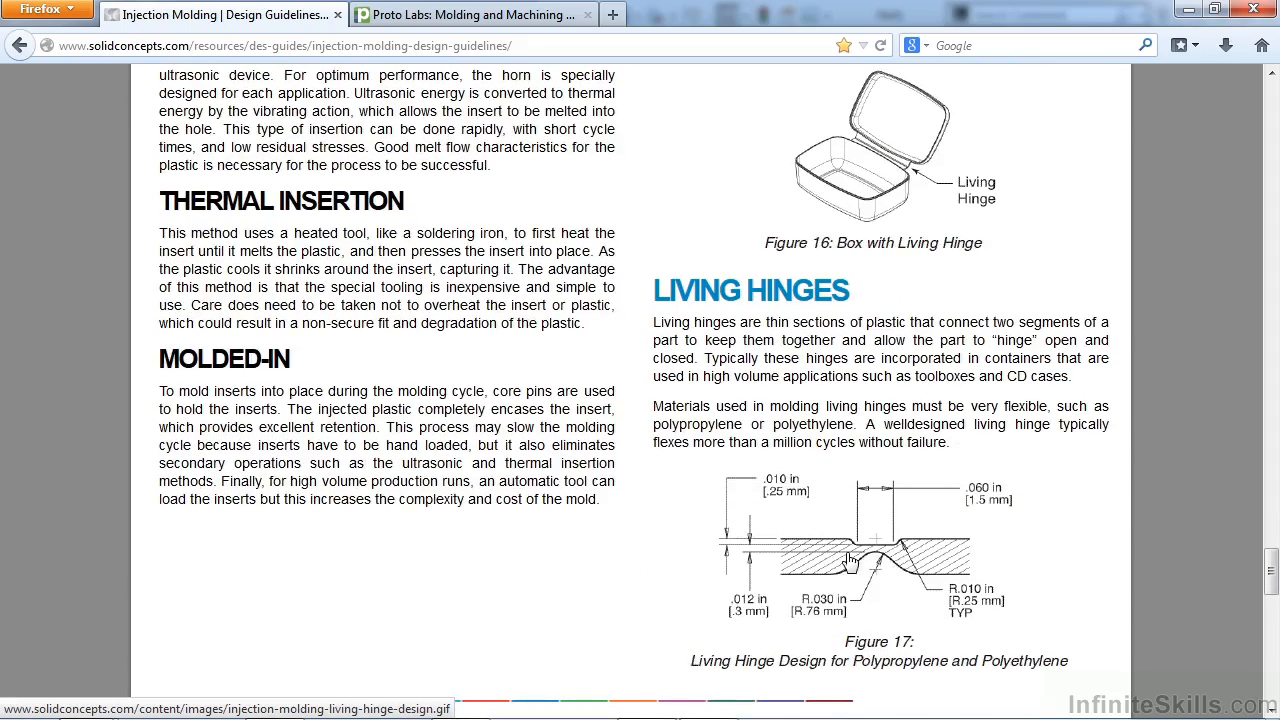
{"action": "mouse_move", "coordinate": [980, 586]}
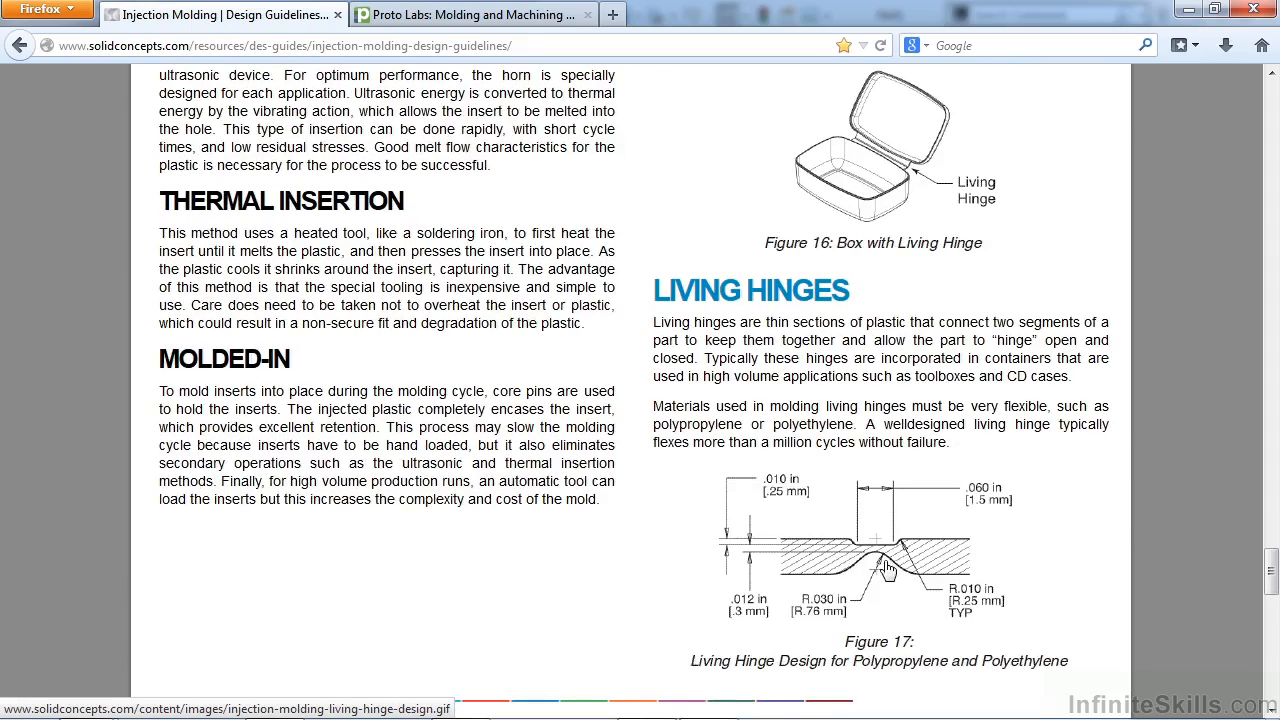
{"action": "mouse_move", "coordinate": [848, 564]}
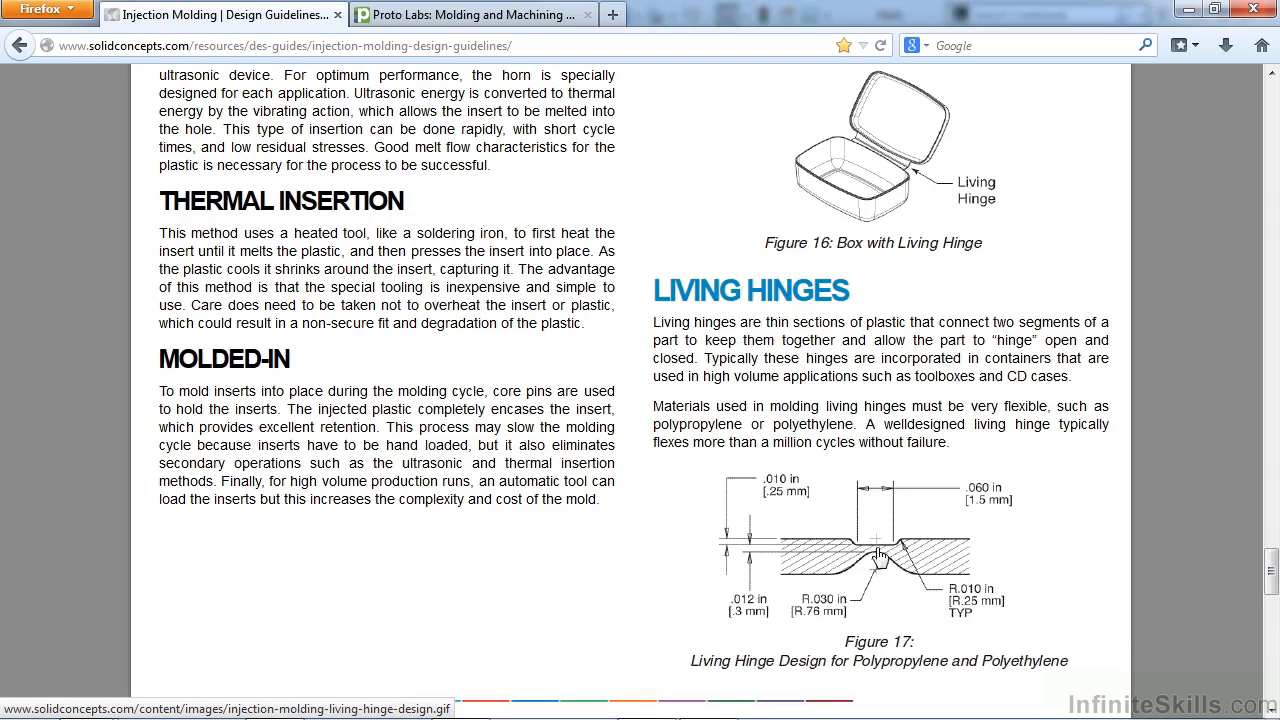
{"action": "mouse_move", "coordinate": [832, 558]}
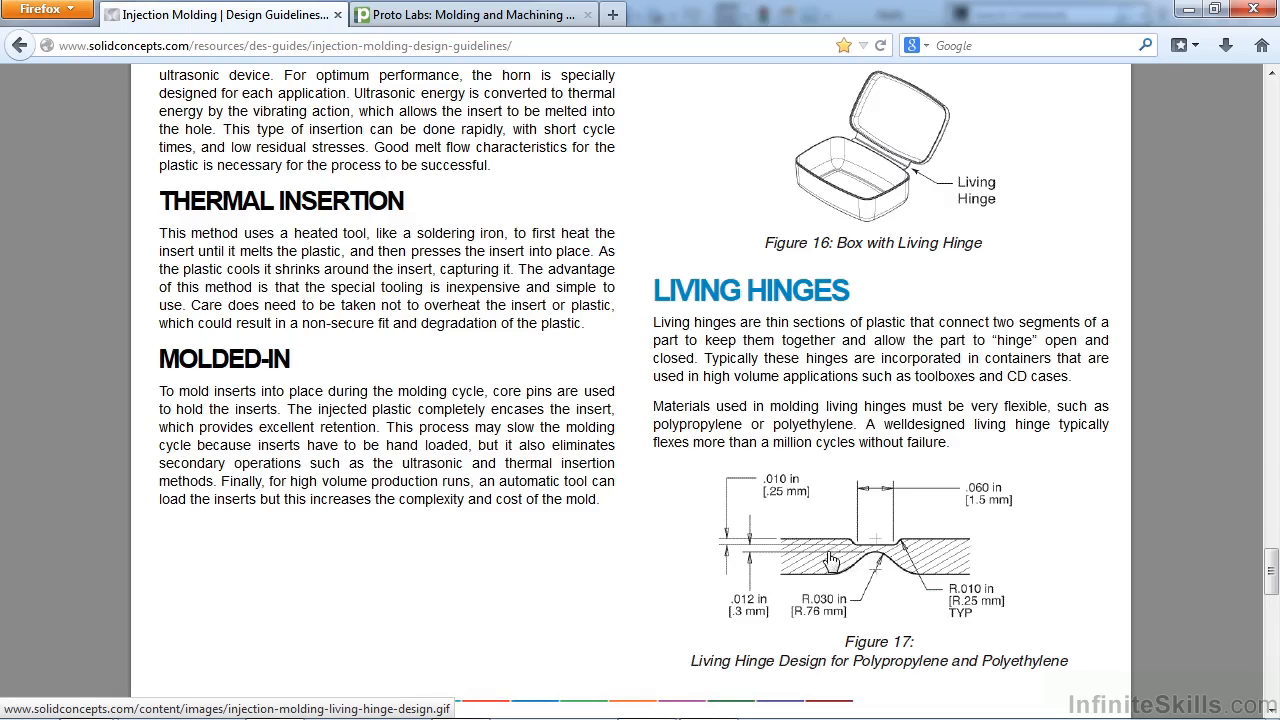
{"action": "scroll", "scroll_direction": "down", "scroll_amount": 3}
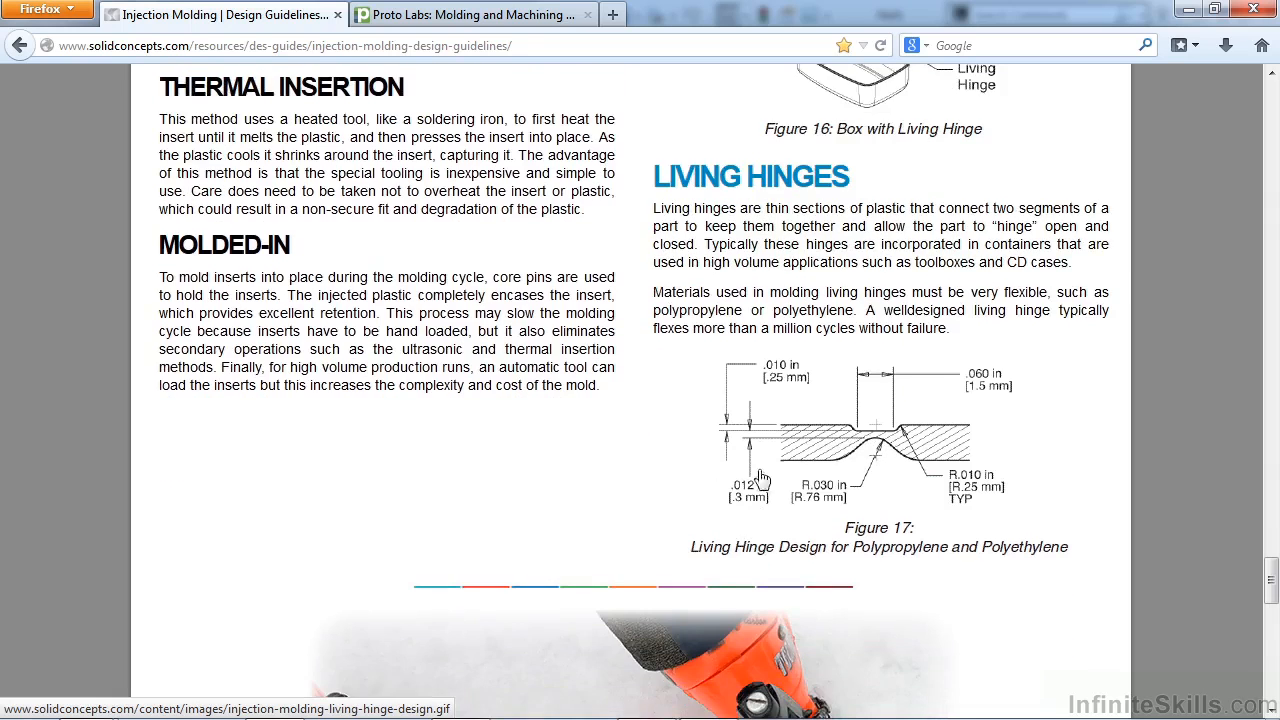
{"action": "mouse_move", "coordinate": [944, 460]}
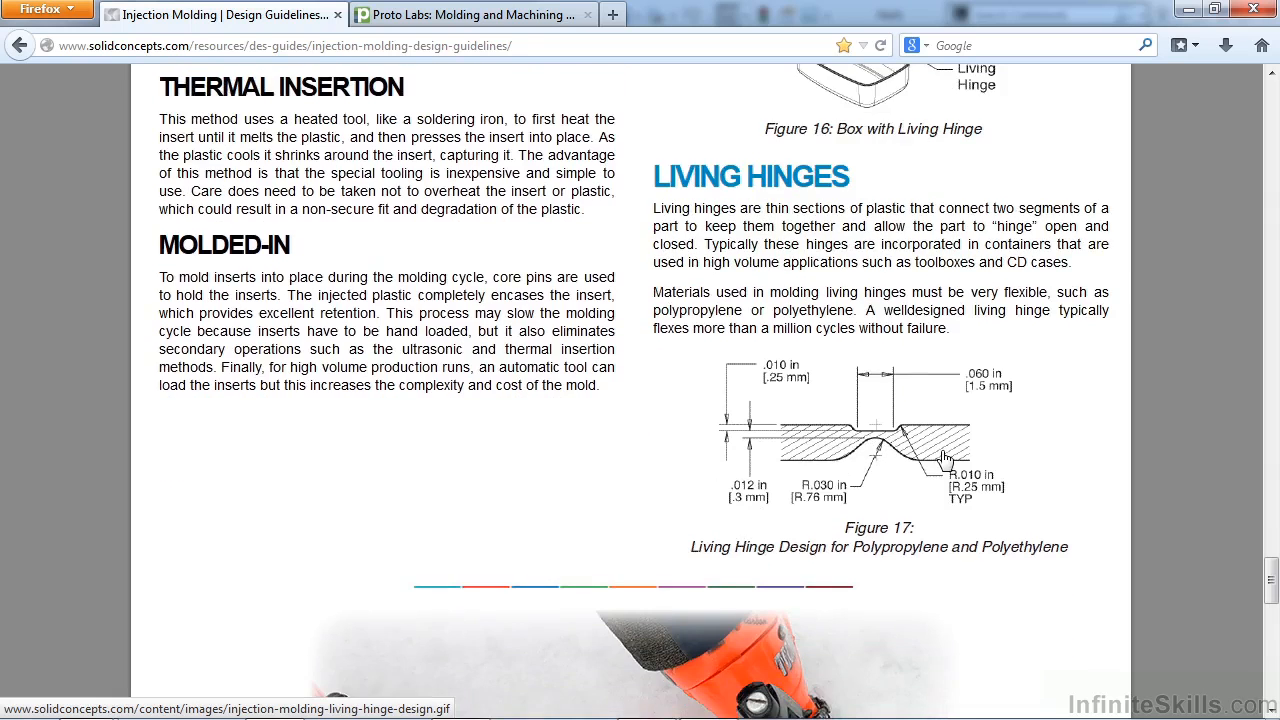
{"action": "mouse_move", "coordinate": [1010, 444]}
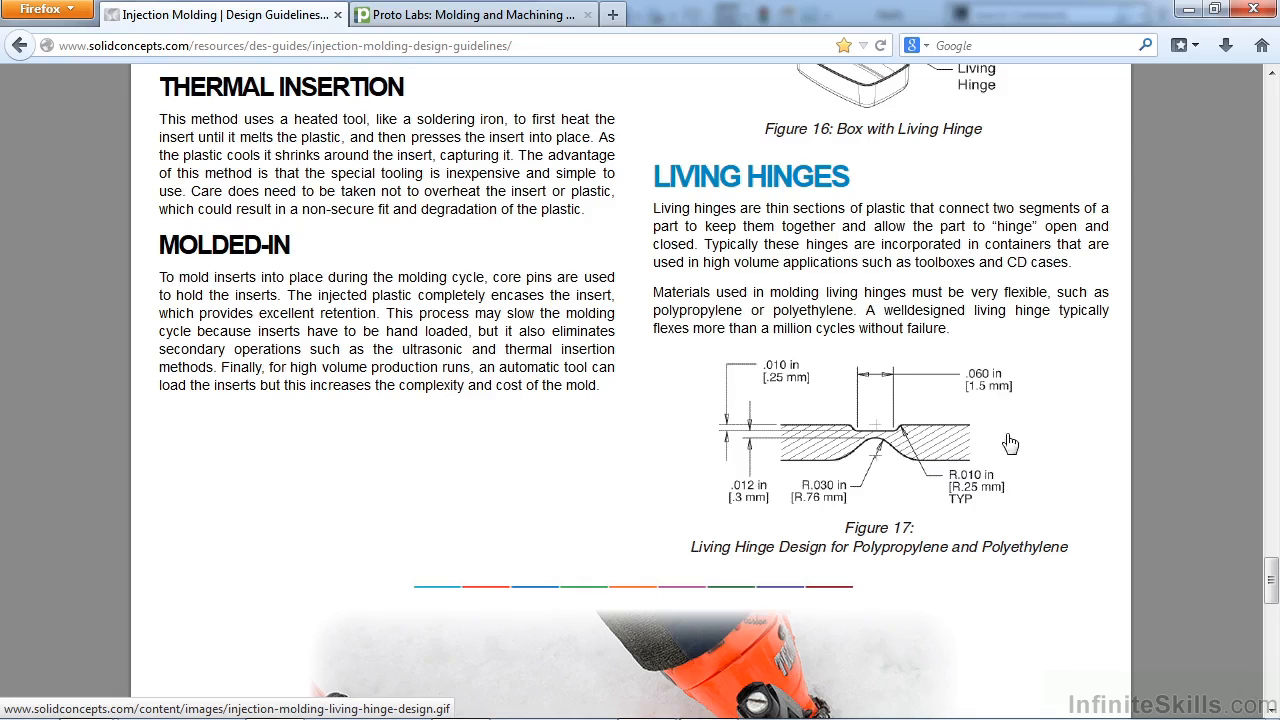
Scroll to the gas assist molding figure, overmolding, insert molding and two shot molding
{"action": "scroll", "scroll_direction": "down", "scroll_amount": 3}
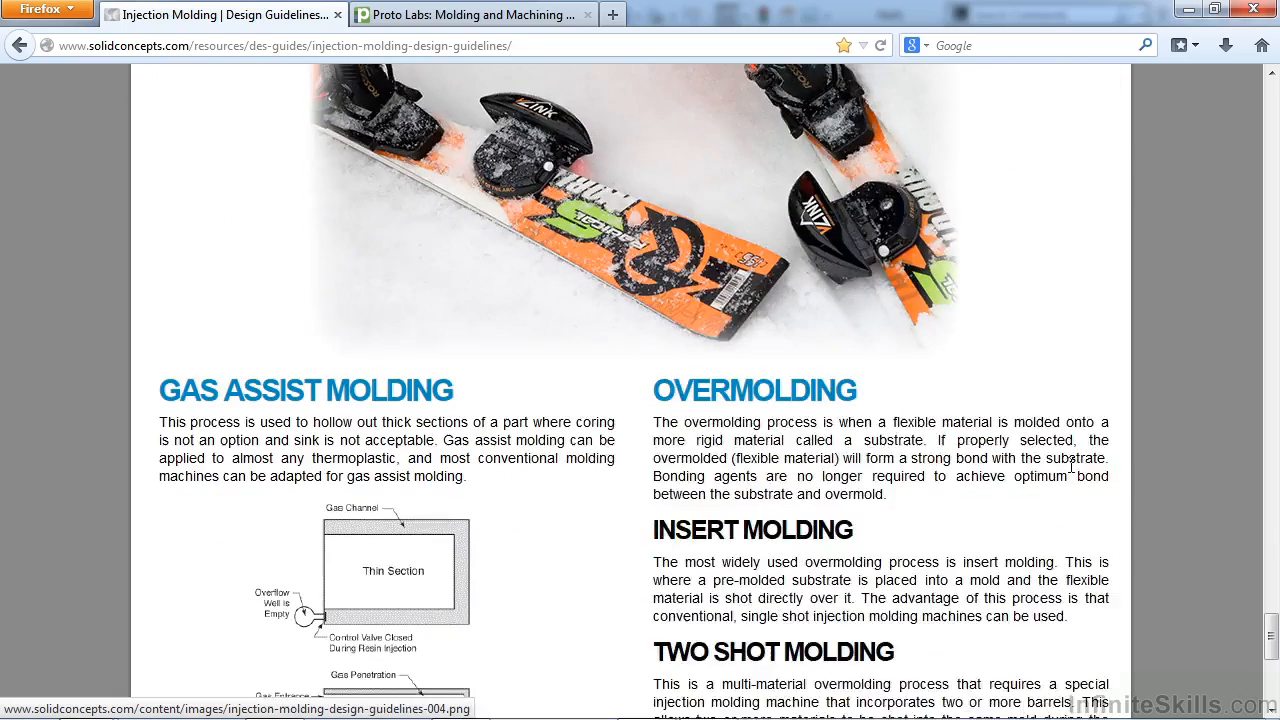
{"action": "scroll", "scroll_direction": "down", "scroll_amount": 3}
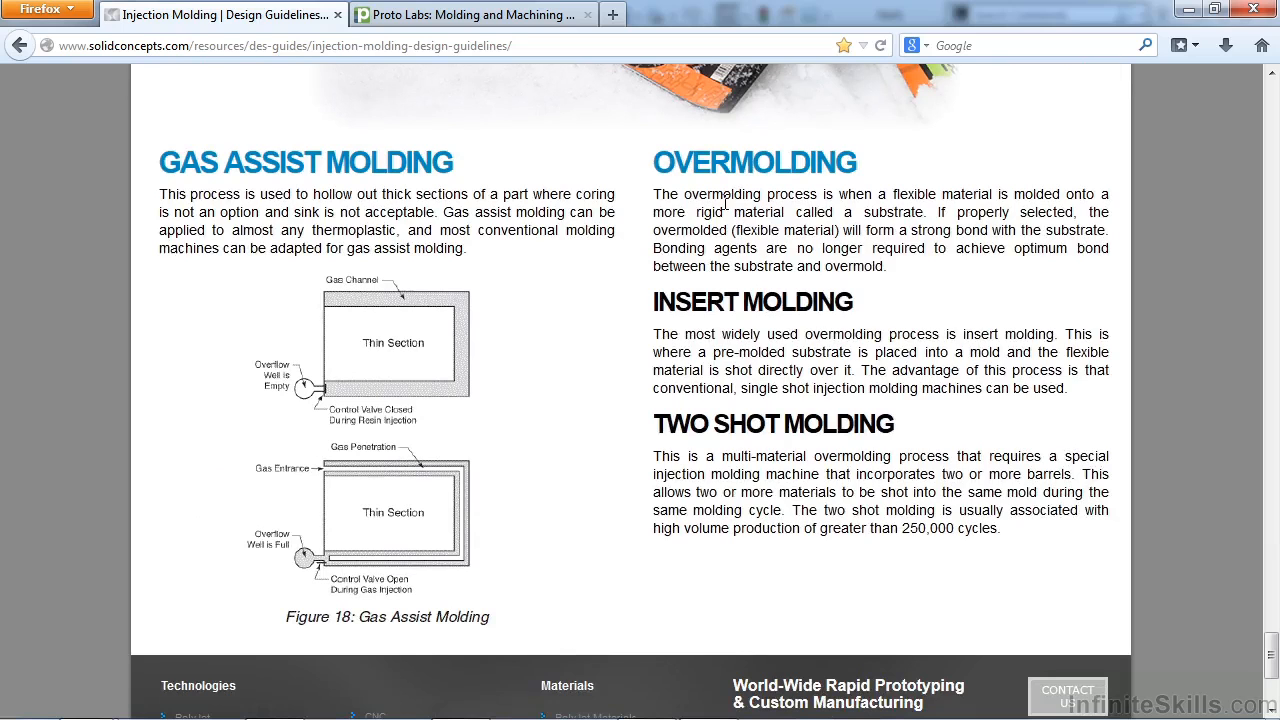
{"action": "mouse_move", "coordinate": [784, 436]}
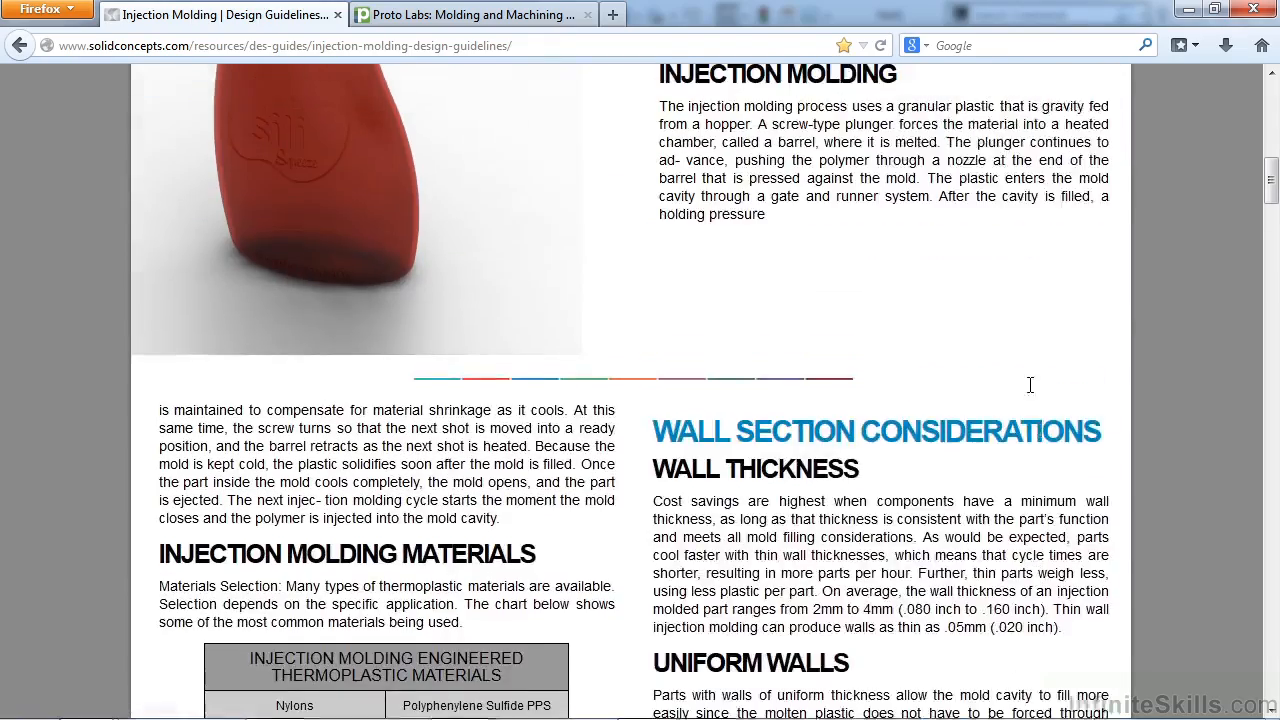
Switch to the Proto Labs resources page and scroll through the molding design guideline topic tiles
{"action": "left_click", "coordinate": [470, 14]}
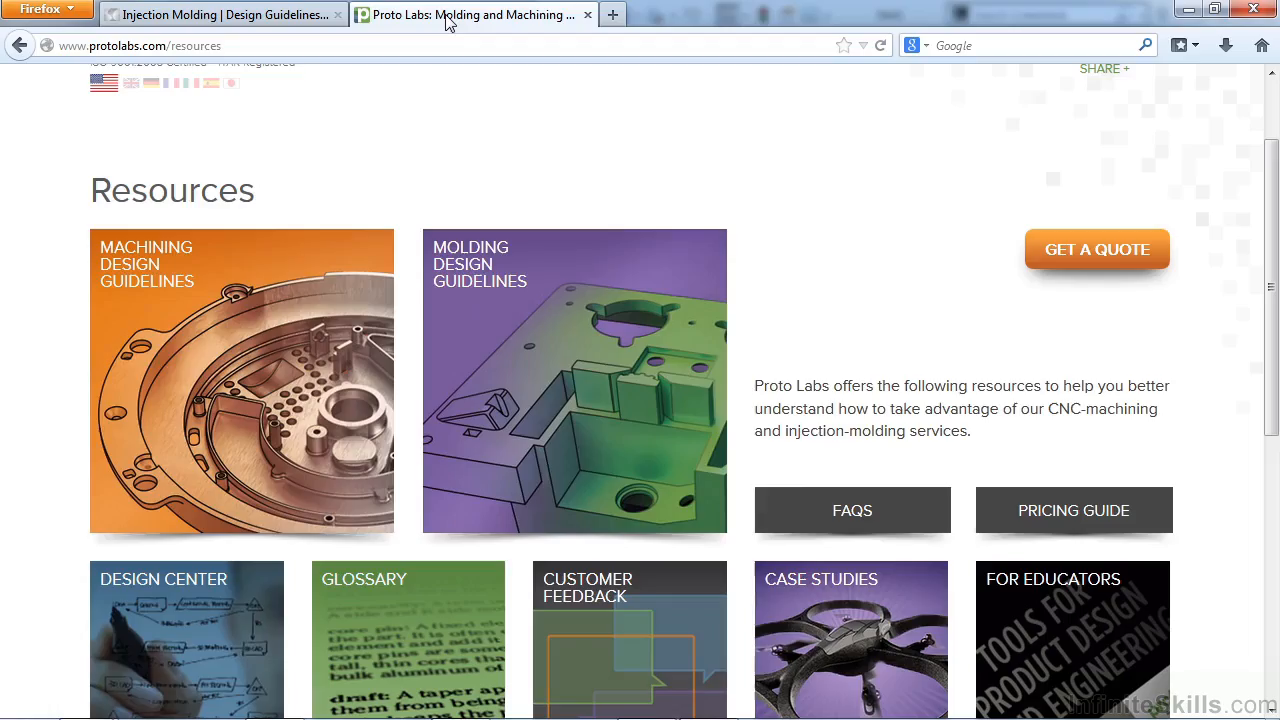
{"action": "mouse_move", "coordinate": [452, 276]}
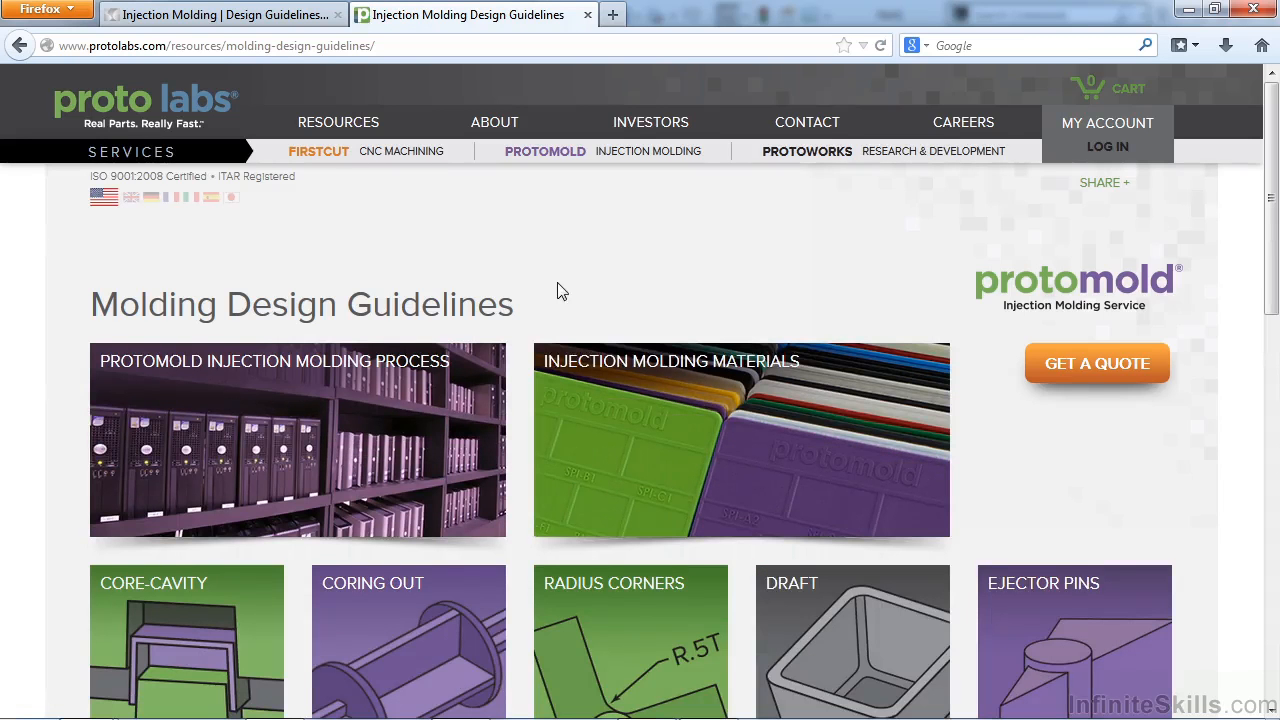
{"action": "scroll", "scroll_direction": "down", "scroll_amount": 3}
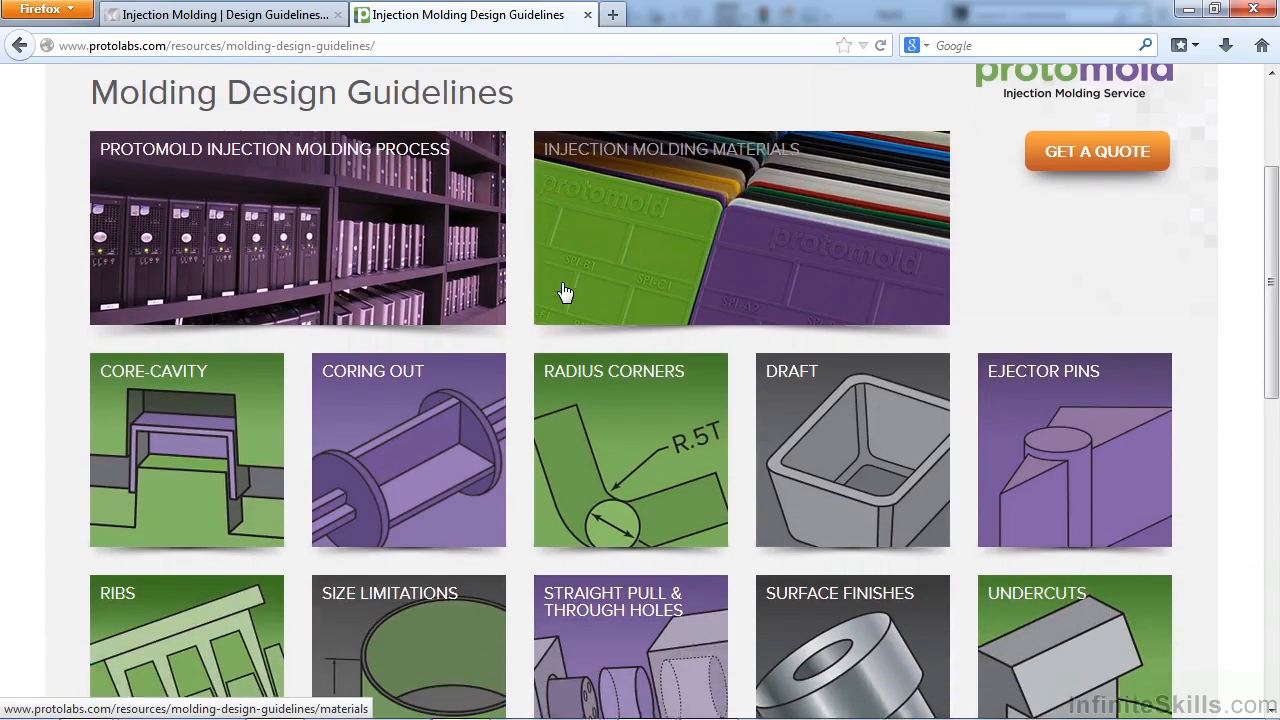
{"action": "scroll", "scroll_direction": "down", "scroll_amount": 3}
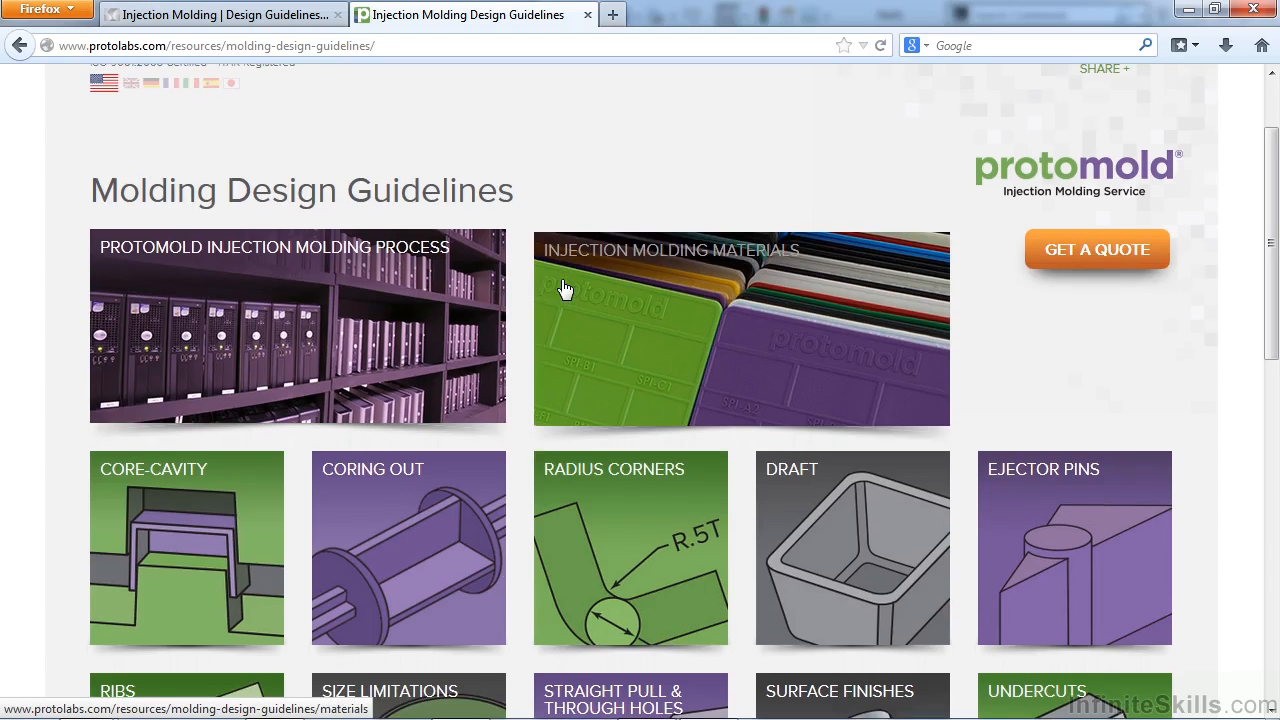
{"action": "mouse_move", "coordinate": [644, 170]}
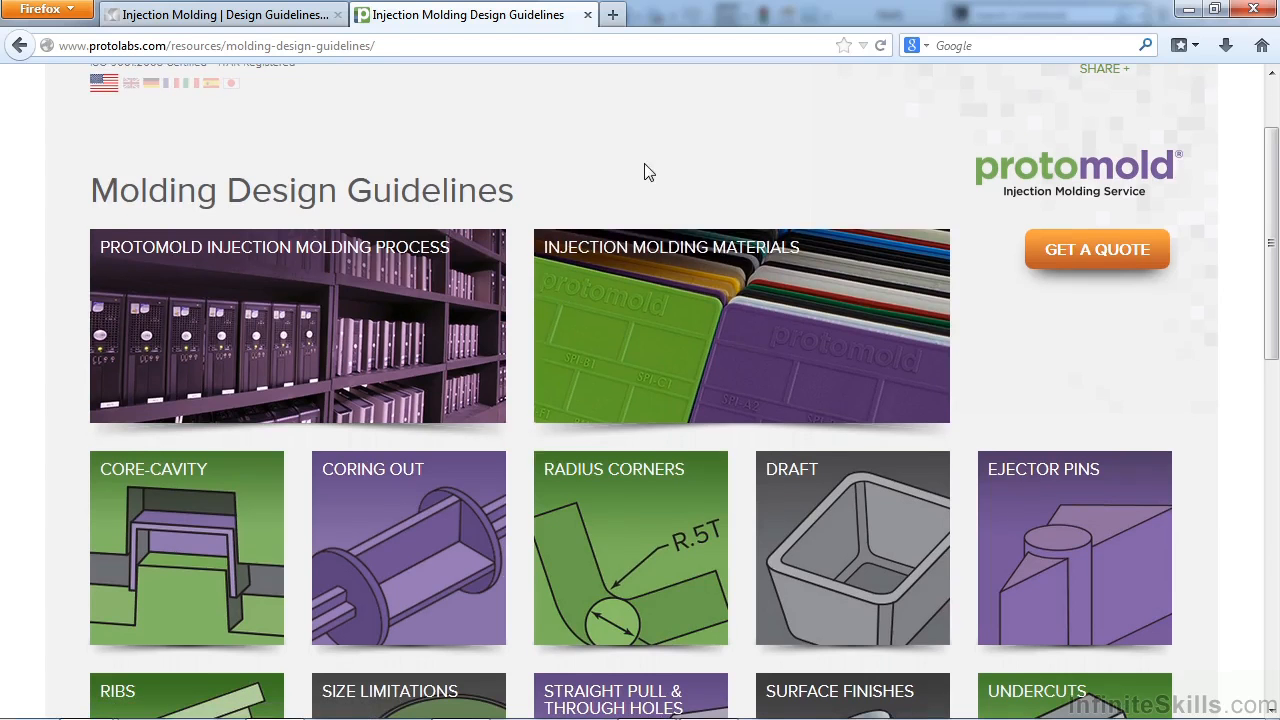
{"action": "scroll", "scroll_direction": "down", "scroll_amount": 3}
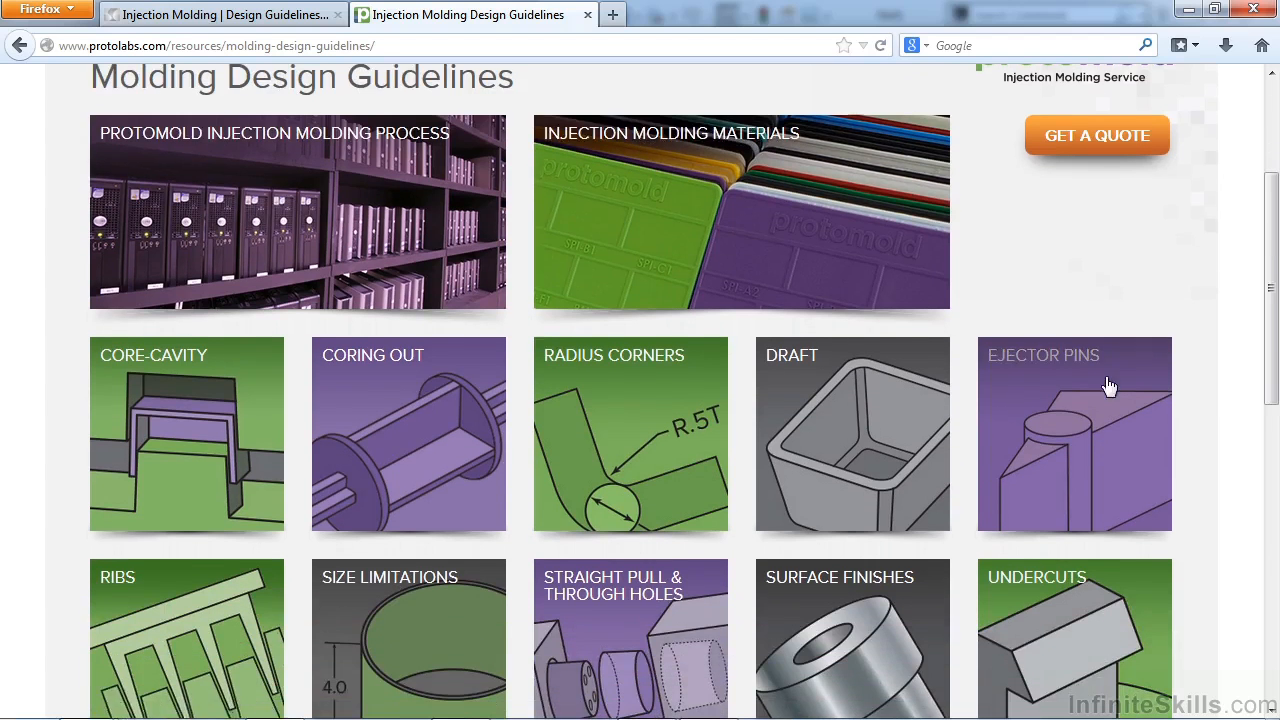
{"action": "mouse_move", "coordinate": [1096, 376]}
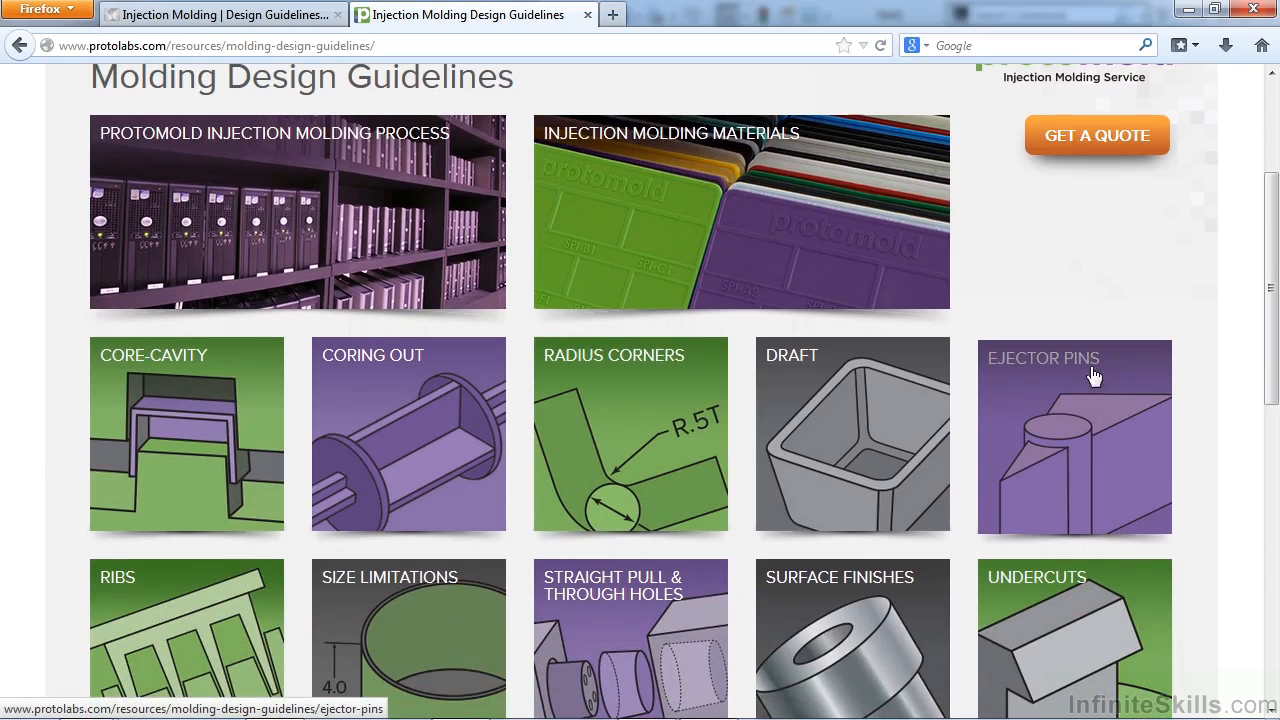
{"action": "mouse_move", "coordinate": [1090, 436]}
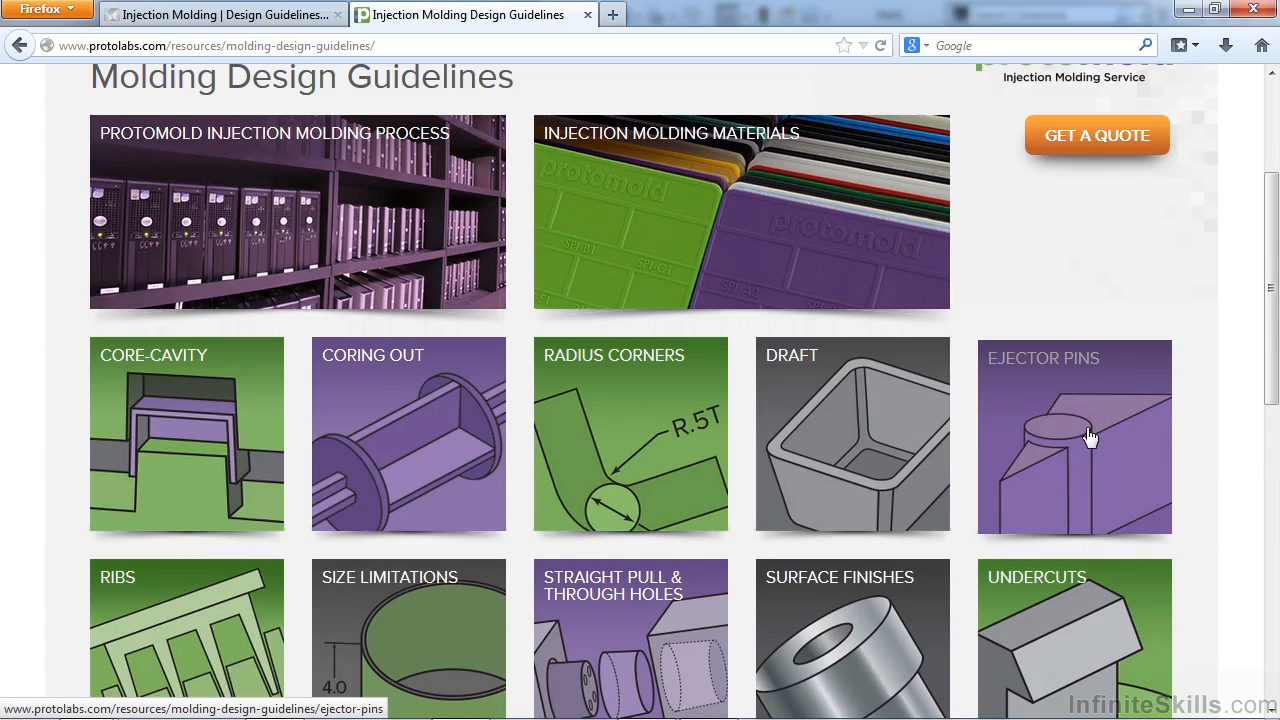
{"action": "scroll", "scroll_direction": "down", "scroll_amount": 3}
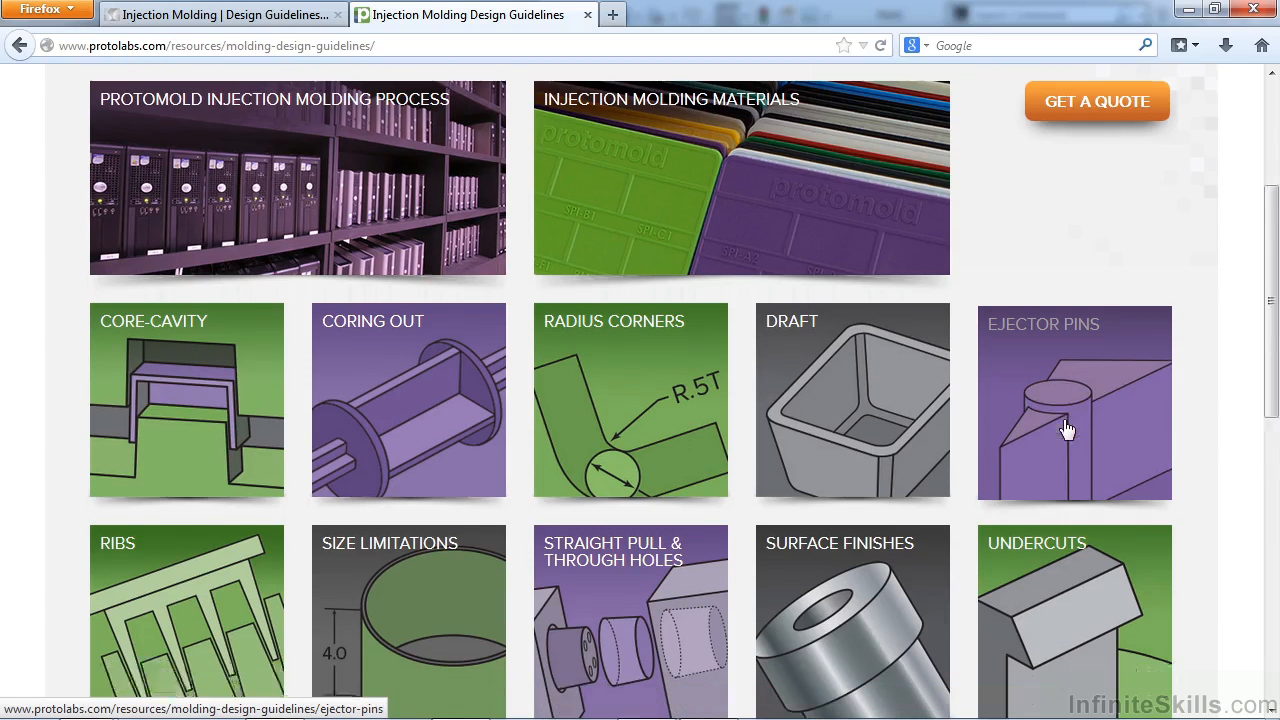
{"action": "scroll", "scroll_direction": "down", "scroll_amount": 3}
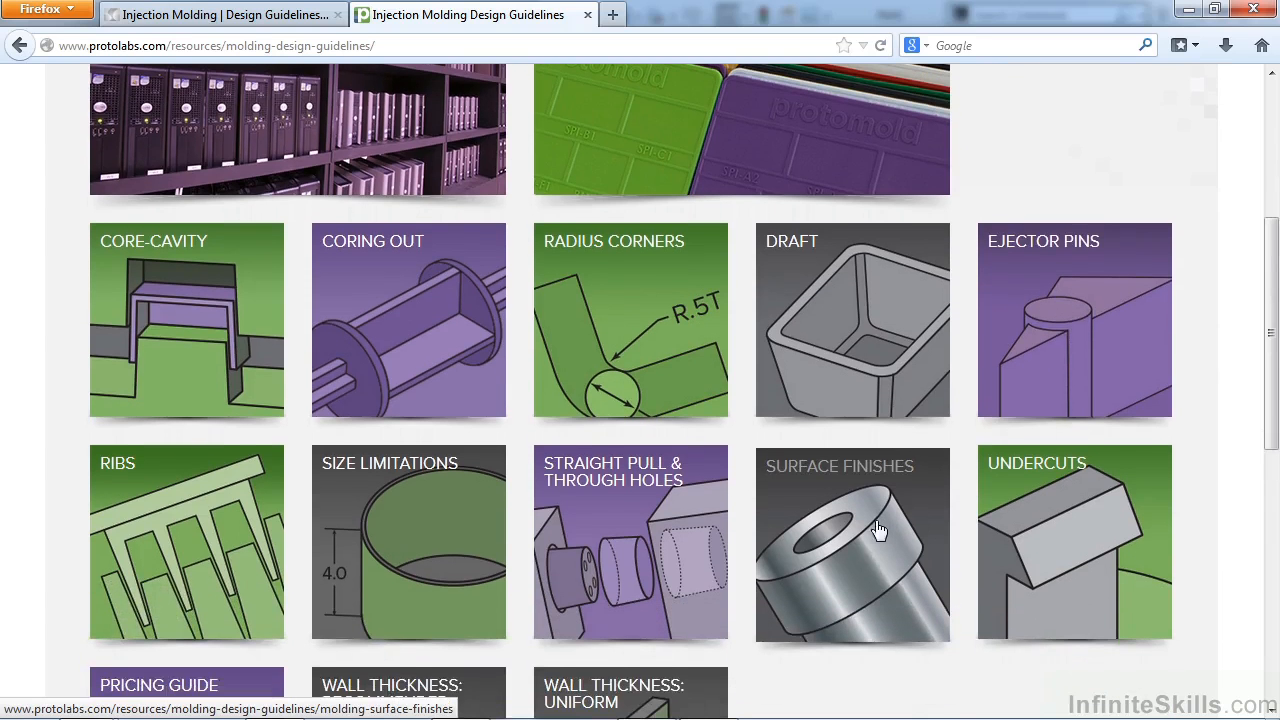
Open the Surface Finishes guideline and scroll through its finishes table and example photos
{"action": "left_click", "coordinate": [852, 544]}
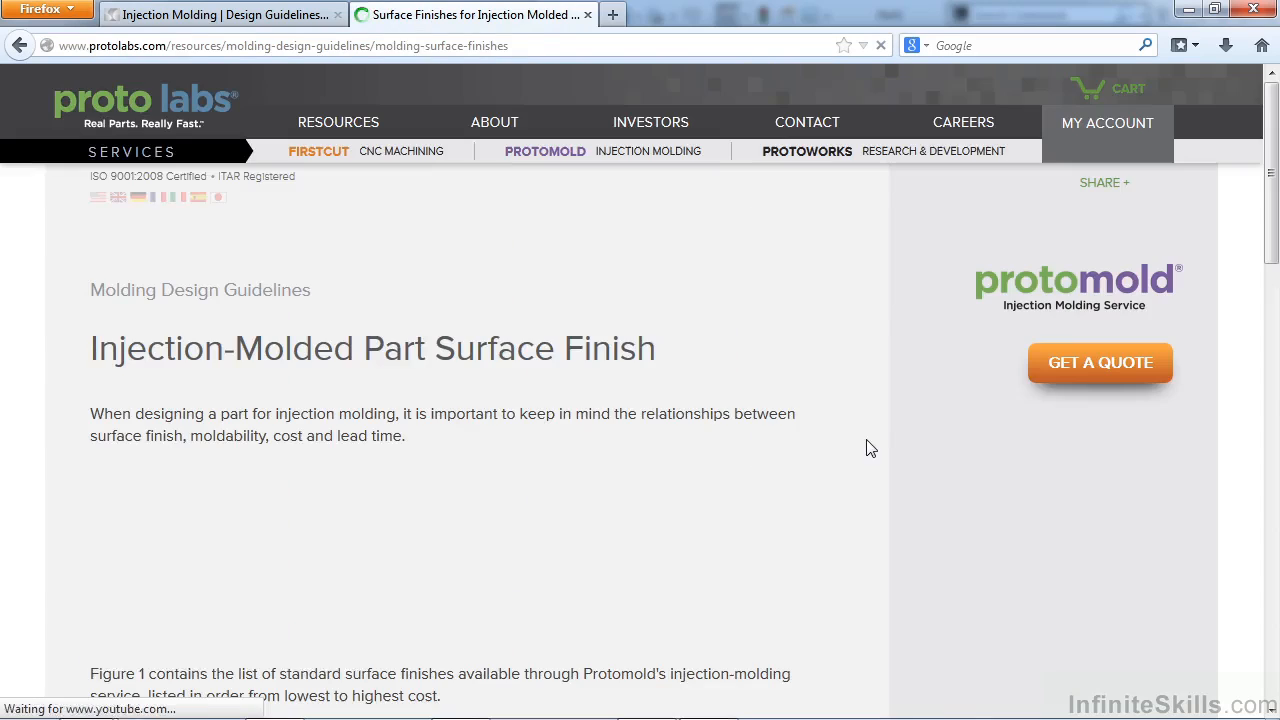
{"action": "scroll", "scroll_direction": "down", "scroll_amount": 3}
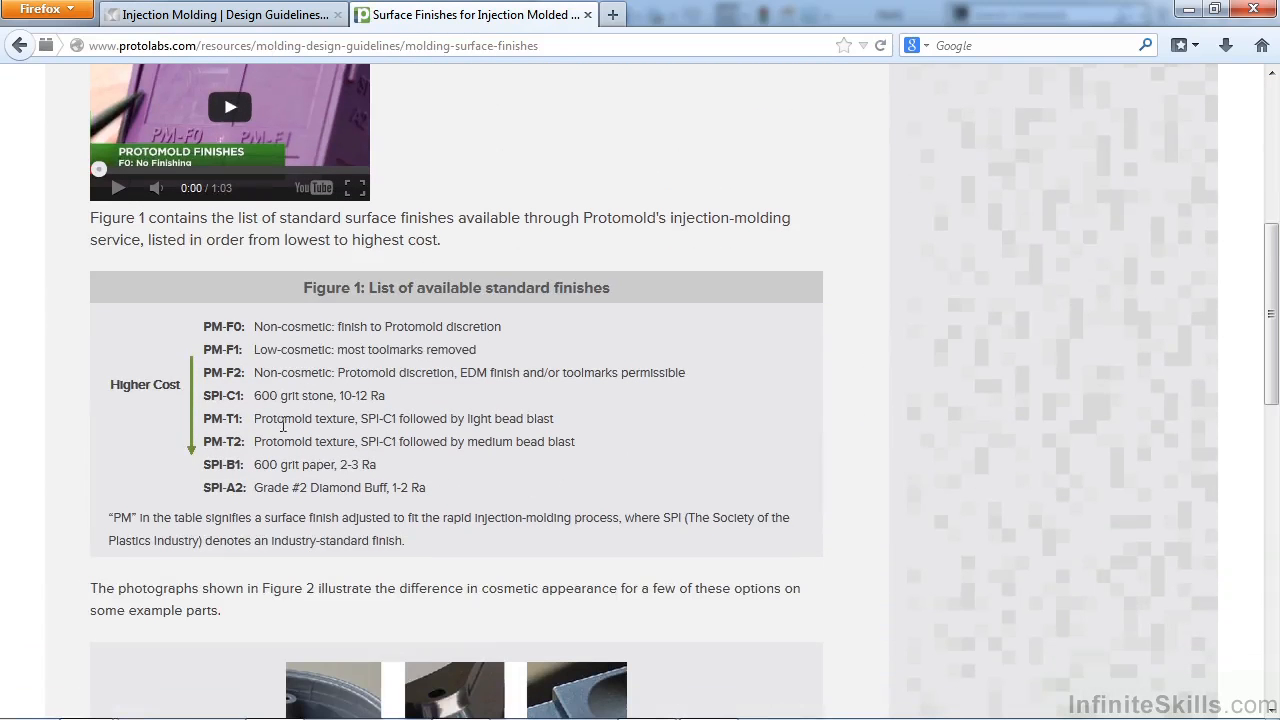
{"action": "mouse_move", "coordinate": [168, 404]}
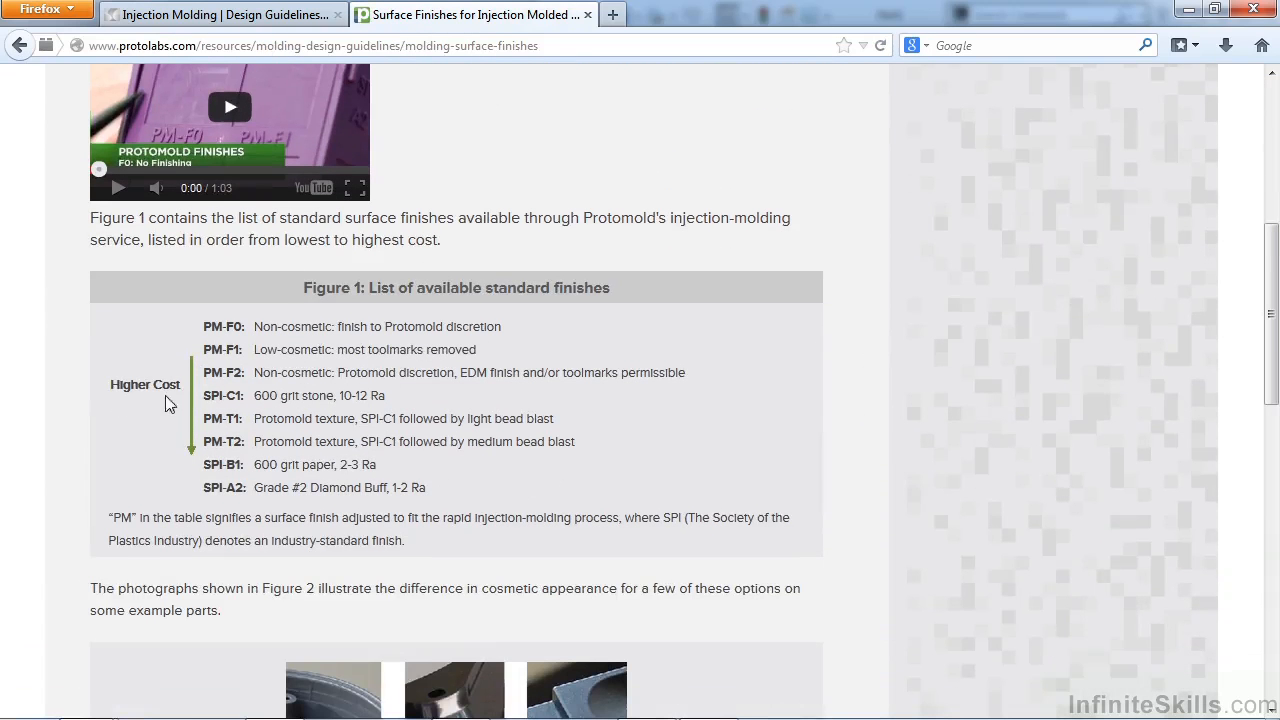
{"action": "mouse_move", "coordinate": [372, 500]}
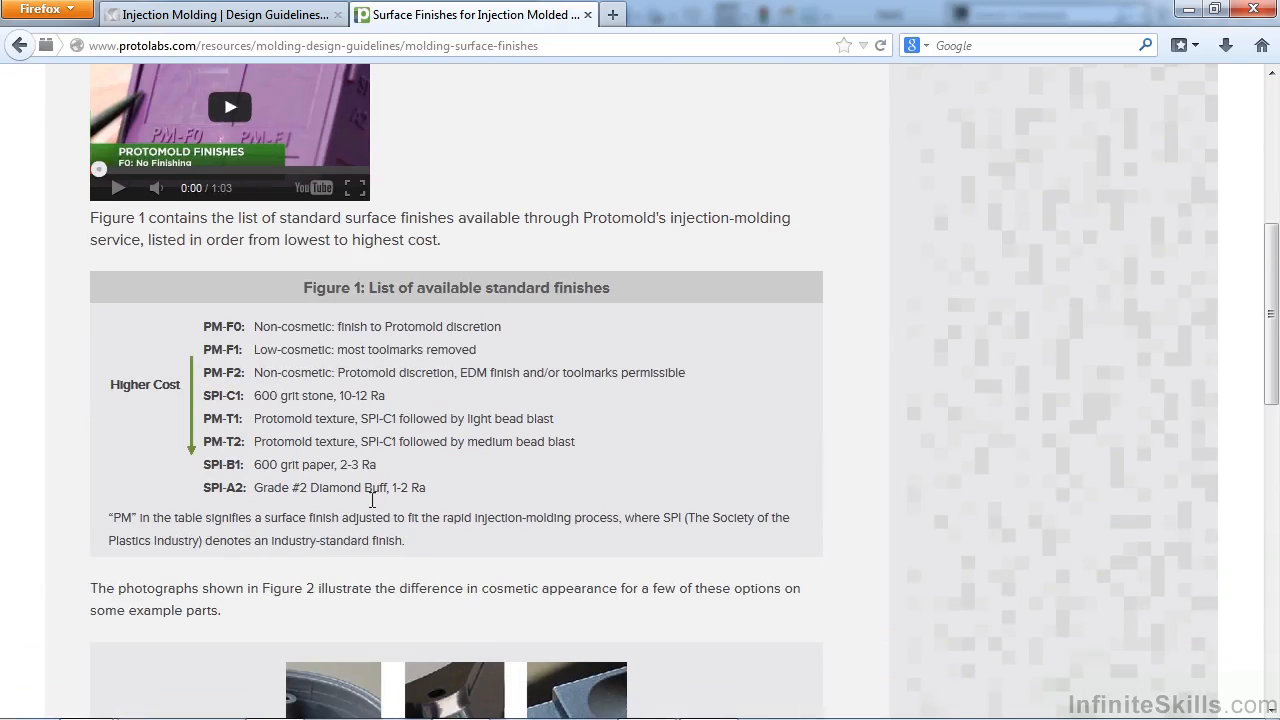
{"action": "mouse_move", "coordinate": [388, 372]}
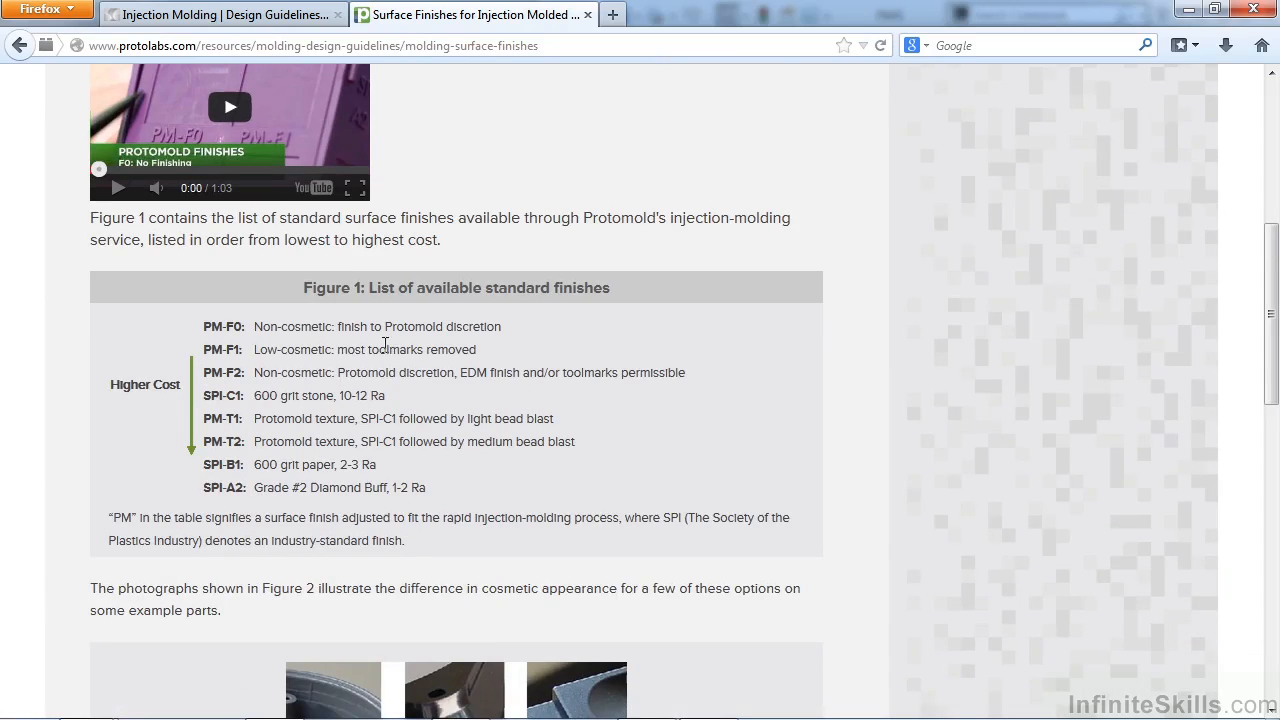
{"action": "mouse_move", "coordinate": [332, 366]}
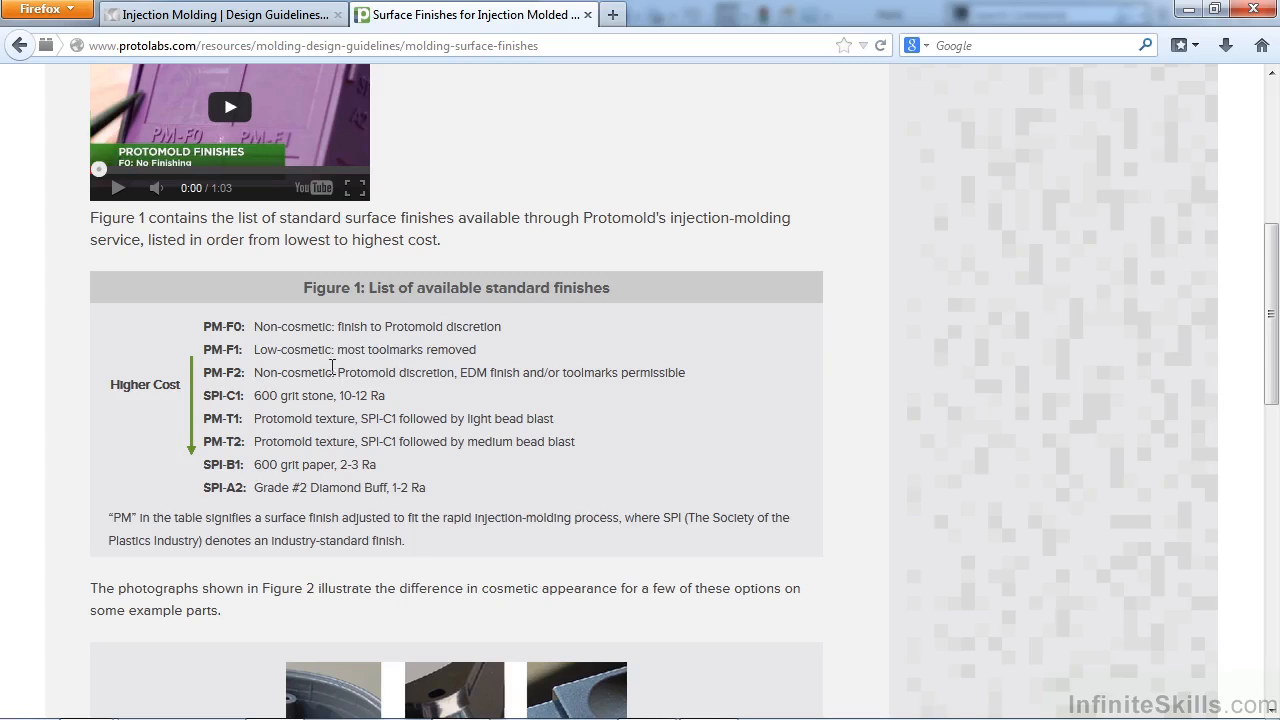
{"action": "mouse_move", "coordinate": [396, 500]}
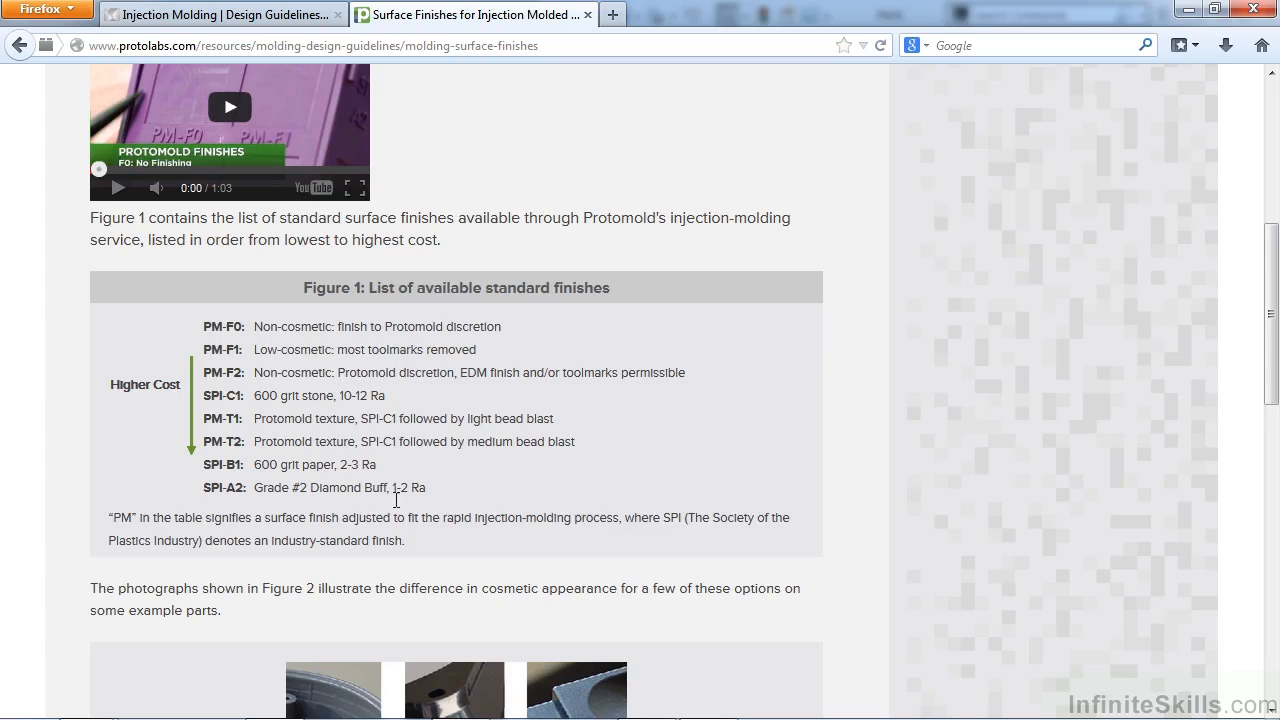
{"action": "mouse_move", "coordinate": [330, 464]}
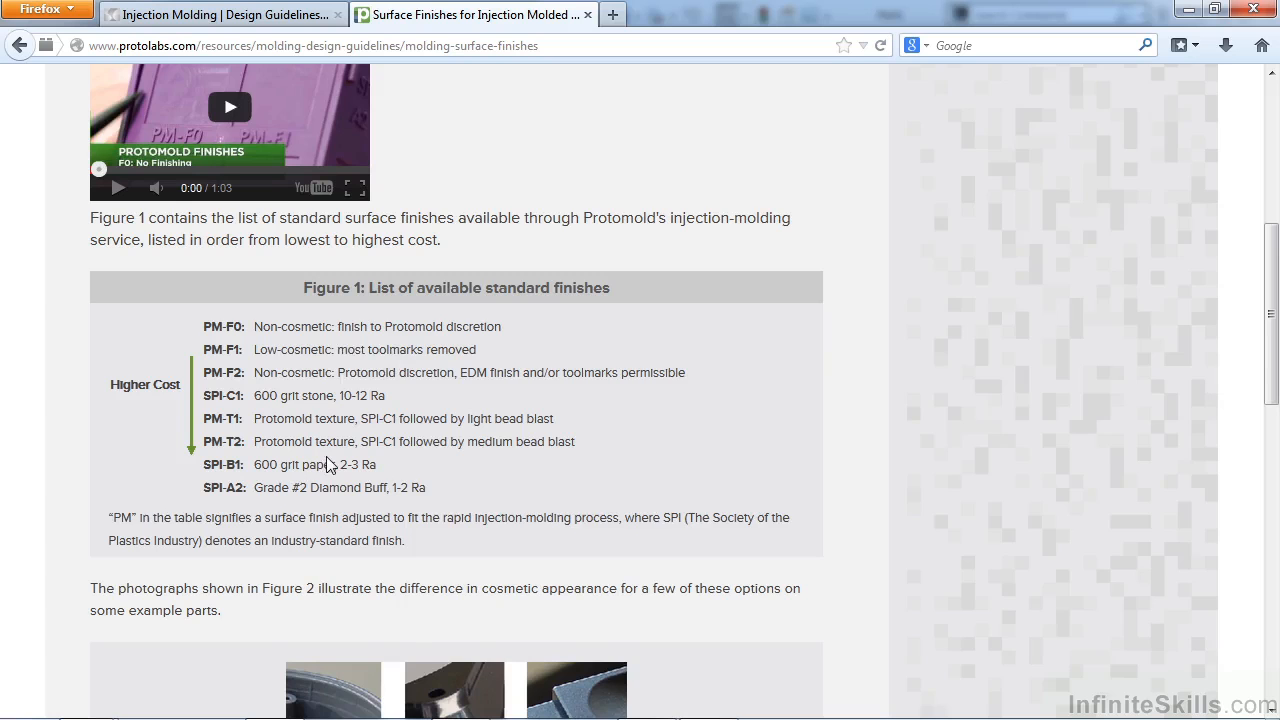
{"action": "scroll", "scroll_direction": "down", "scroll_amount": 3}
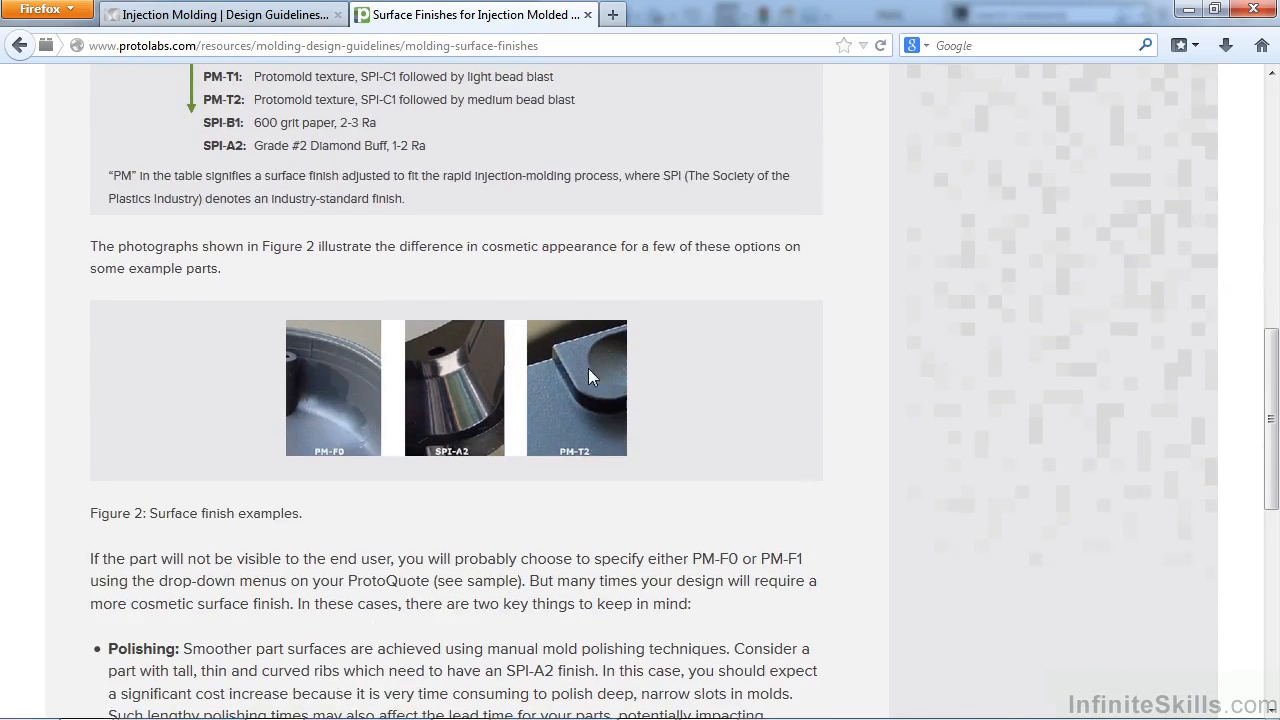
{"action": "scroll", "scroll_direction": "down", "scroll_amount": 3}
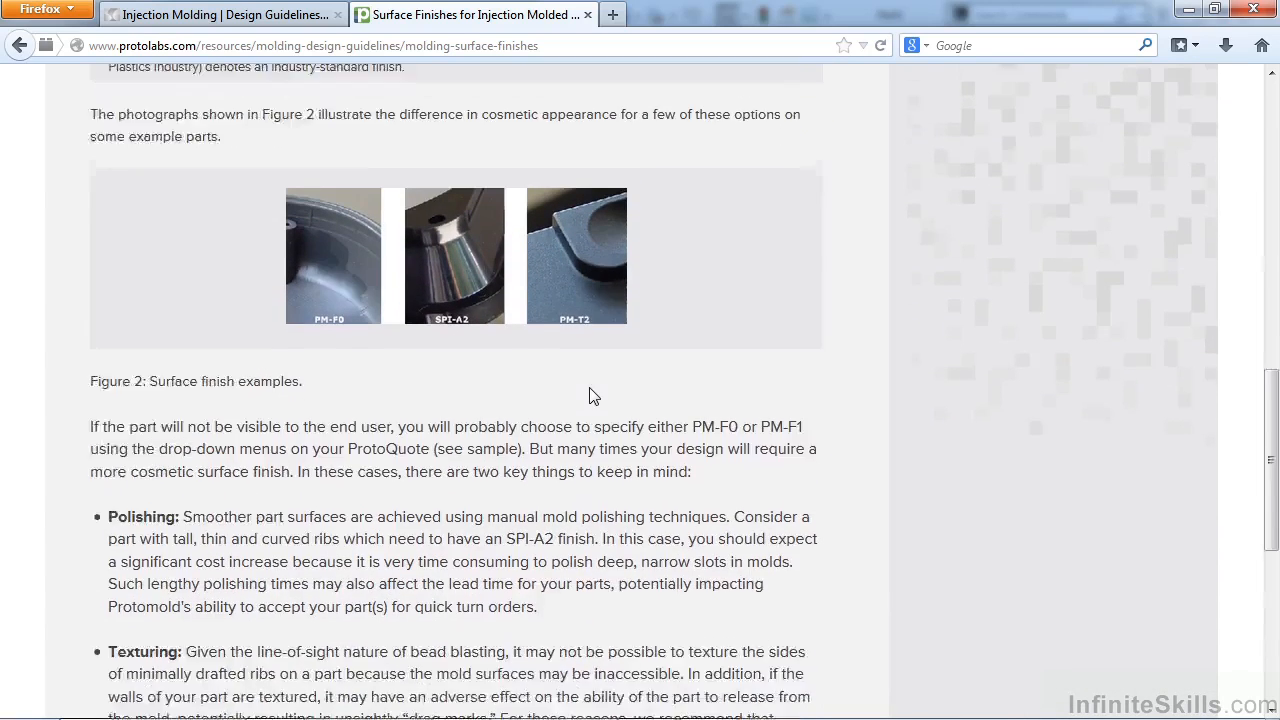
{"action": "scroll", "scroll_direction": "down", "scroll_amount": 3}
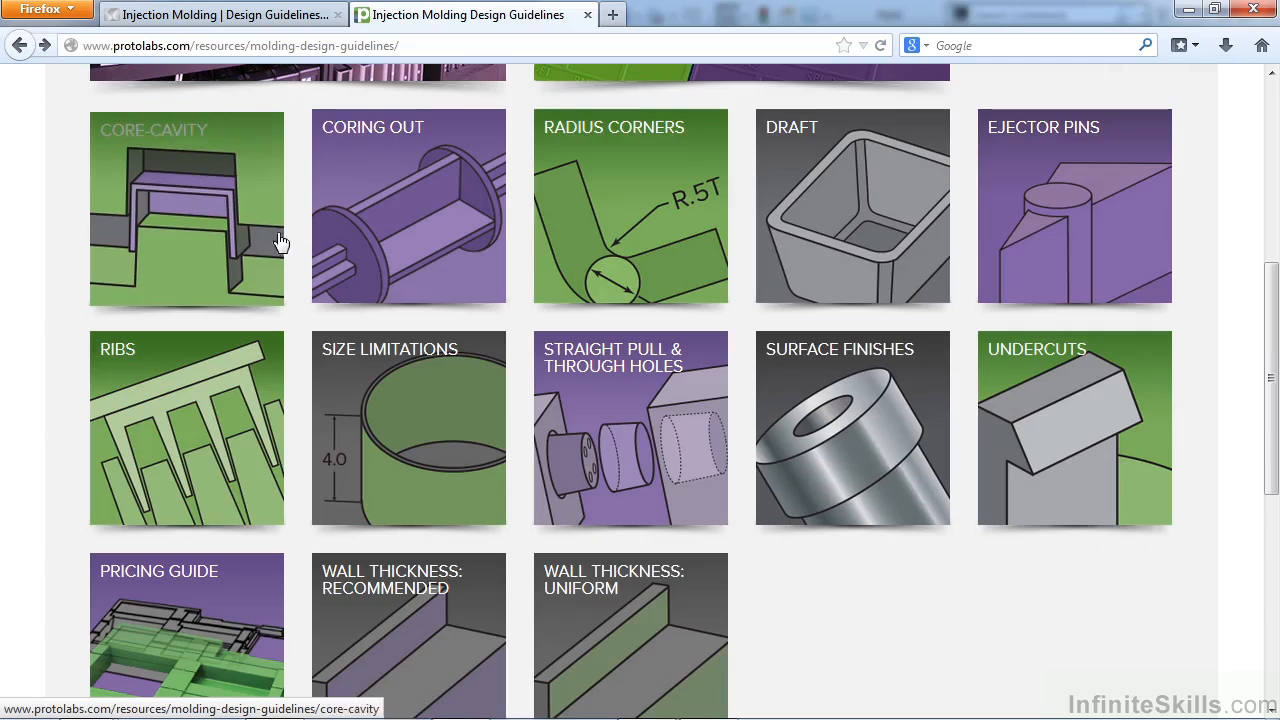
{"action": "mouse_move", "coordinate": [408, 300]}
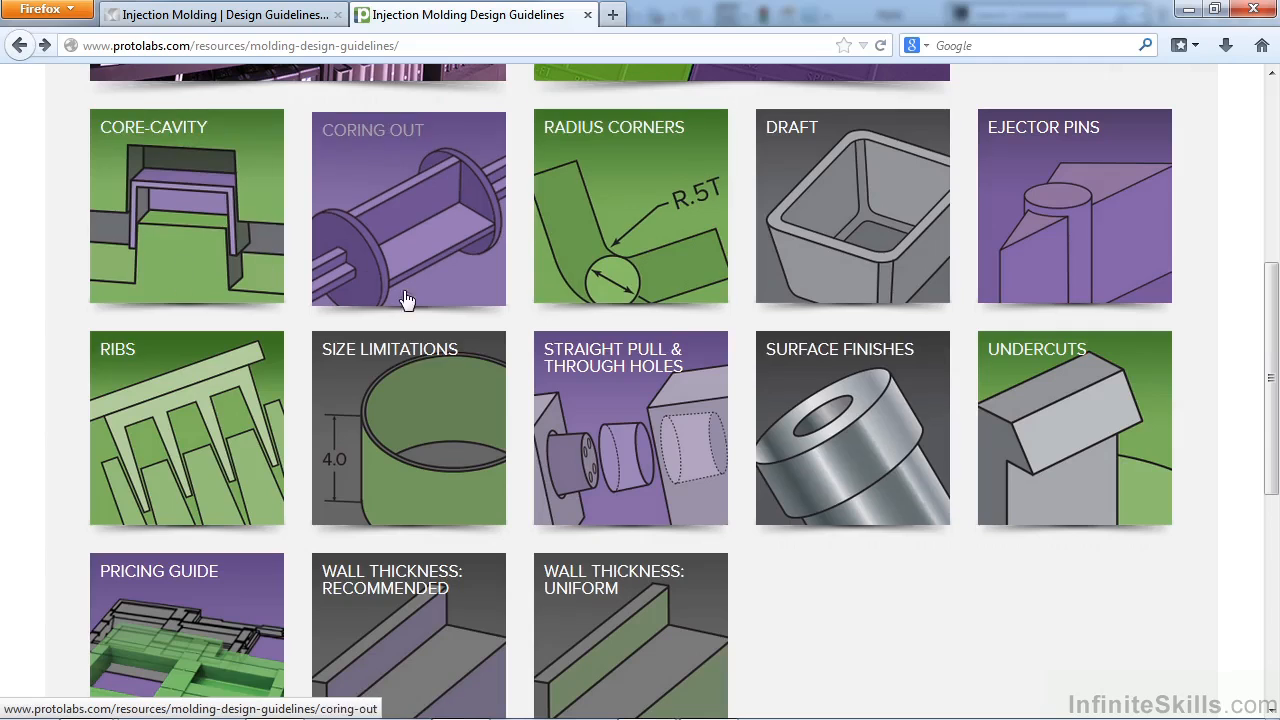
{"action": "mouse_move", "coordinate": [404, 296]}
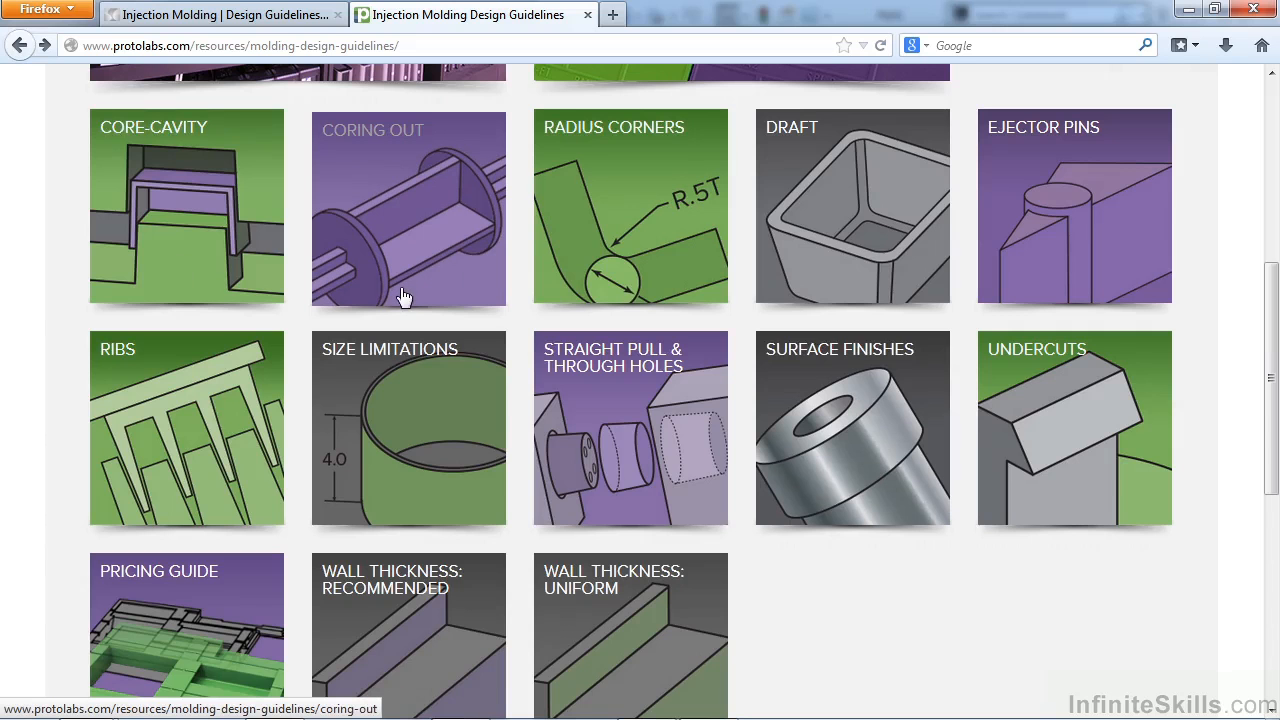
Scroll through the guideline tiles and back to the top of the Molding Design Guidelines page
{"action": "scroll", "scroll_direction": "down", "scroll_amount": 3}
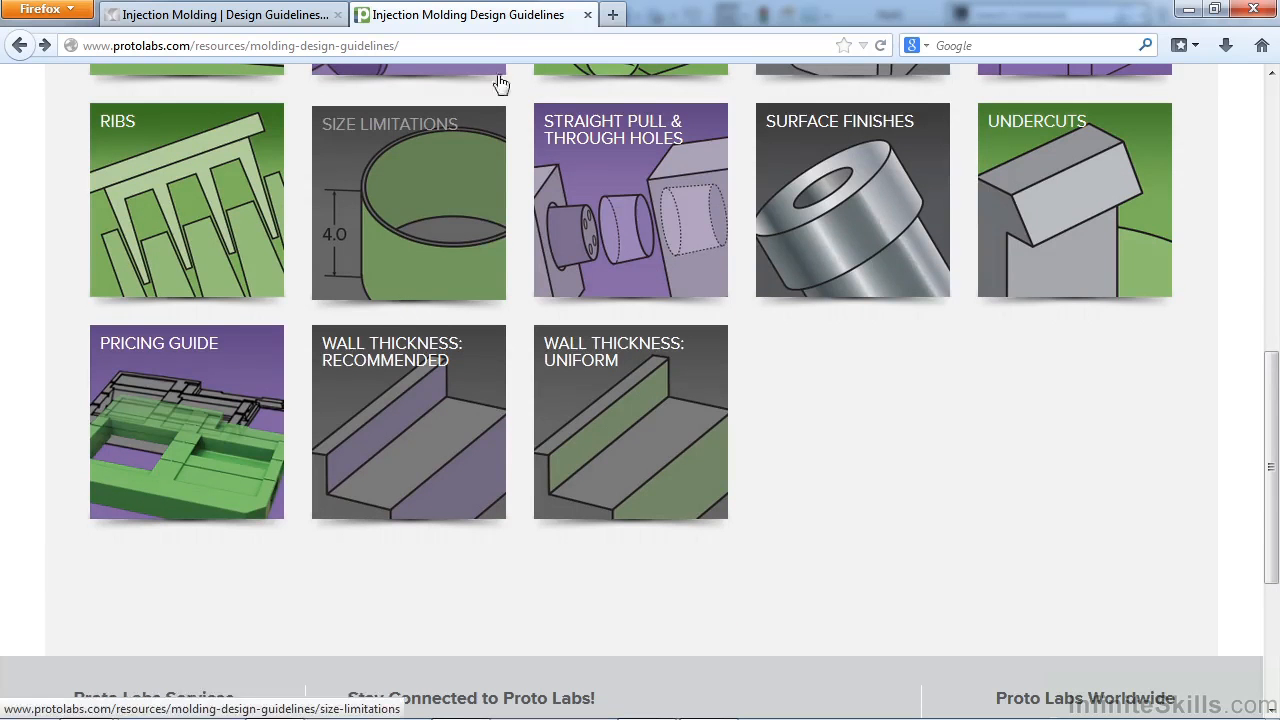
{"action": "scroll", "scroll_direction": "up", "scroll_amount": 3}
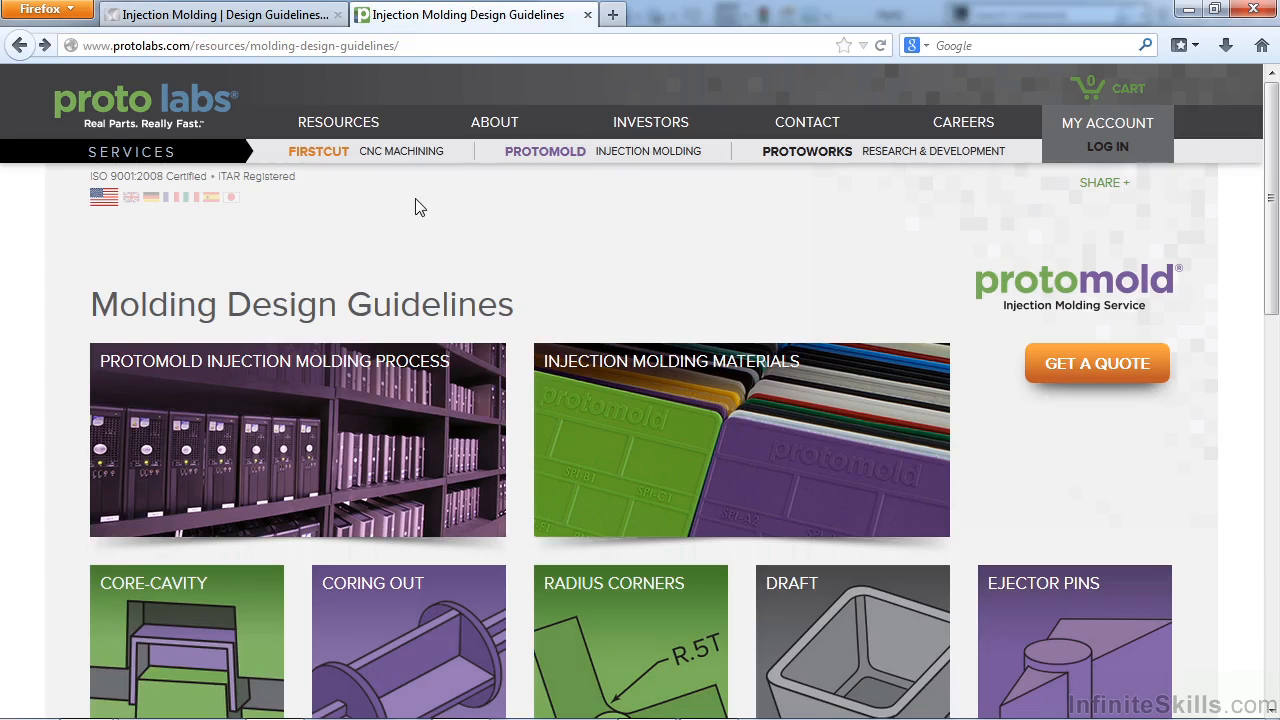
{"action": "mouse_move", "coordinate": [338, 122]}
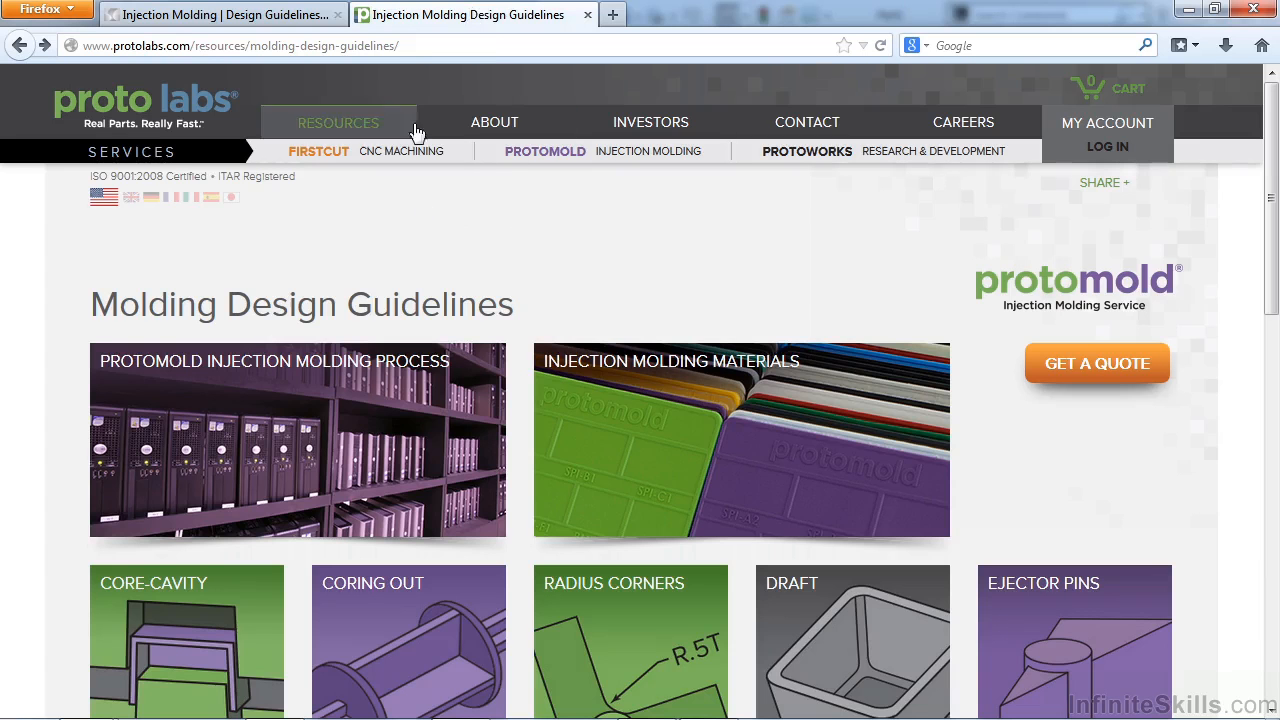
{"action": "left_click", "coordinate": [338, 122]}
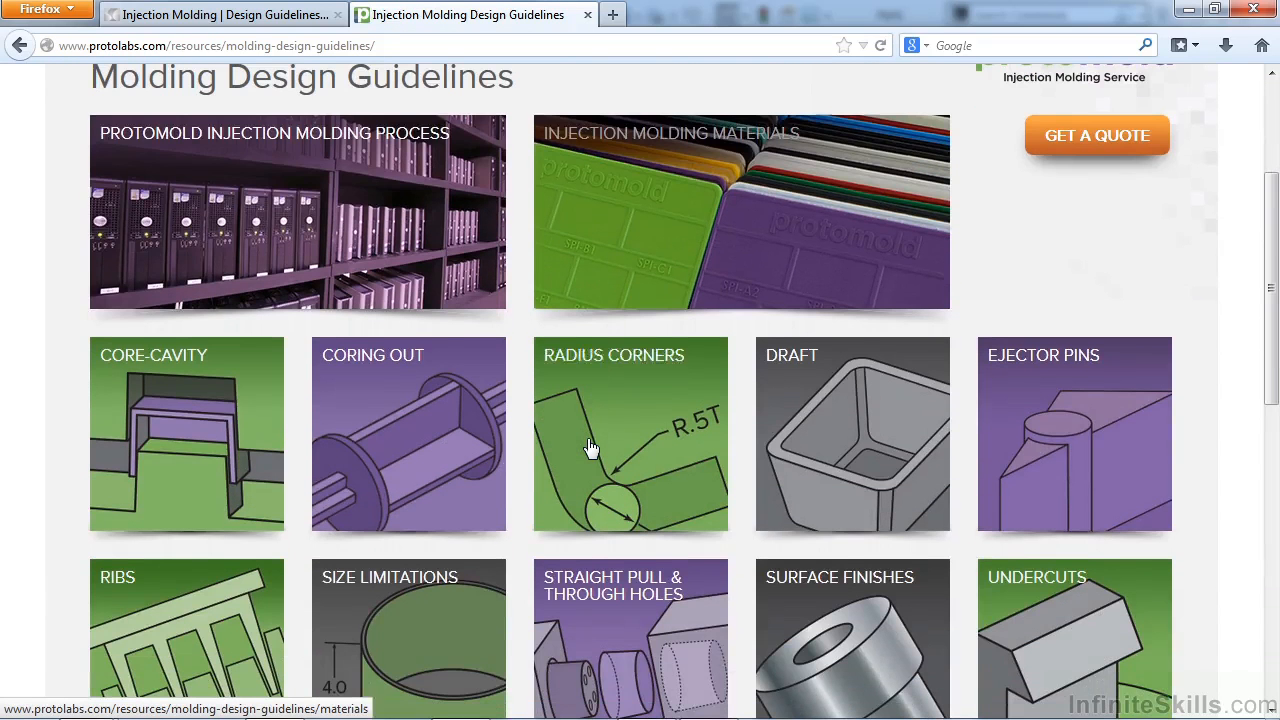
{"action": "mouse_move", "coordinate": [590, 446]}
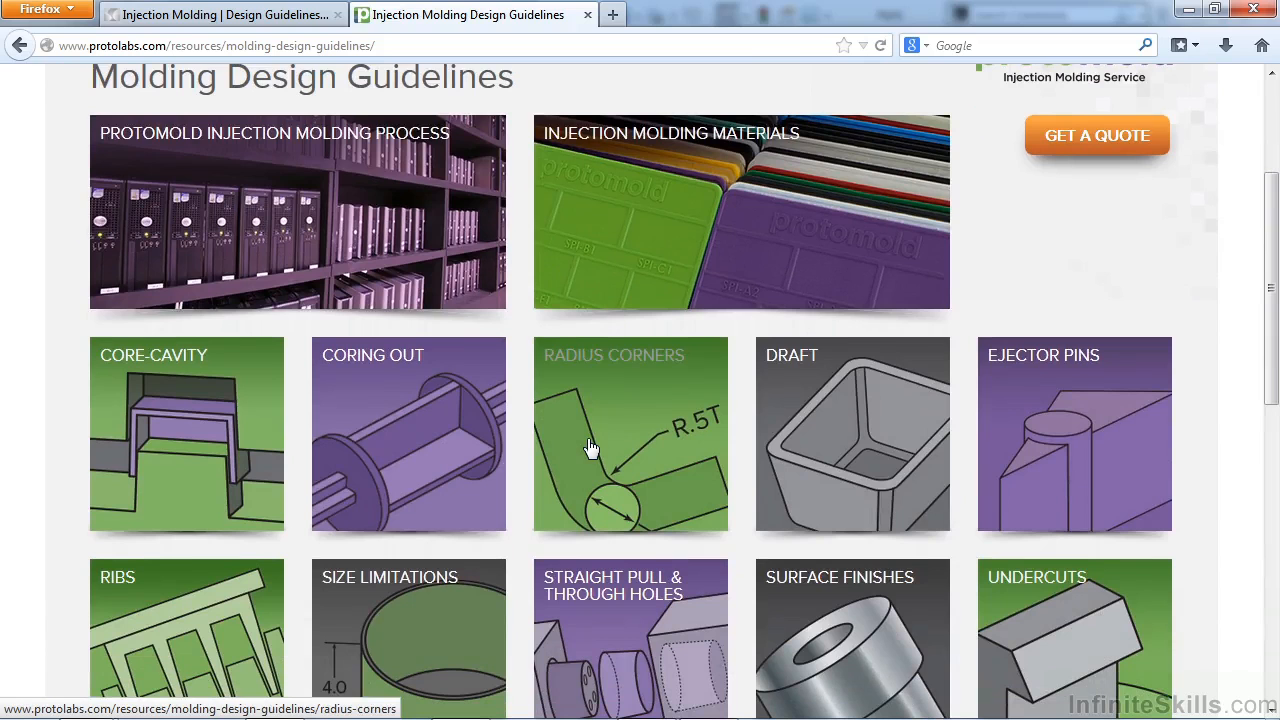